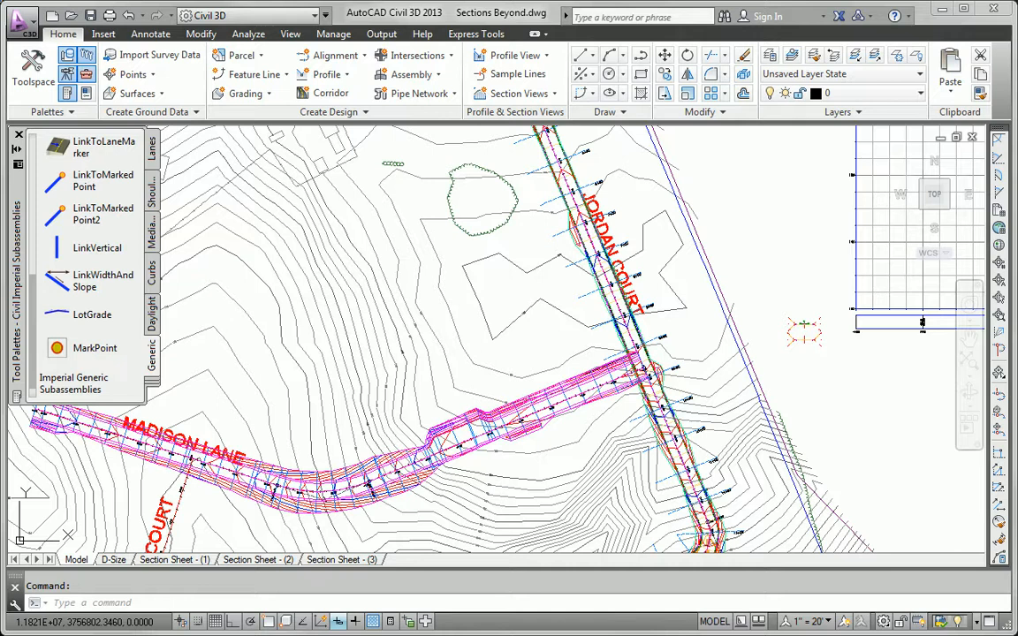
{"action": "mouse_move", "coordinate": [786, 240]}
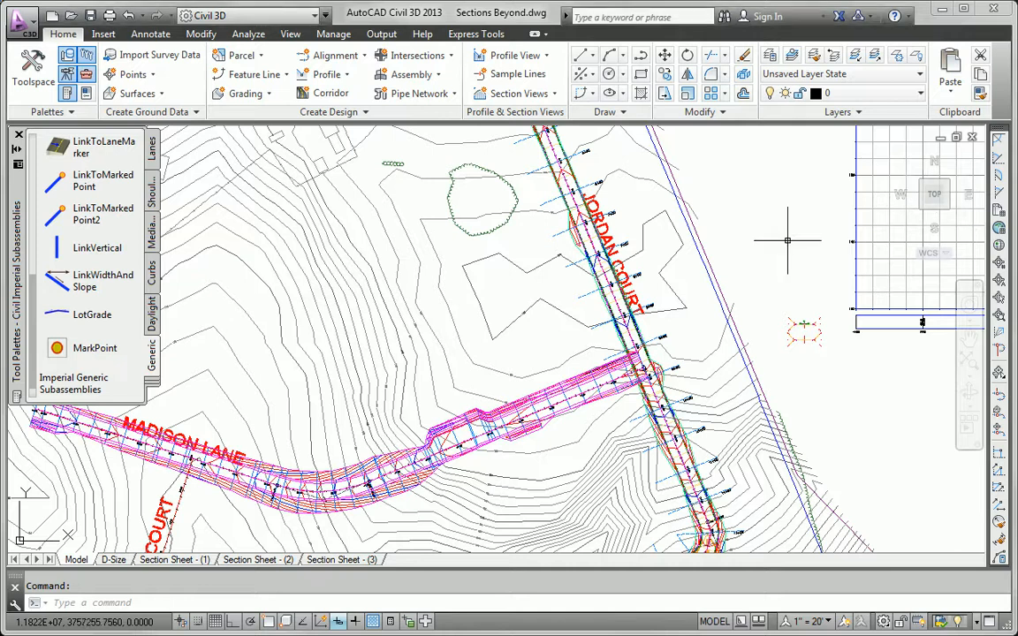
Bring up the viewport configuration layouts from the View ribbon.
{"action": "left_click", "coordinate": [290, 33]}
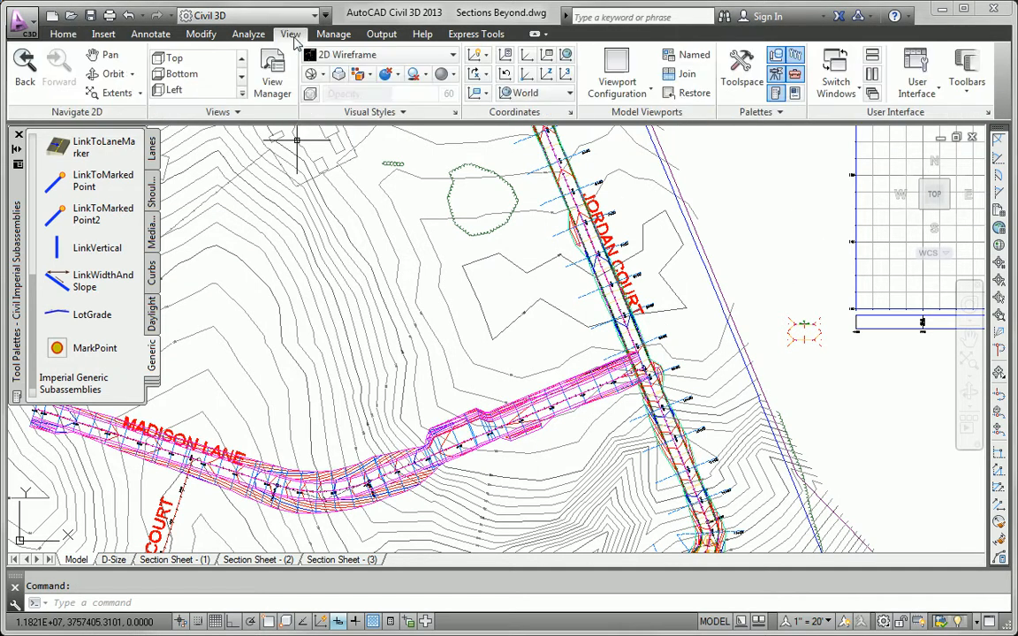
{"action": "mouse_move", "coordinate": [538, 321]}
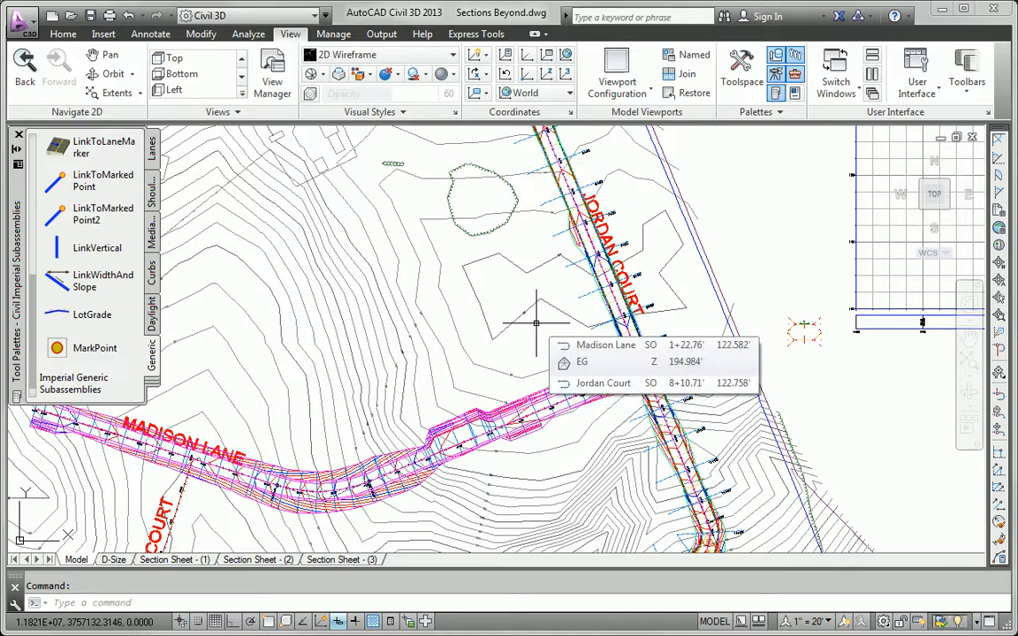
{"action": "left_click", "coordinate": [615, 71]}
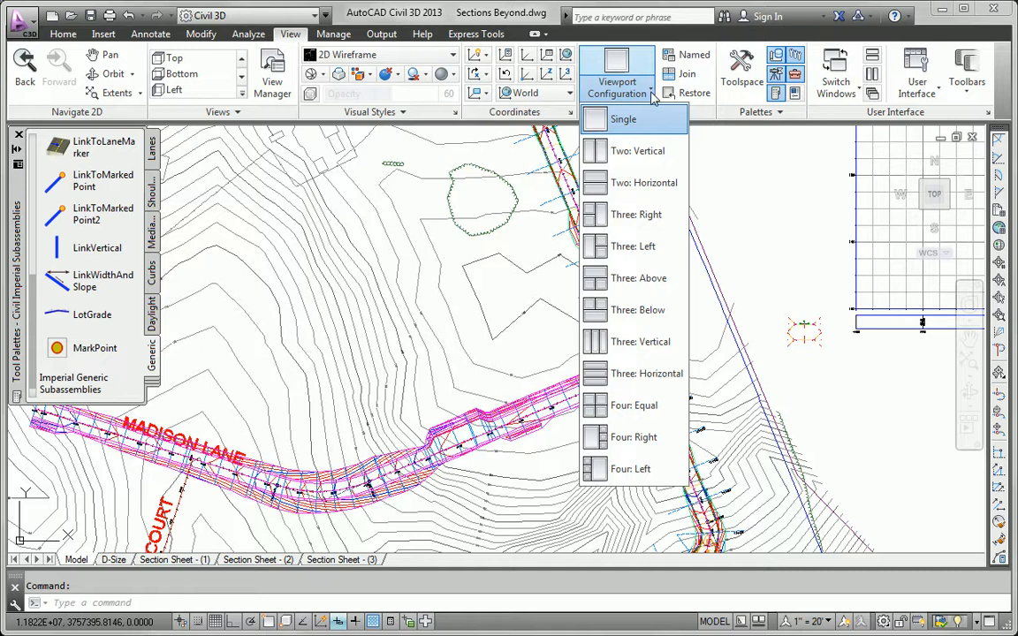
{"action": "mouse_move", "coordinate": [637, 277]}
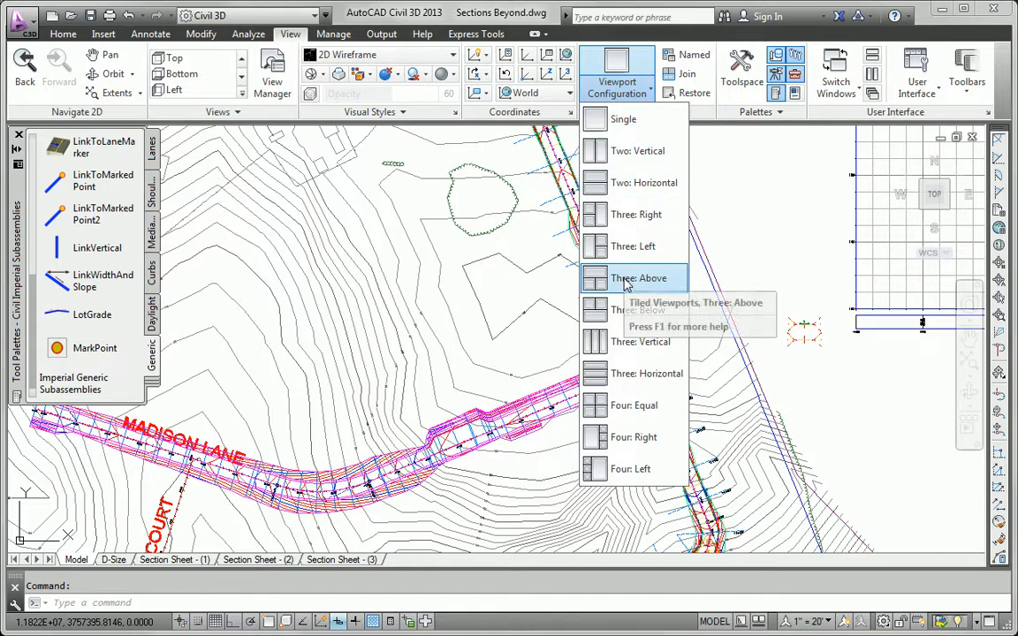
{"action": "mouse_move", "coordinate": [632, 246]}
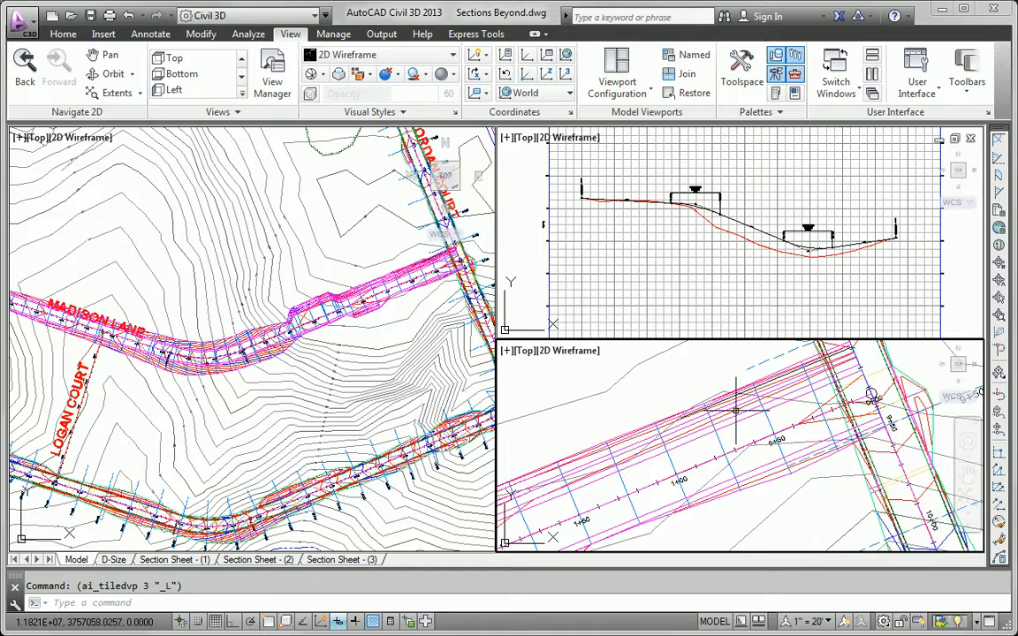
{"action": "mouse_move", "coordinate": [735, 410]}
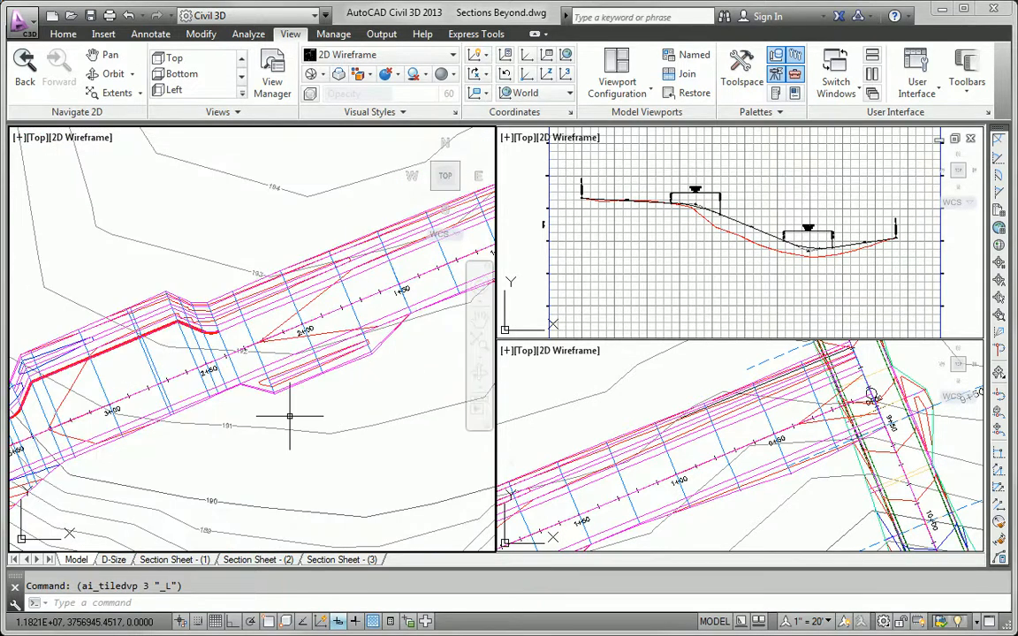
{"action": "mouse_move", "coordinate": [299, 431]}
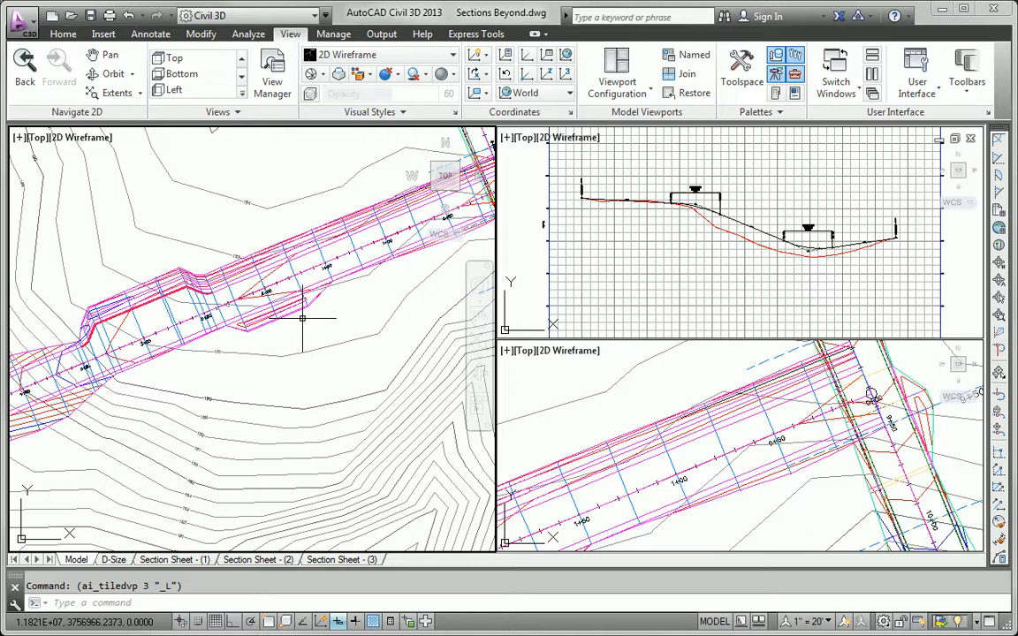
{"action": "mouse_move", "coordinate": [262, 336]}
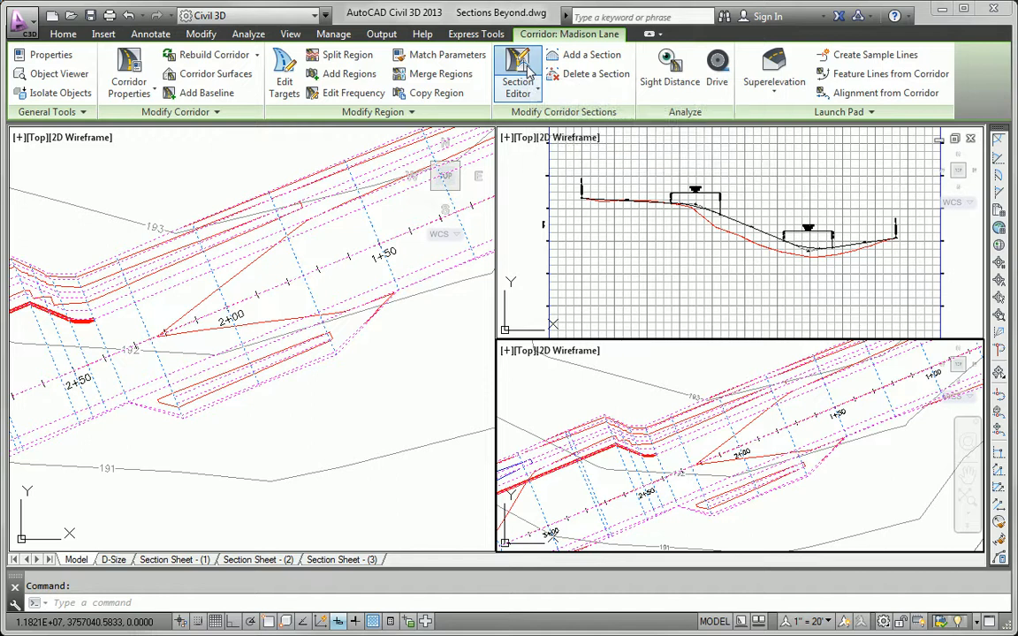
Launch the Section Editor on the selected Madison Lane corridor.
{"action": "left_click", "coordinate": [518, 74]}
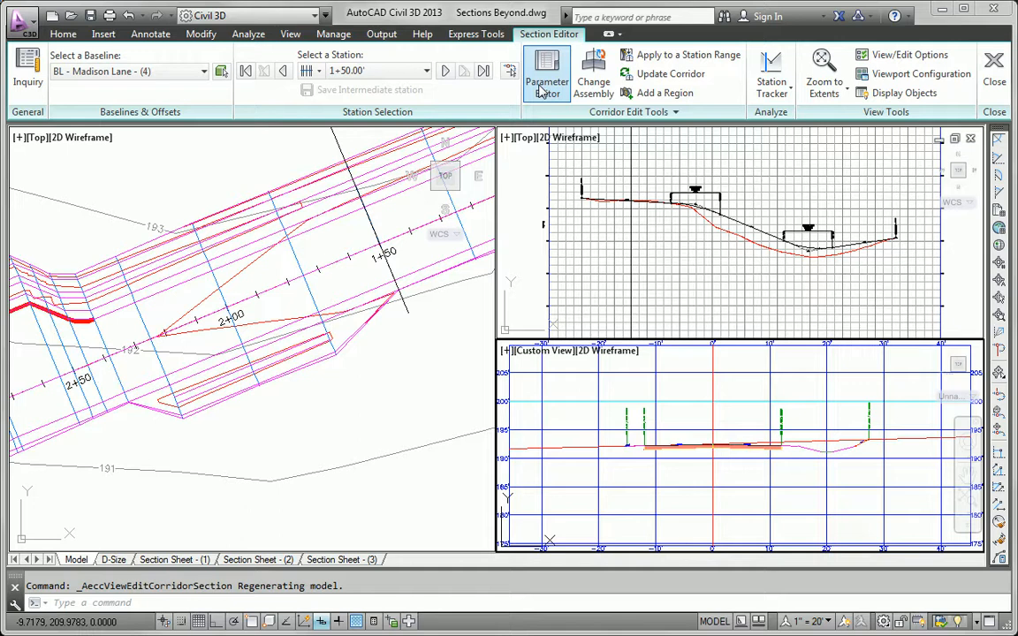
In the Parameter Editor, override Left Daylight backslope and bottom widths to 0 at station 1+50.
{"action": "left_click", "coordinate": [547, 74]}
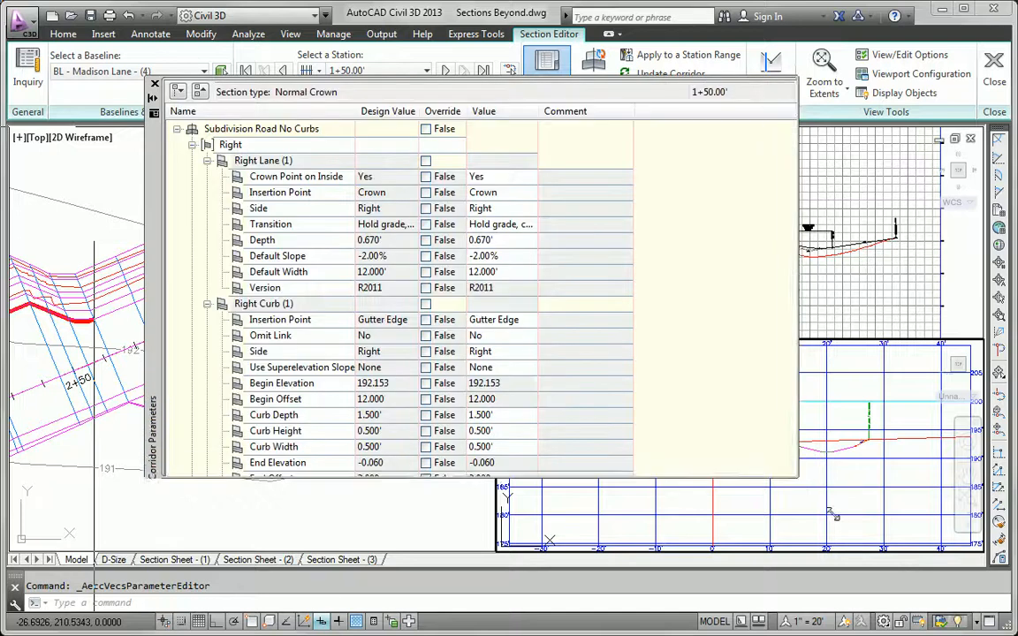
{"action": "scroll", "scroll_direction": "down", "scroll_amount": 3}
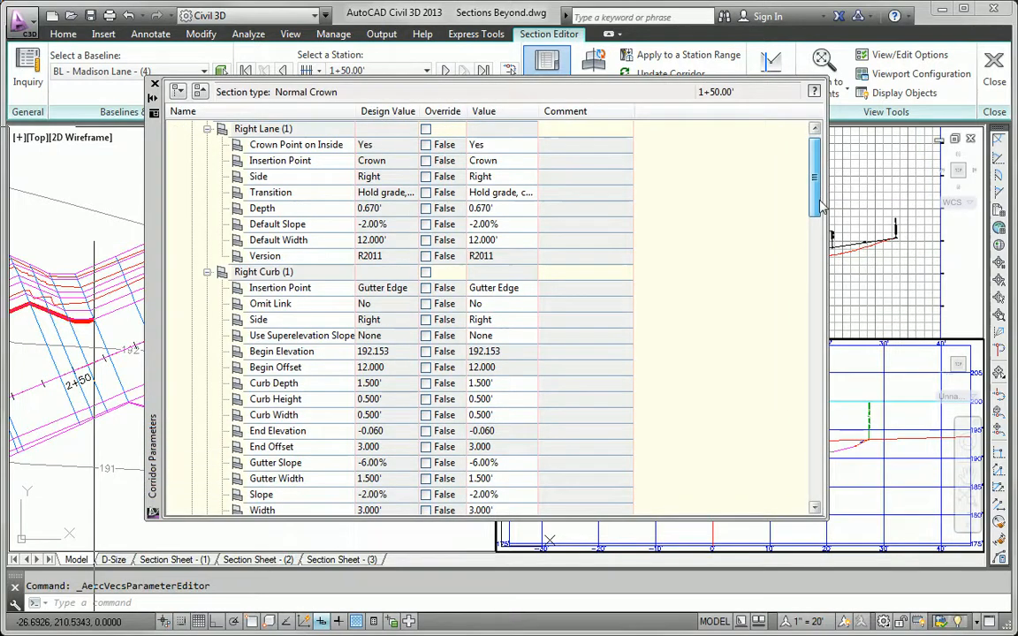
{"action": "scroll", "scroll_direction": "down", "scroll_amount": 3}
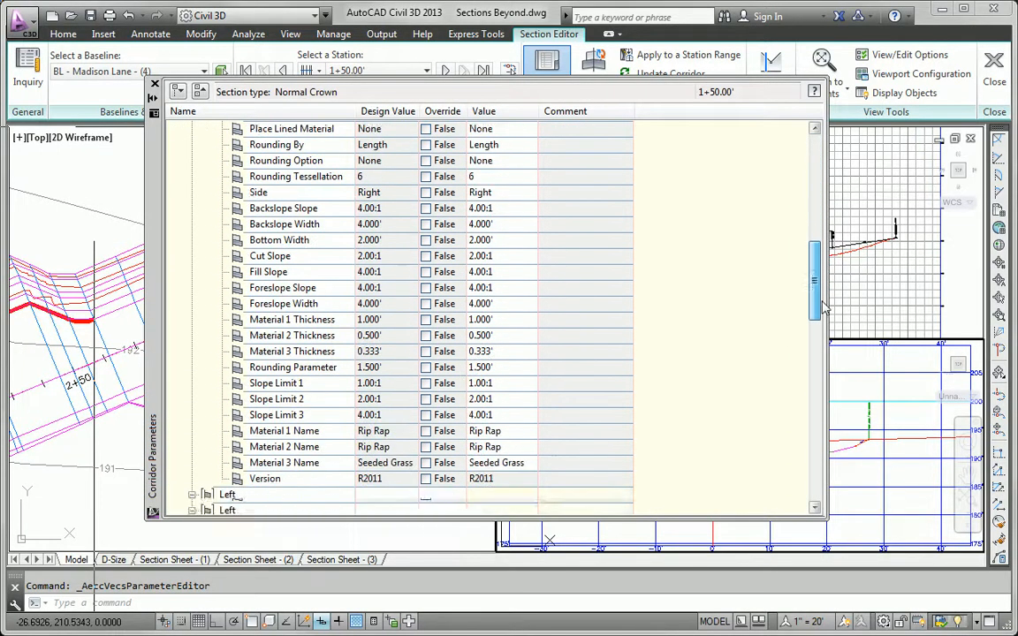
{"action": "scroll", "scroll_direction": "down", "scroll_amount": 3}
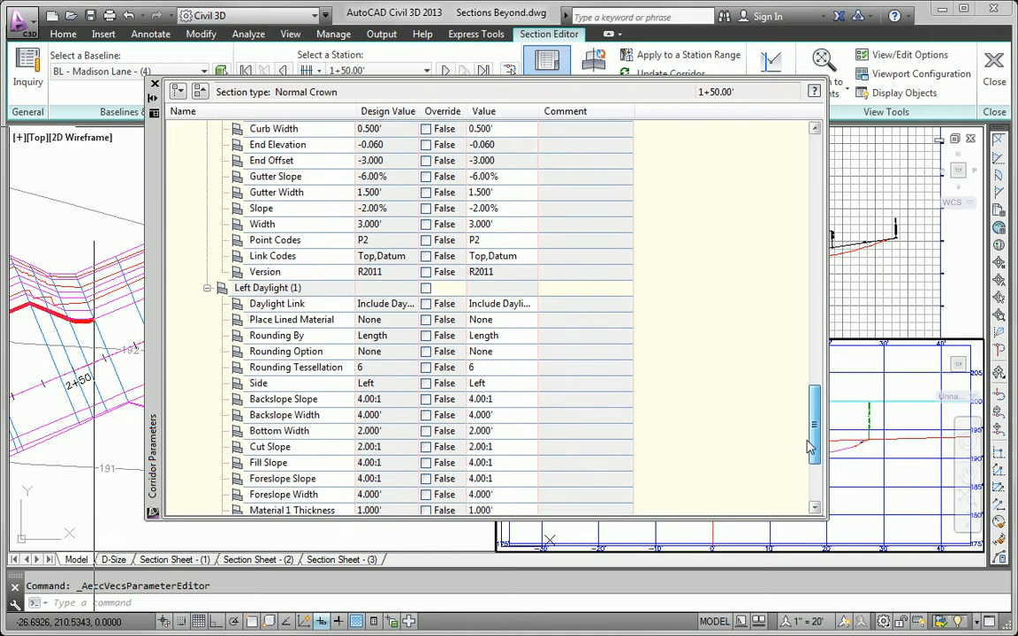
{"action": "scroll", "scroll_direction": "down", "scroll_amount": 3}
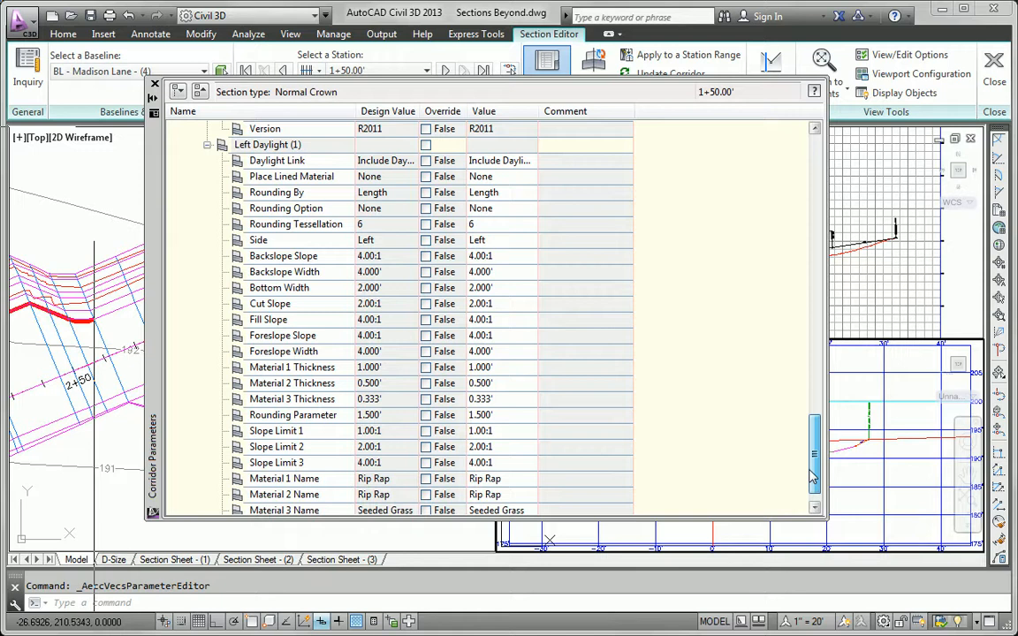
{"action": "scroll", "scroll_direction": "down", "scroll_amount": 3}
{"action": "type", "text": "0"}
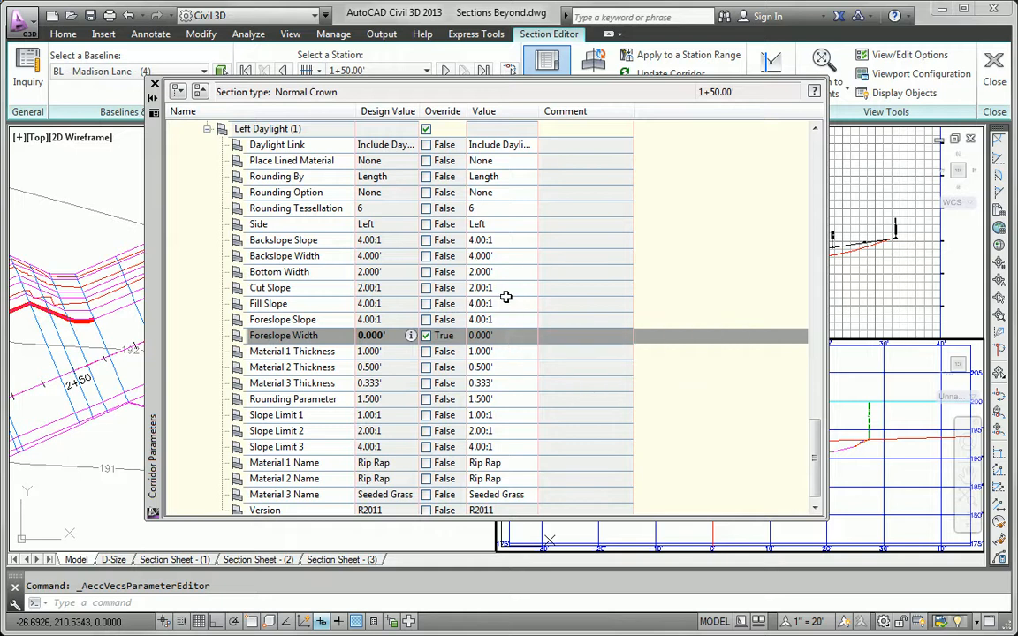
{"action": "left_click", "coordinate": [504, 255]}
{"action": "type", "text": "0"}
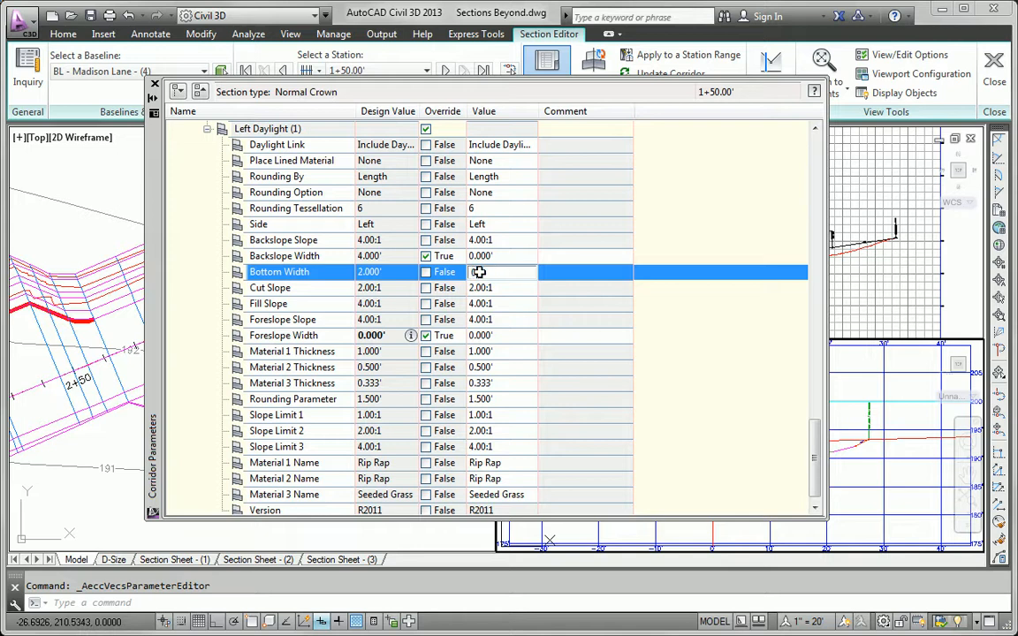
{"action": "left_click", "coordinate": [425, 272]}
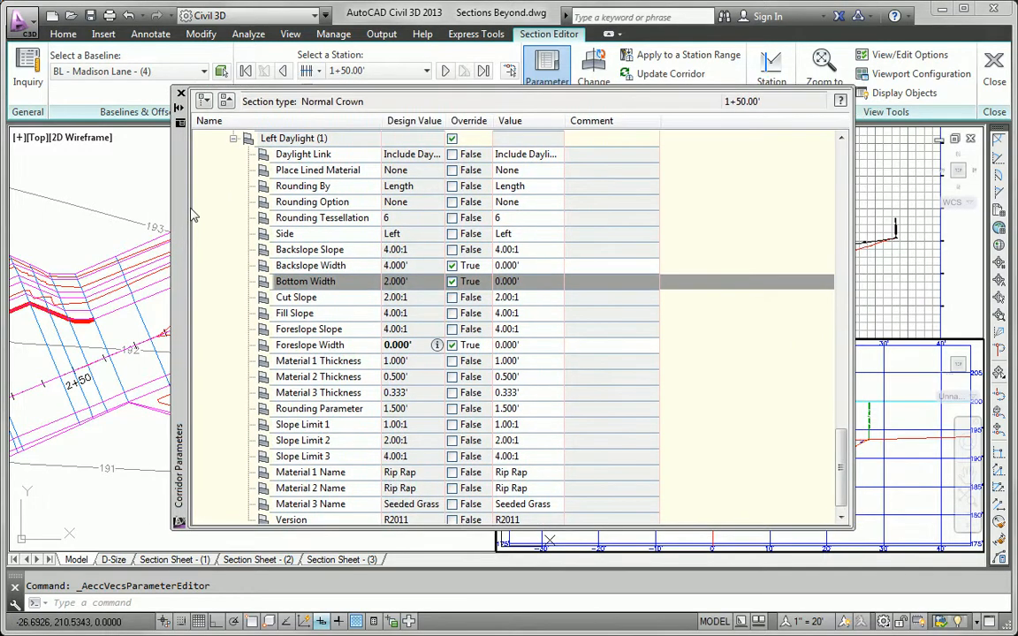
{"action": "mouse_move", "coordinate": [187, 237]}
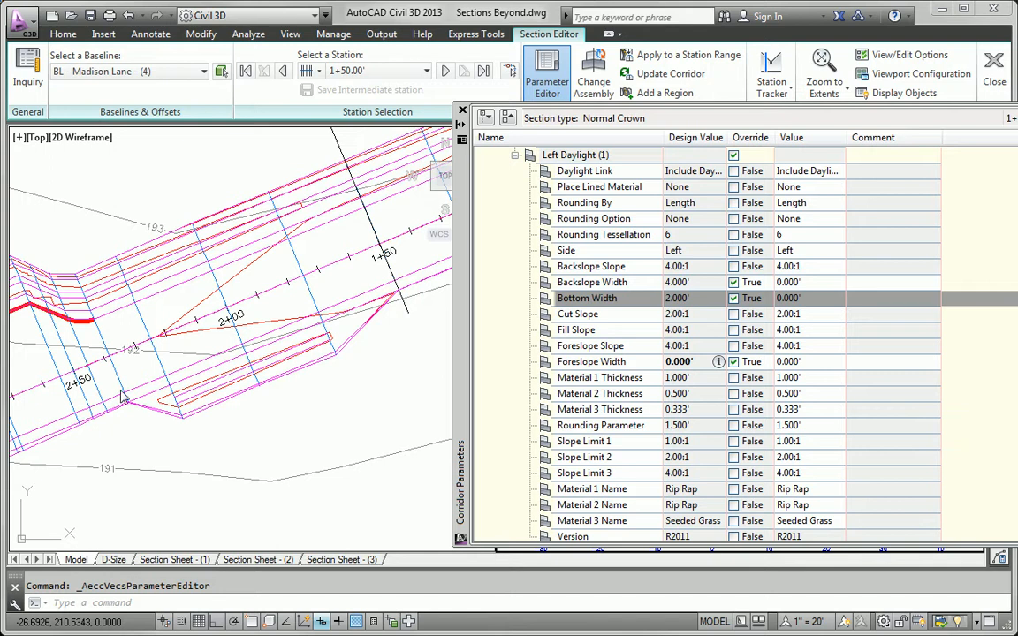
{"action": "mouse_move", "coordinate": [125, 404]}
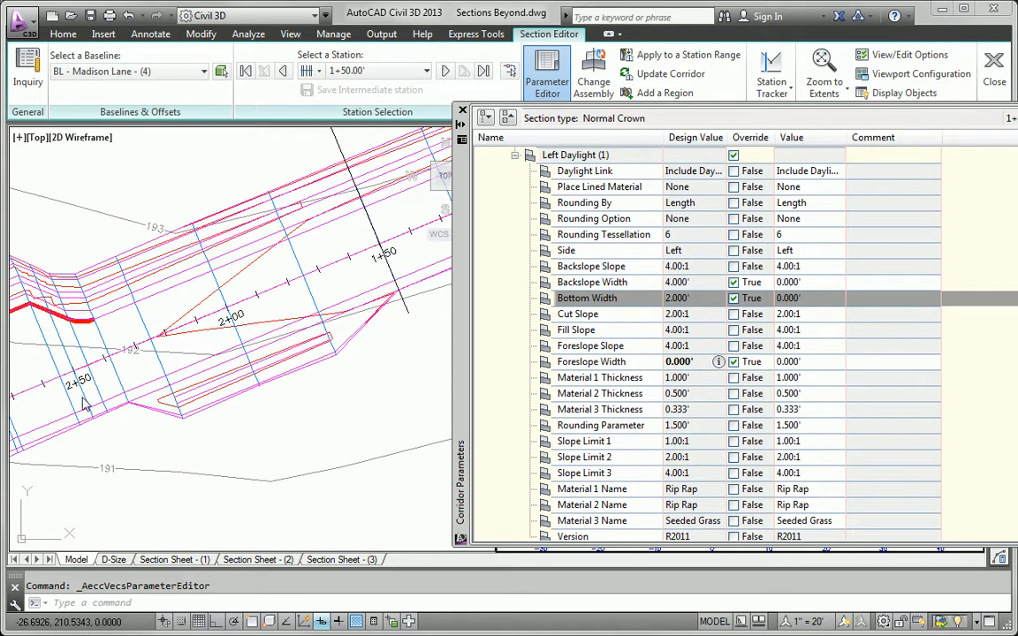
{"action": "mouse_move", "coordinate": [459, 285]}
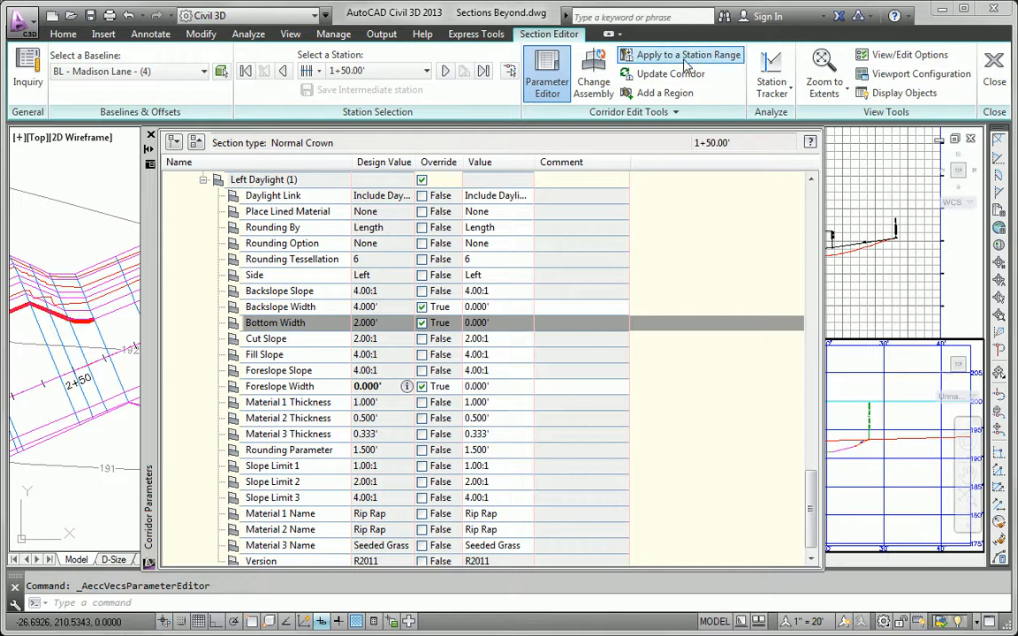
Apply the zero daylight widths to a station range ending at 250.
{"action": "left_click", "coordinate": [687, 55]}
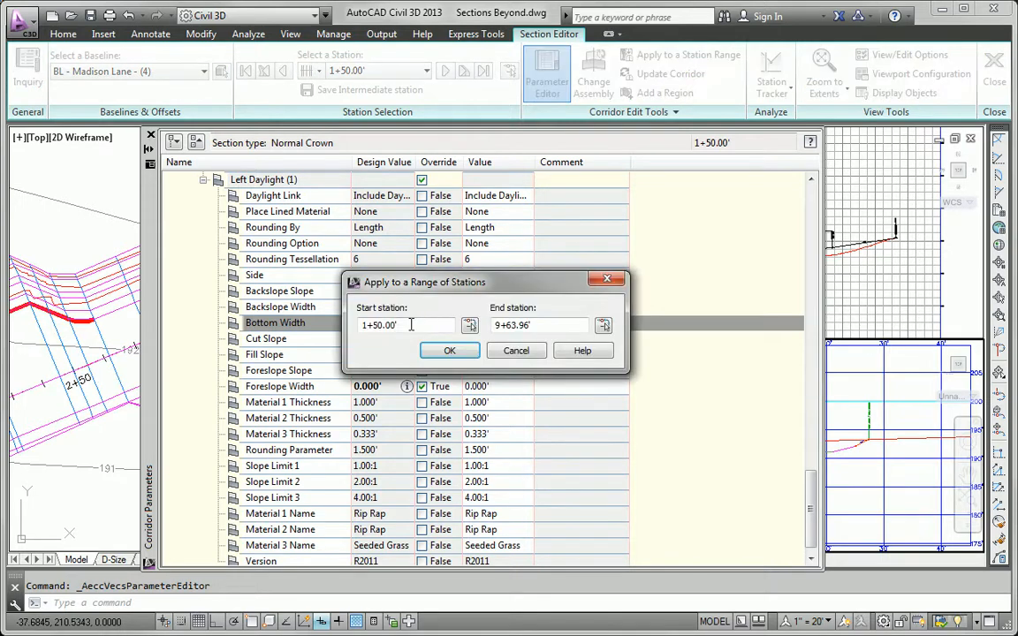
{"action": "left_click", "coordinate": [539, 325]}
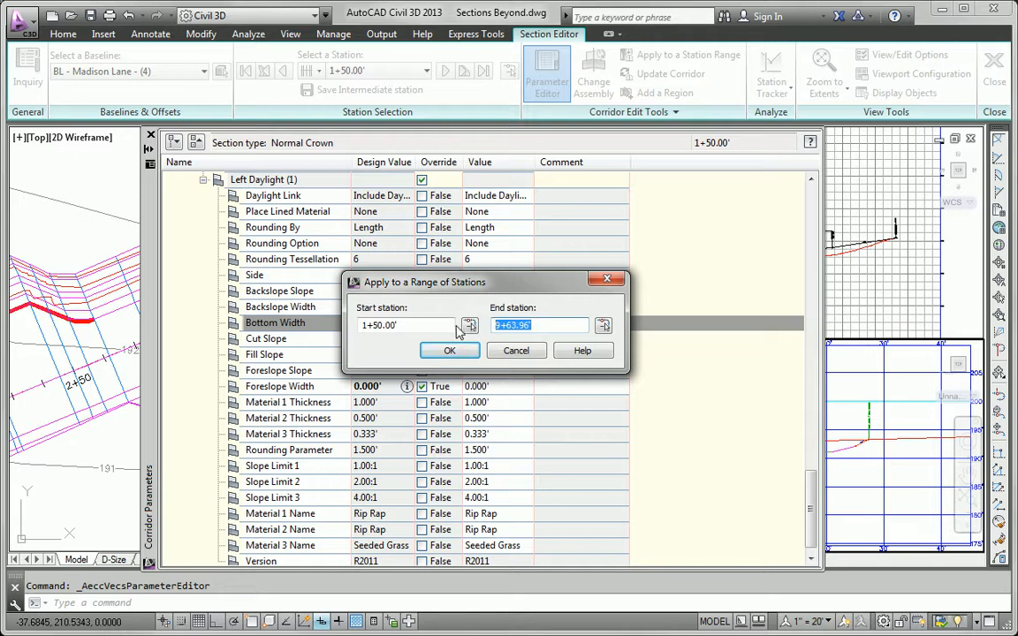
{"action": "type", "text": "250"}
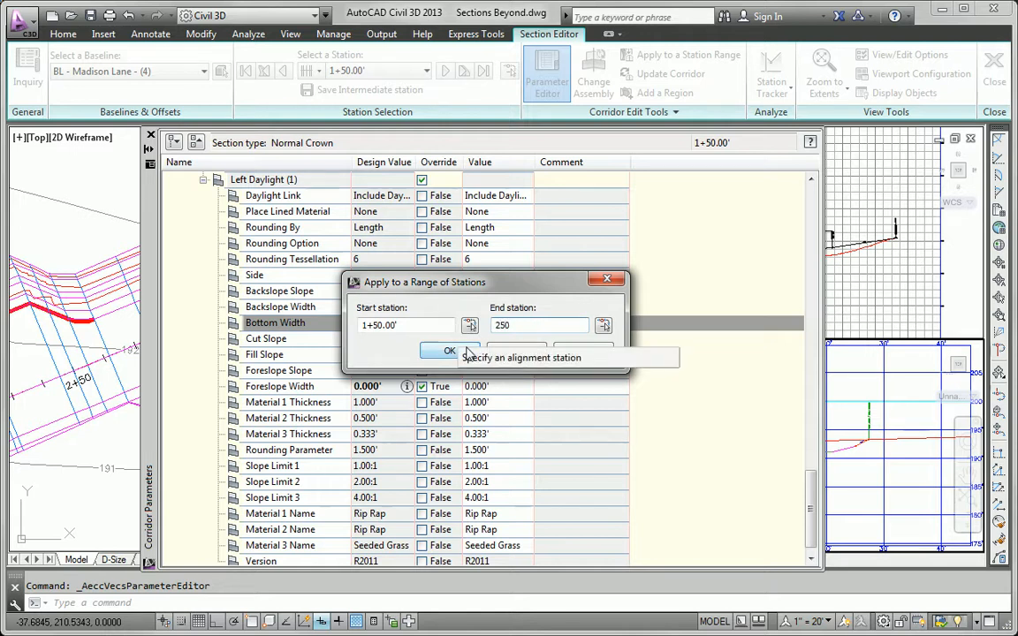
{"action": "left_click", "coordinate": [449, 350]}
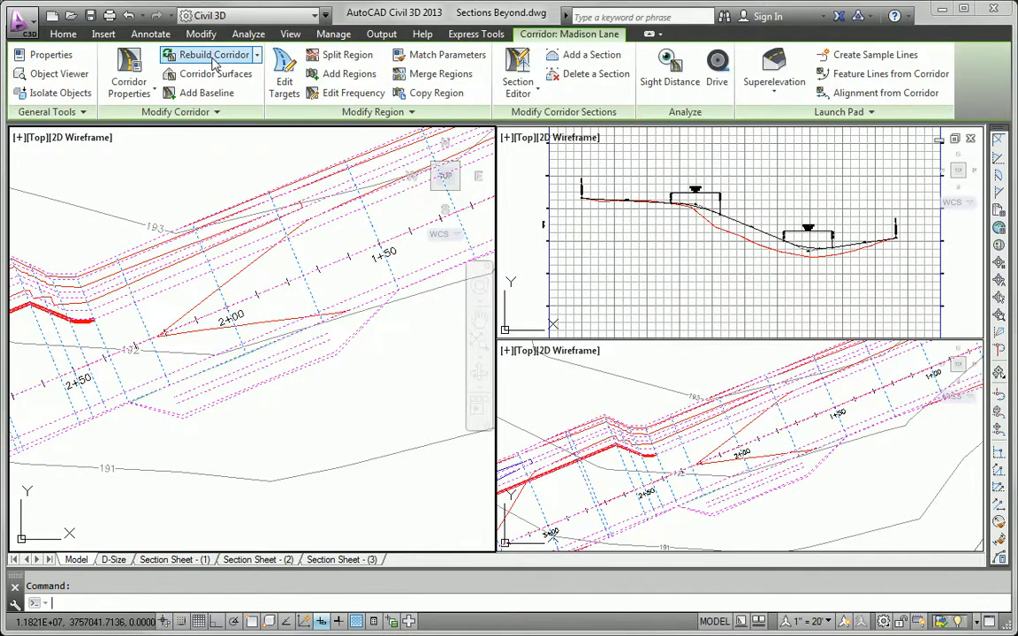
Rebuild the Madison Lane corridor with the new overrides.
{"action": "left_click", "coordinate": [211, 53]}
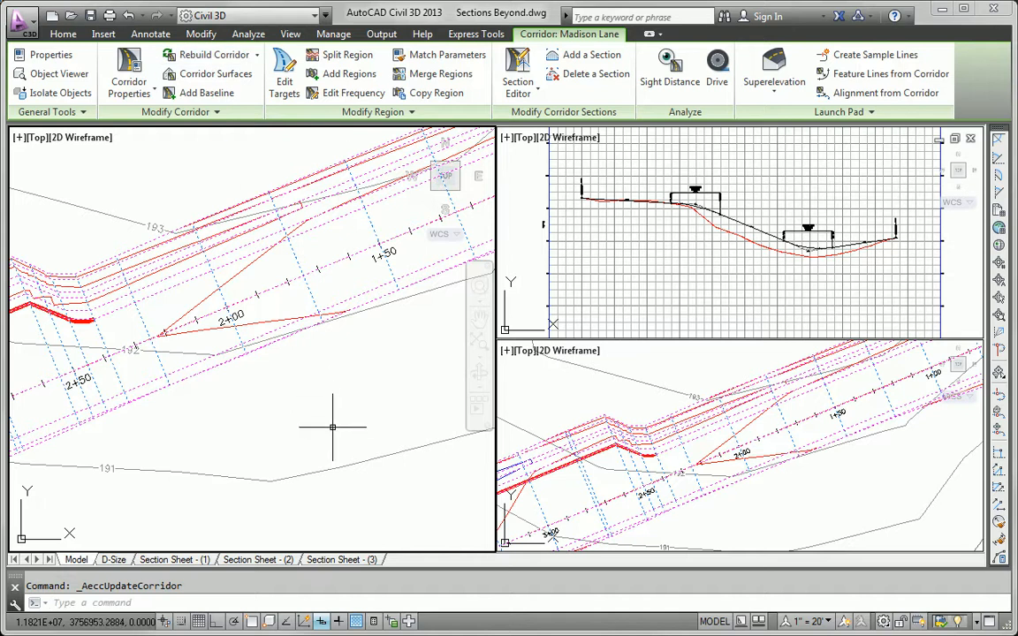
{"action": "left_click", "coordinate": [475, 34]}
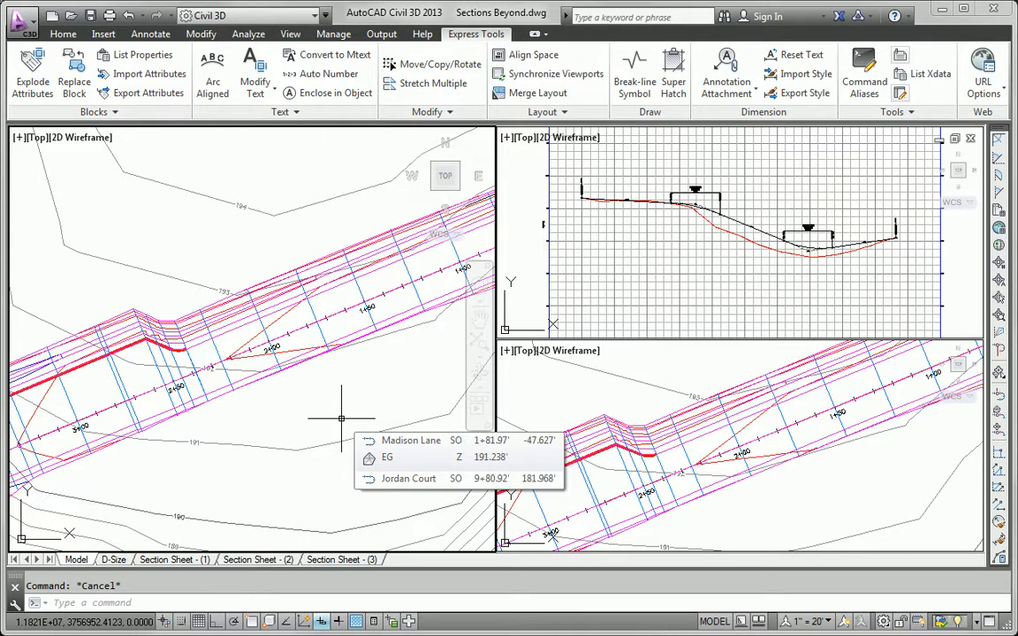
Run Sample Lines on the Madison Lane alignment and accept the new sample line group.
{"action": "left_click", "coordinate": [64, 34]}
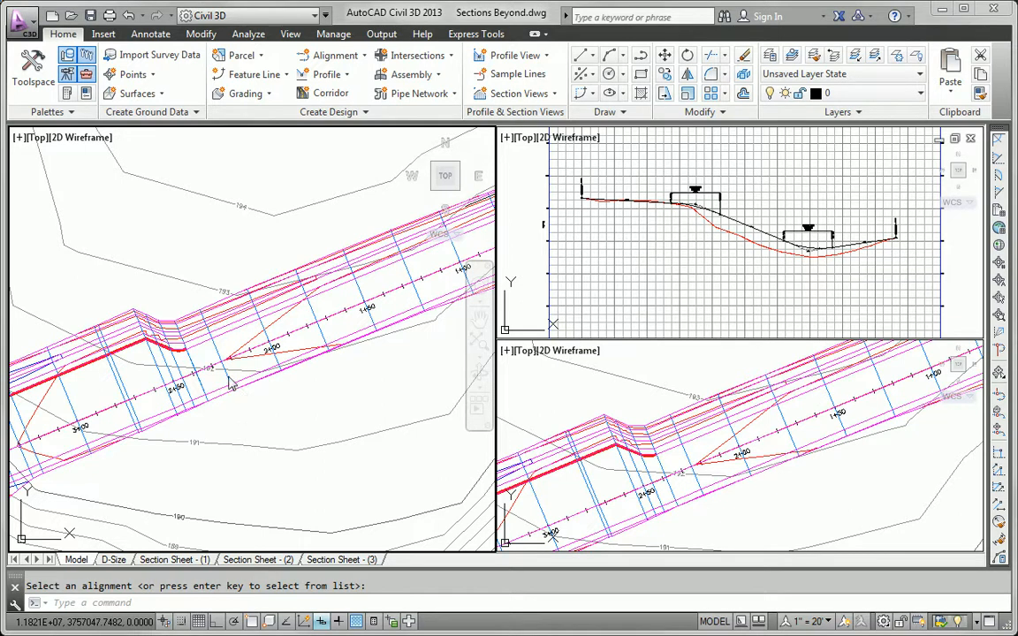
{"action": "mouse_move", "coordinate": [162, 364]}
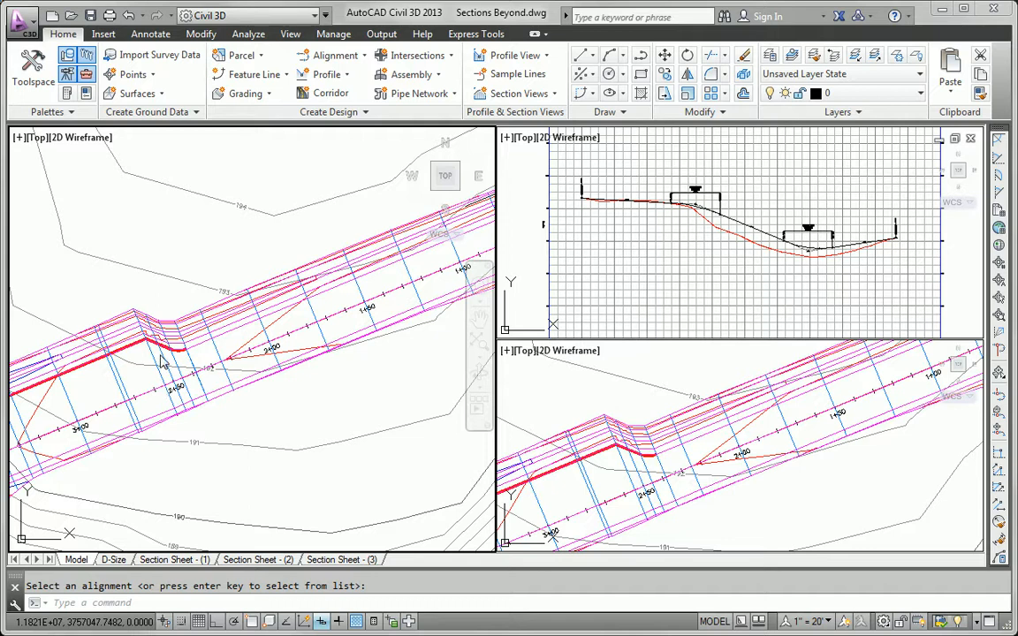
{"action": "mouse_move", "coordinate": [202, 382]}
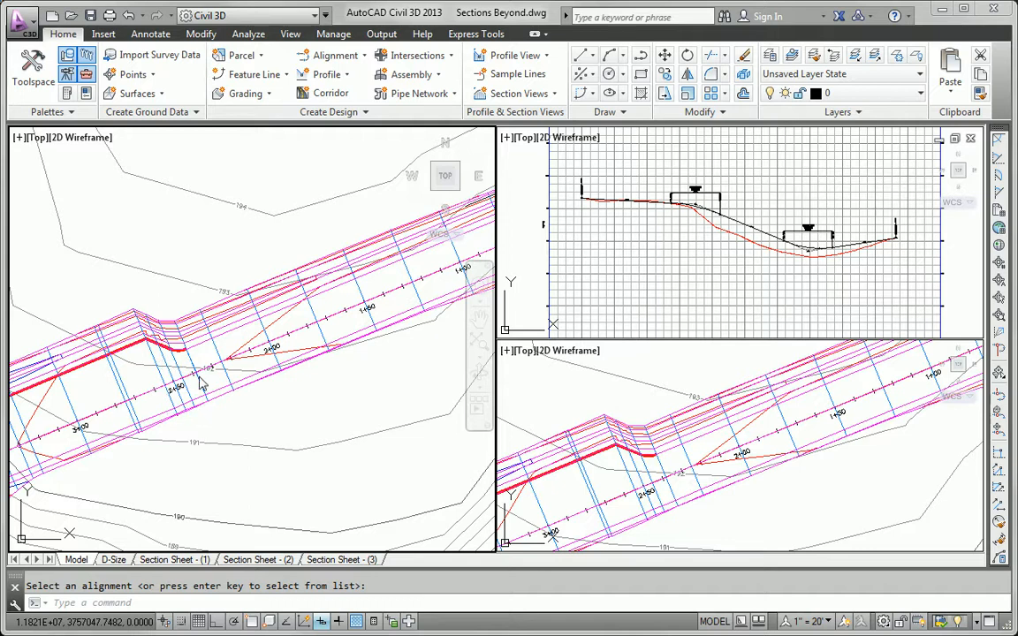
{"action": "mouse_move", "coordinate": [221, 433]}
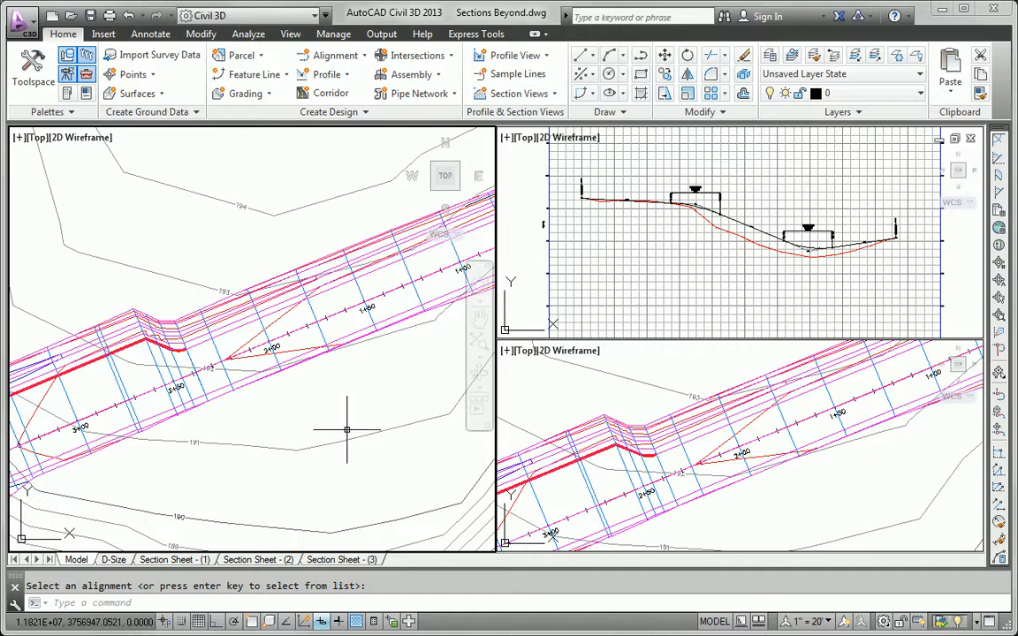
{"action": "mouse_move", "coordinate": [374, 393]}
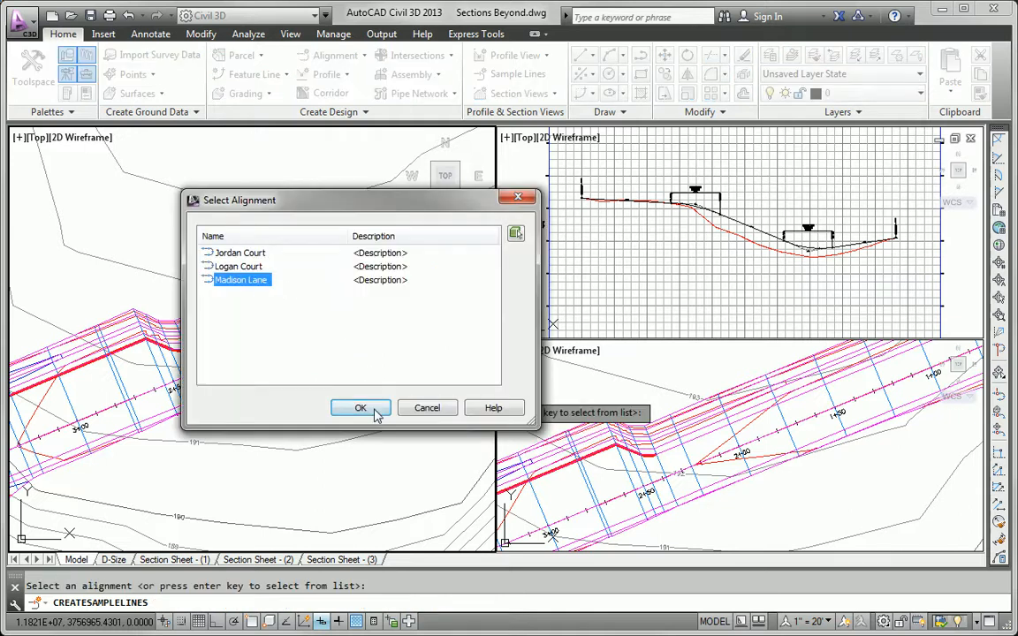
{"action": "left_click", "coordinate": [360, 406]}
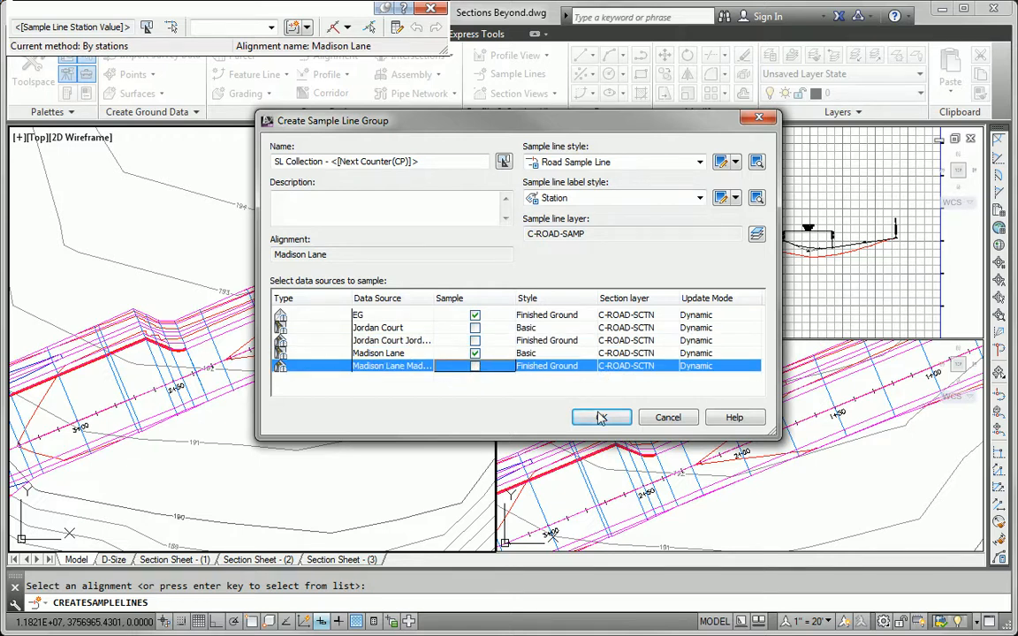
{"action": "left_click", "coordinate": [600, 417]}
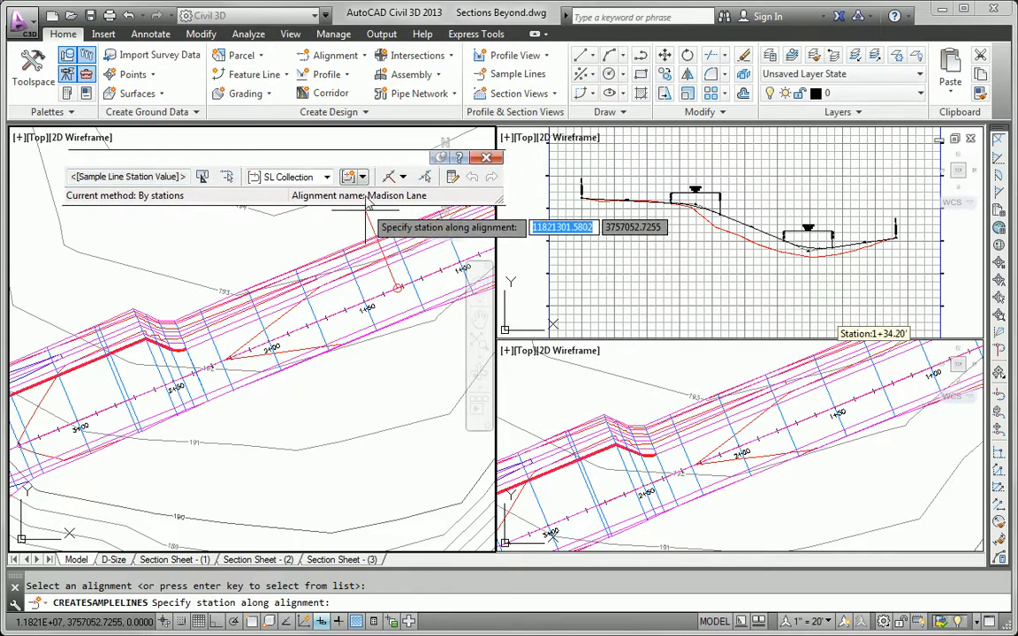
Place sample lines from corridor stations with 50-foot swath widths over the whole alignment.
{"action": "left_click", "coordinate": [403, 177]}
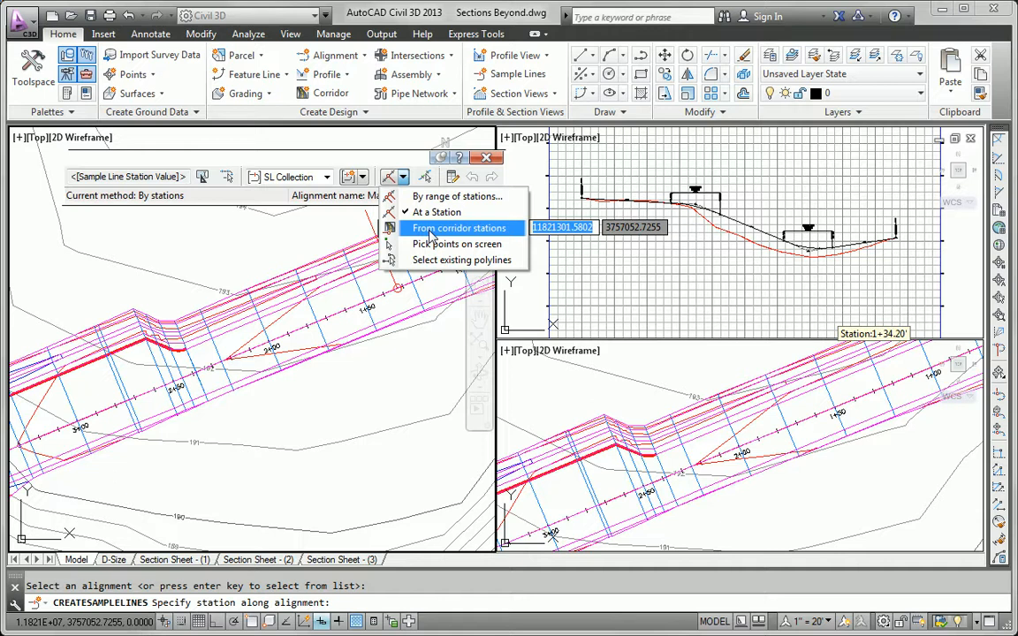
{"action": "left_click", "coordinate": [459, 228]}
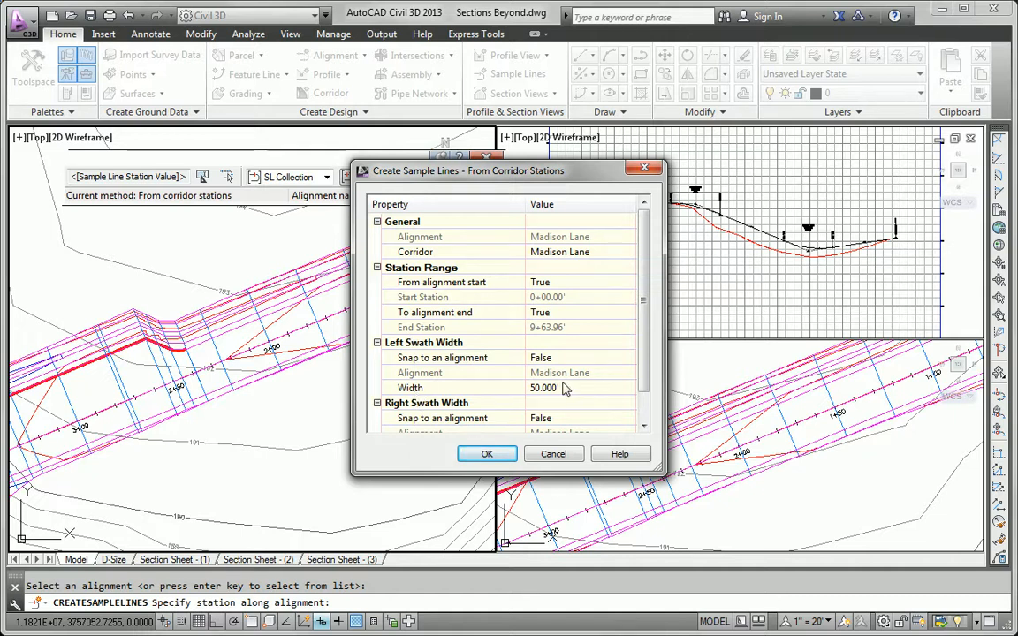
{"action": "scroll", "scroll_direction": "down", "scroll_amount": 3}
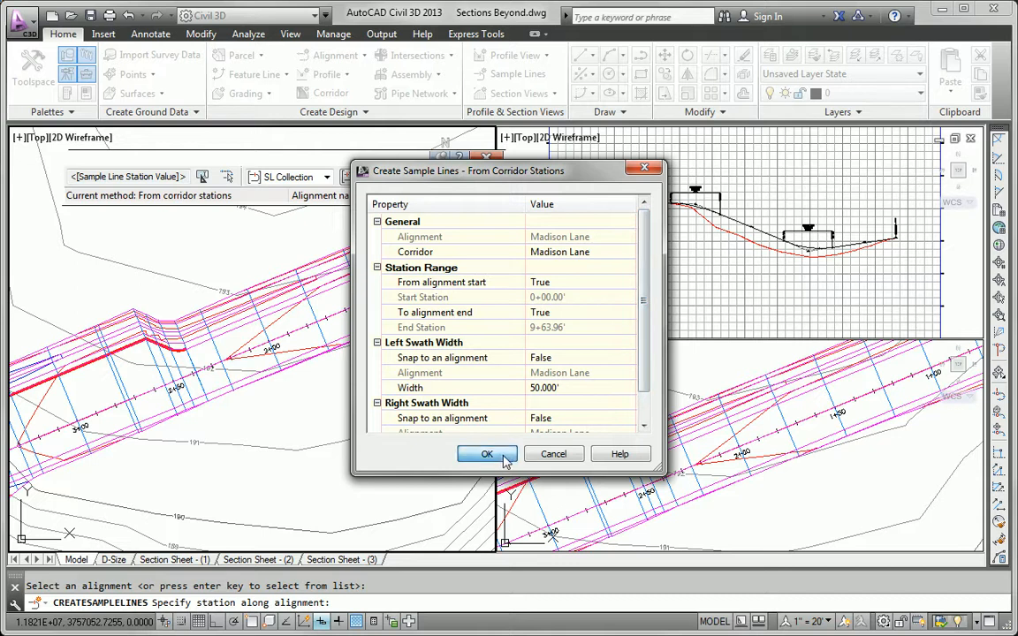
{"action": "left_click", "coordinate": [486, 453]}
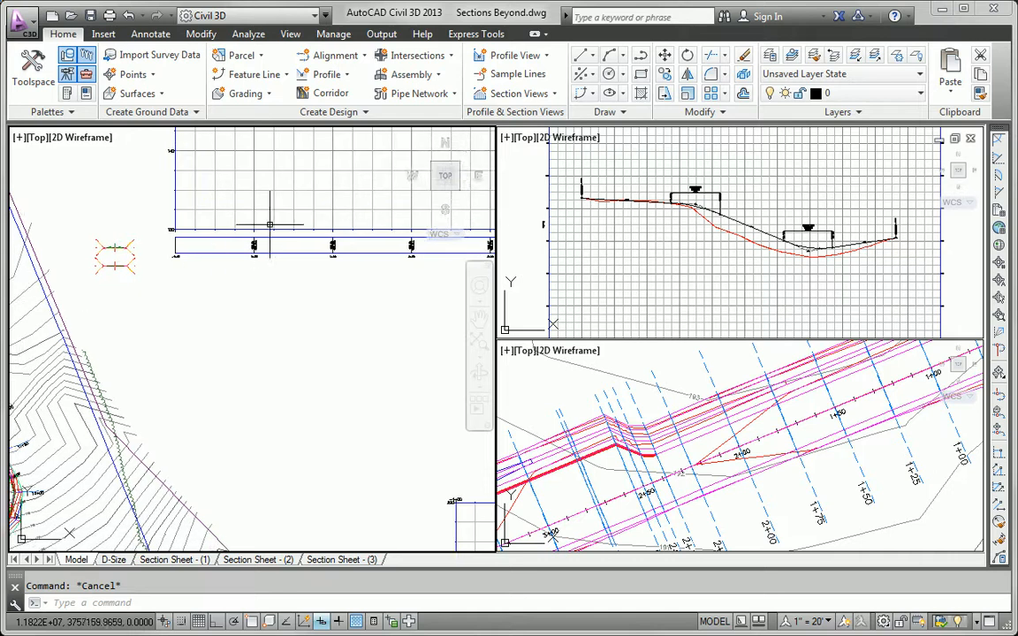
{"action": "mouse_move", "coordinate": [516, 74]}
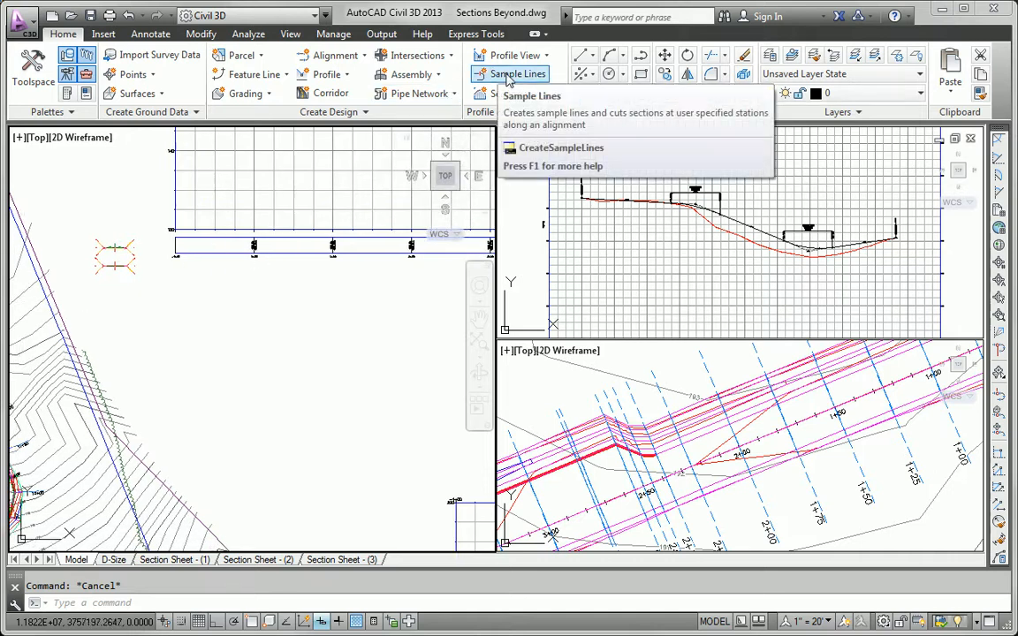
Create a Design-style section view at sample line 0+25.00 from SL Collection - 3.
{"action": "left_click", "coordinate": [516, 92]}
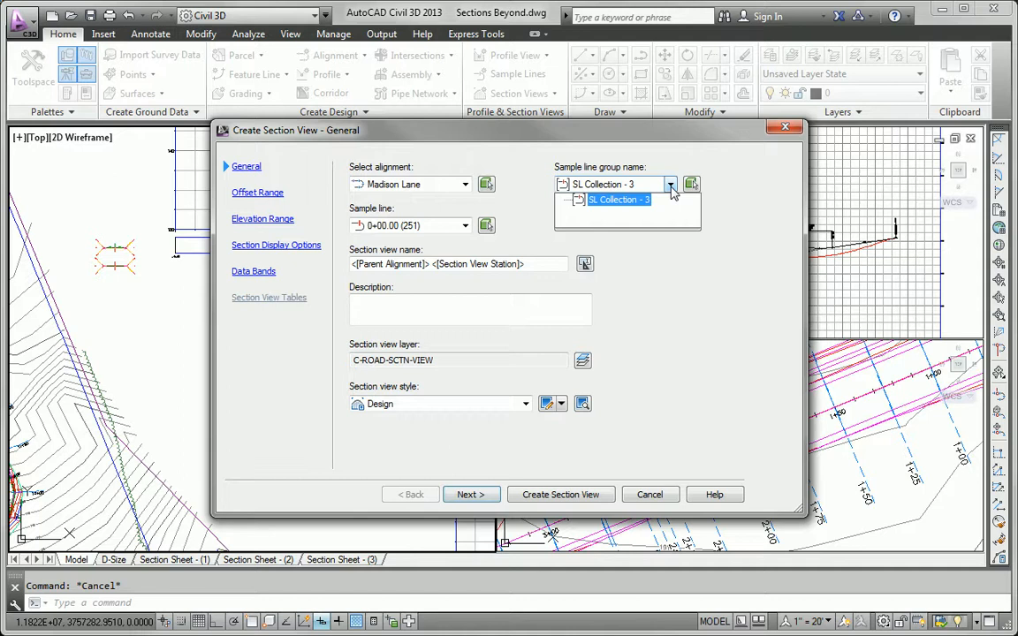
{"action": "left_click", "coordinate": [619, 198]}
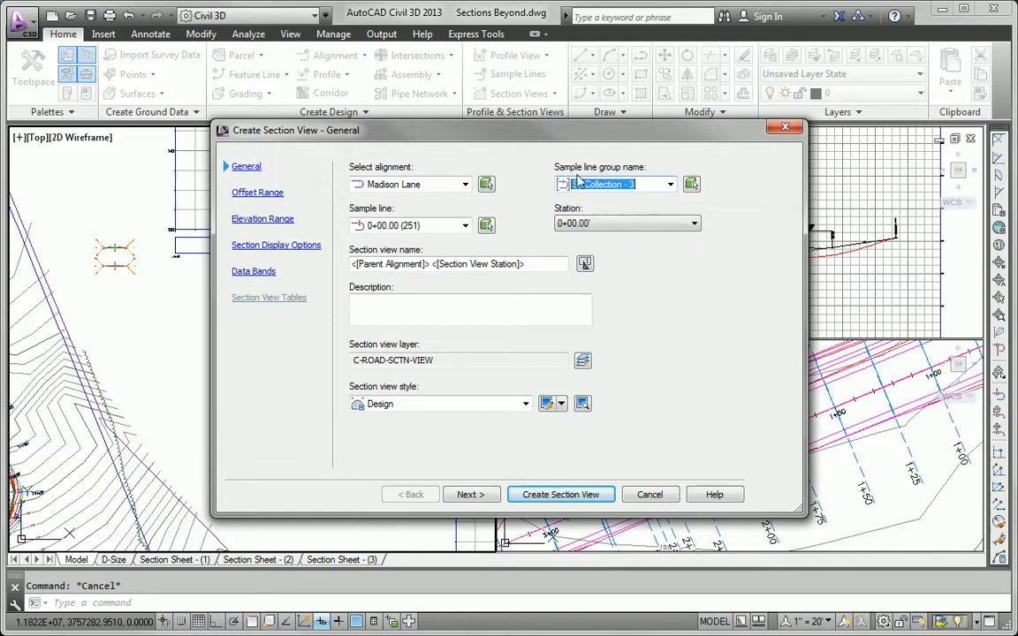
{"action": "mouse_move", "coordinate": [629, 194]}
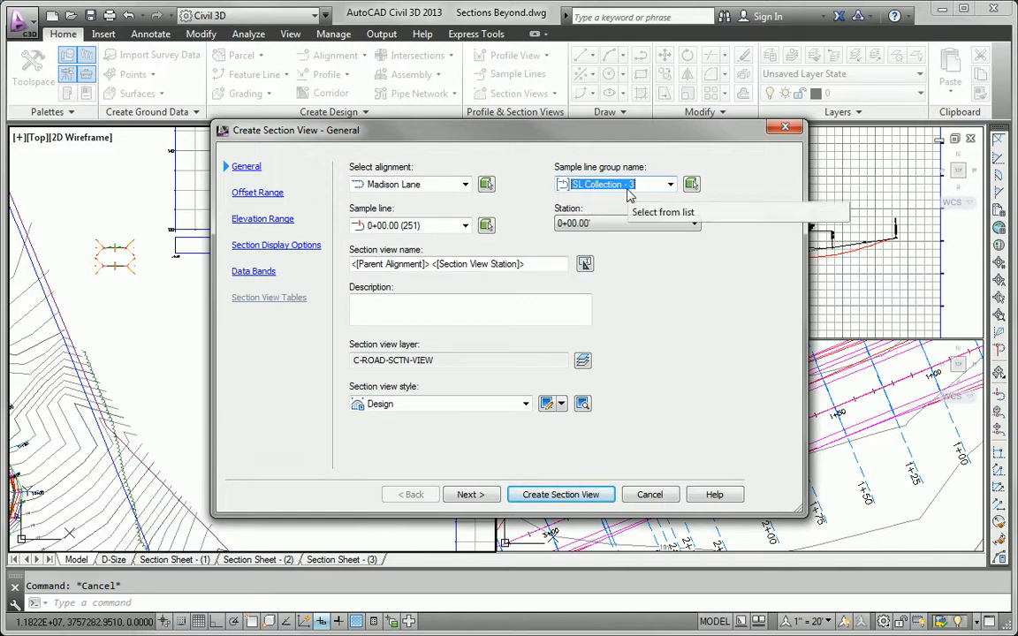
{"action": "mouse_move", "coordinate": [470, 233]}
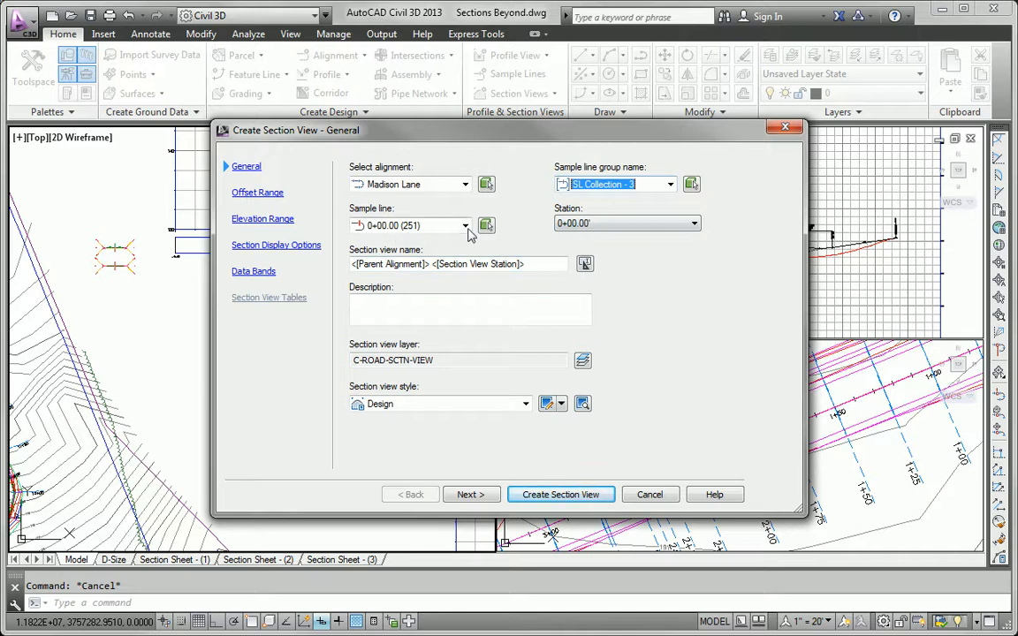
{"action": "left_click", "coordinate": [466, 226]}
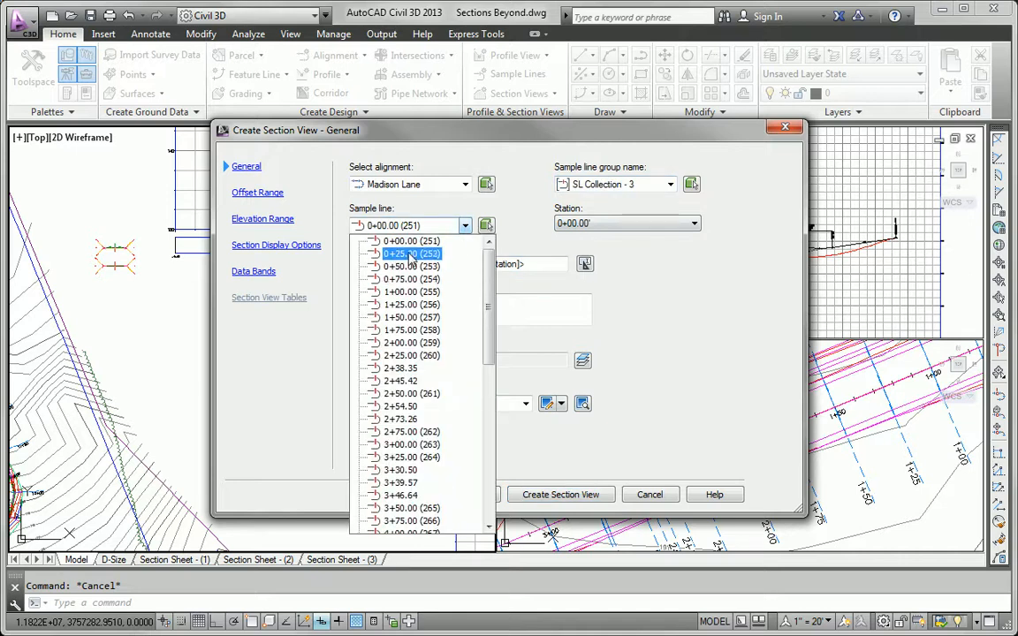
{"action": "left_click", "coordinate": [410, 254]}
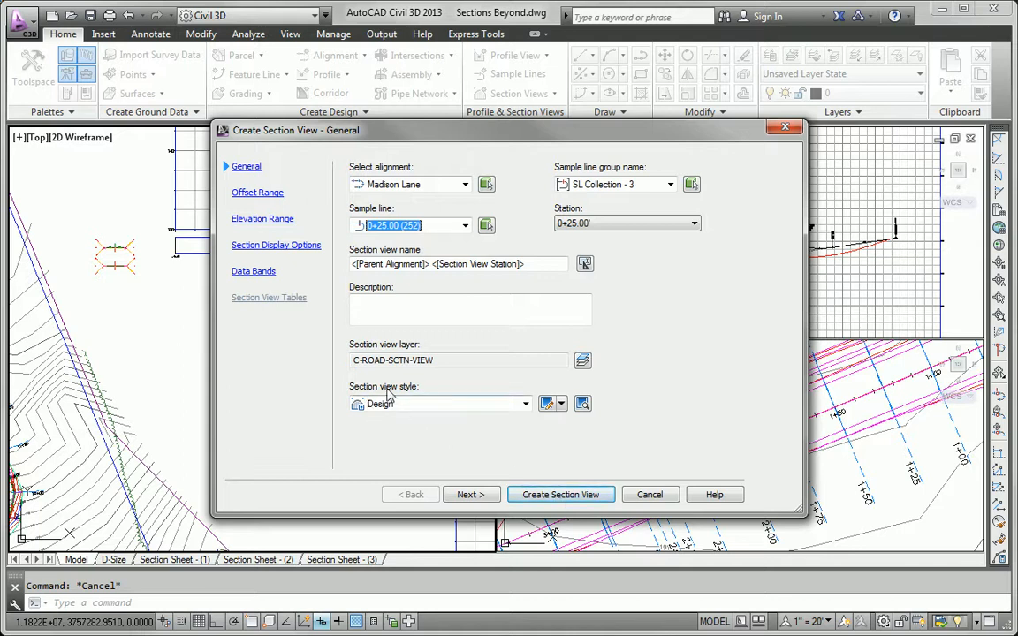
{"action": "left_click", "coordinate": [560, 495]}
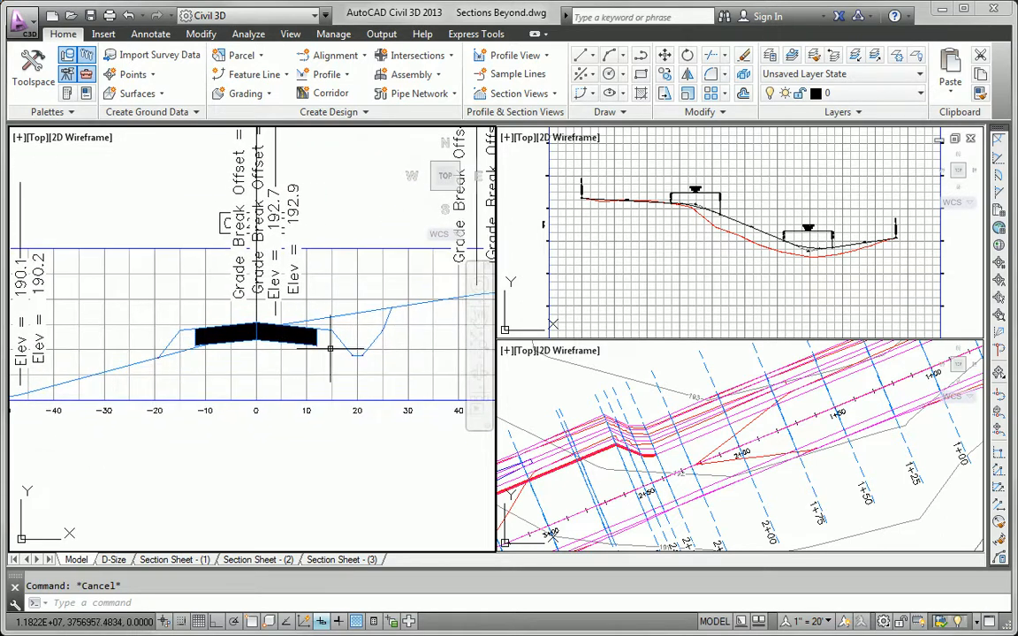
{"action": "mouse_move", "coordinate": [113, 366]}
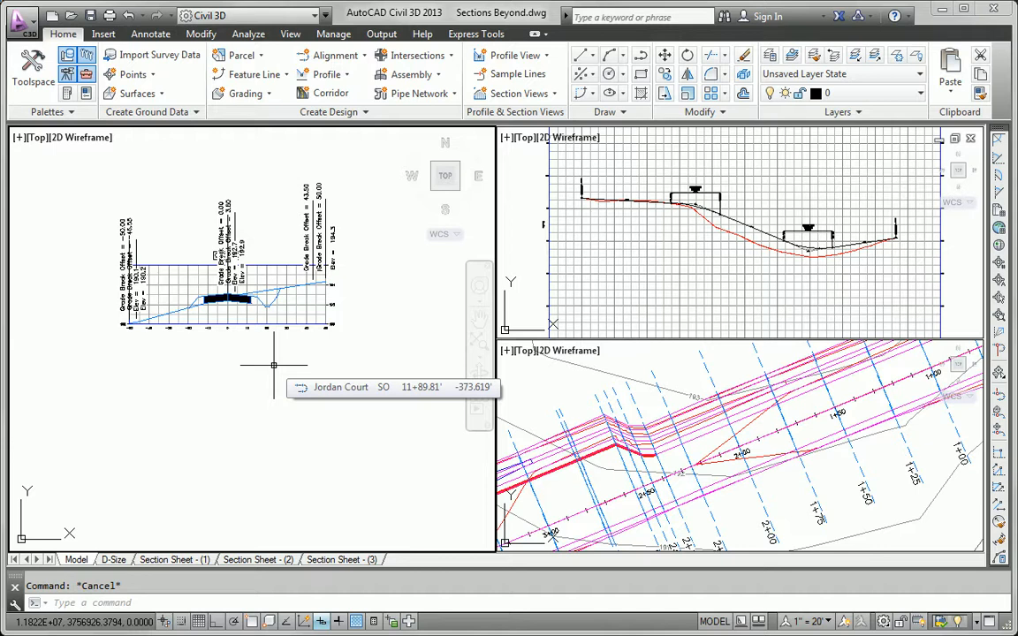
Place the 0+25 section view in the drawing.
{"action": "left_click", "coordinate": [32, 69]}
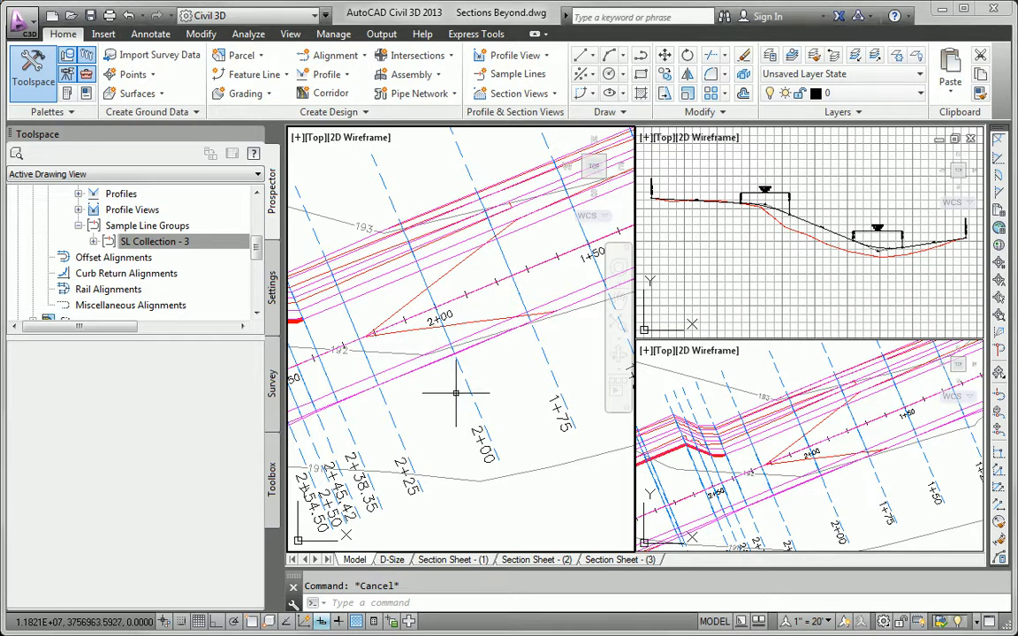
Rename the SL Collection - 3 sample line group to ML Design.
{"action": "right_click", "coordinate": [156, 240]}
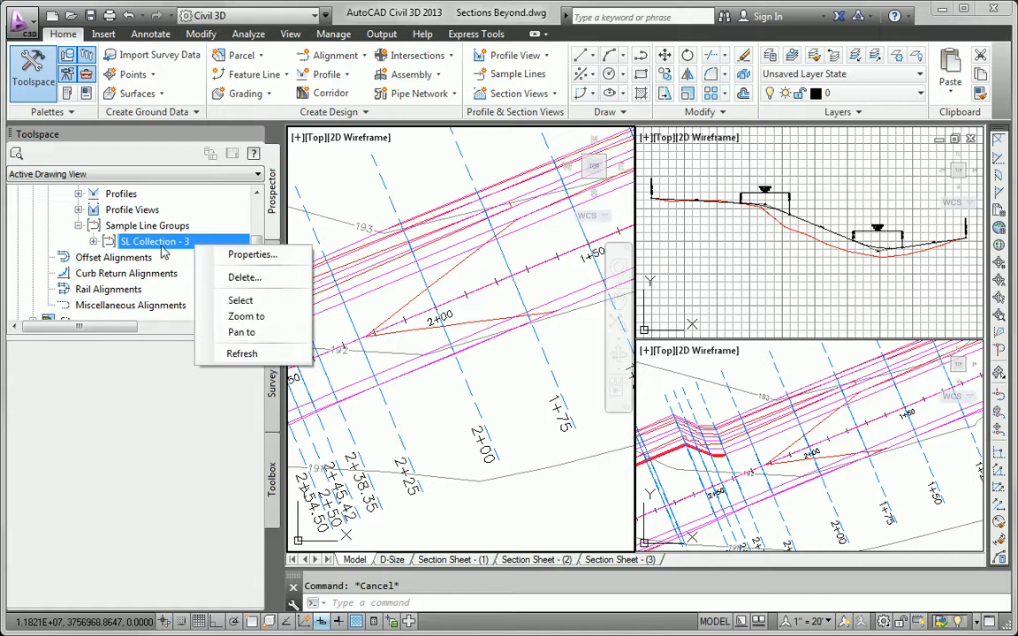
{"action": "mouse_move", "coordinate": [253, 255]}
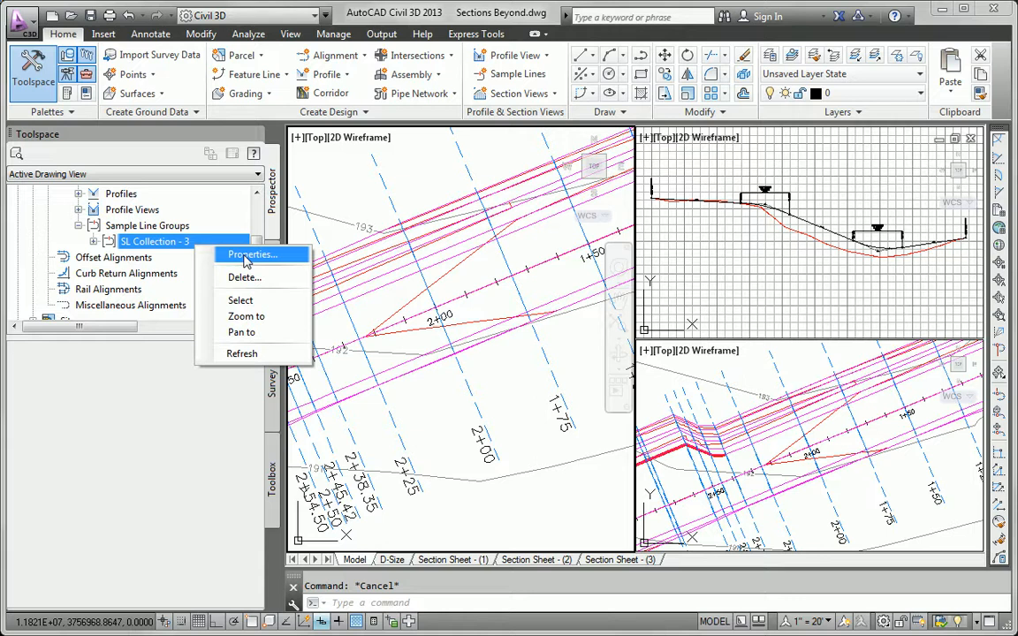
{"action": "left_click", "coordinate": [251, 255]}
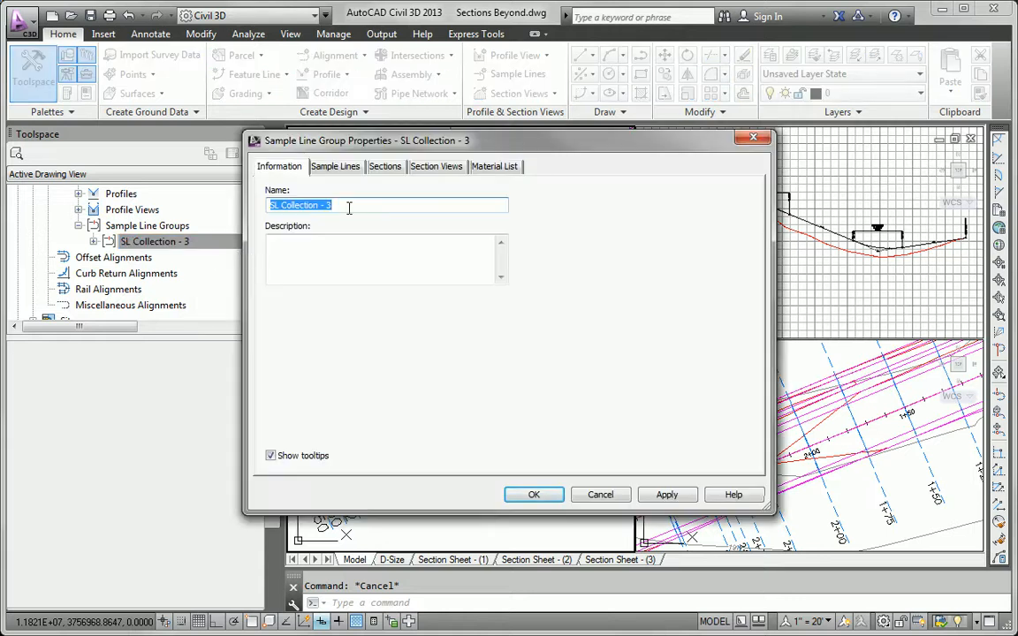
{"action": "type", "text": "ML"}
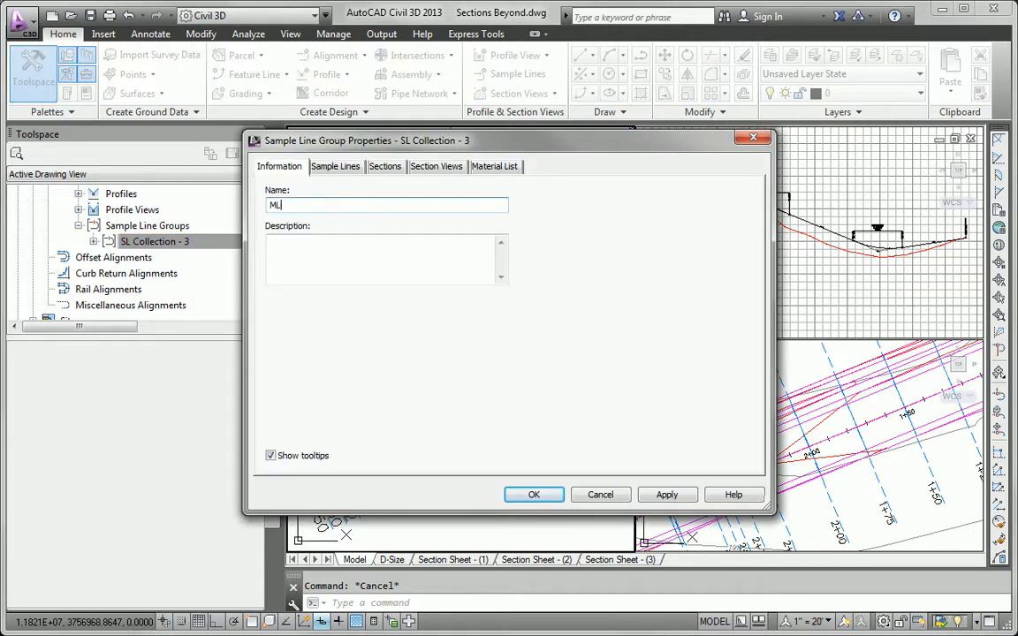
{"action": "type", "text": "Design"}
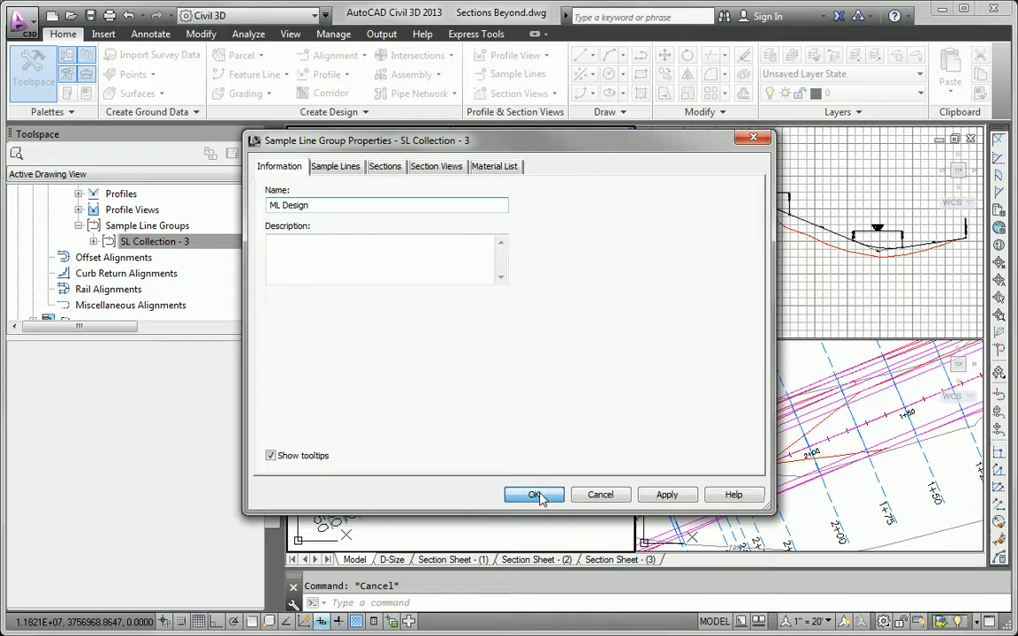
{"action": "left_click", "coordinate": [534, 494]}
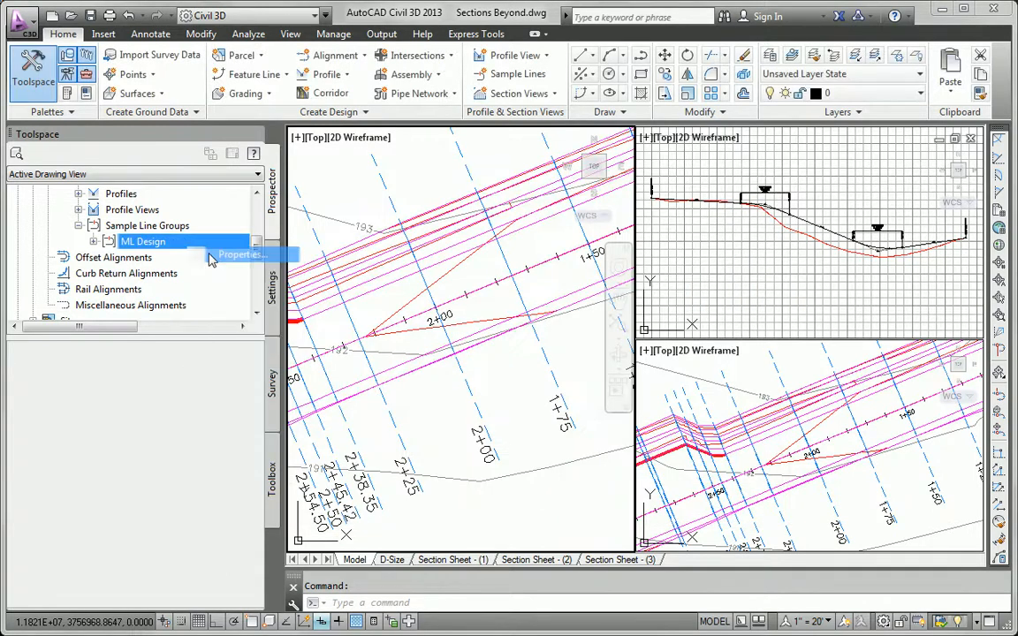
Set all ML Design sample lines to the _No Display style.
{"action": "left_click", "coordinate": [240, 254]}
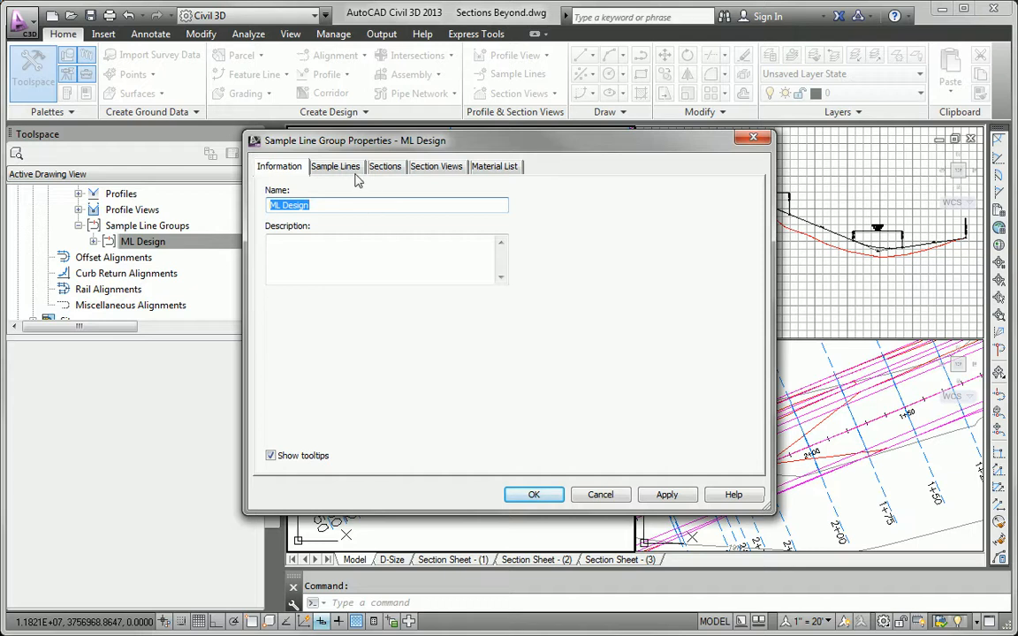
{"action": "left_click", "coordinate": [336, 166]}
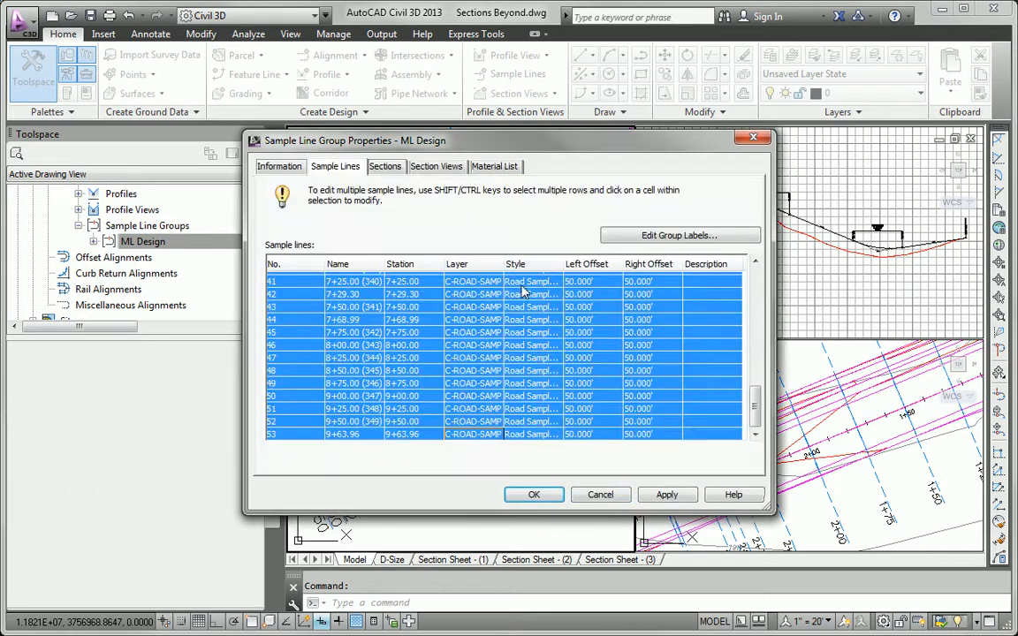
{"action": "left_click", "coordinate": [516, 281]}
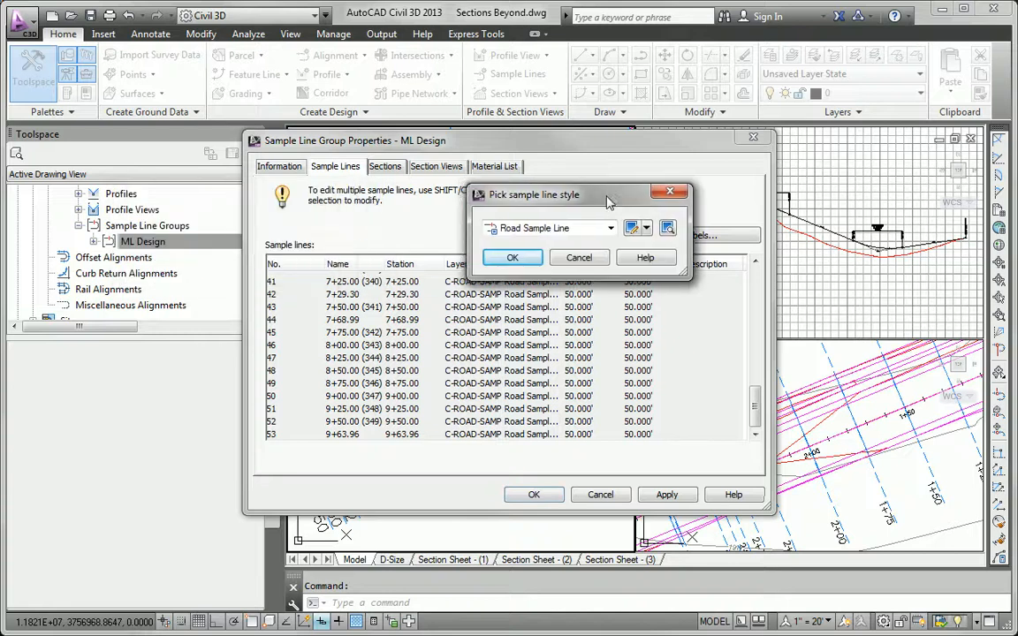
{"action": "left_click", "coordinate": [513, 258]}
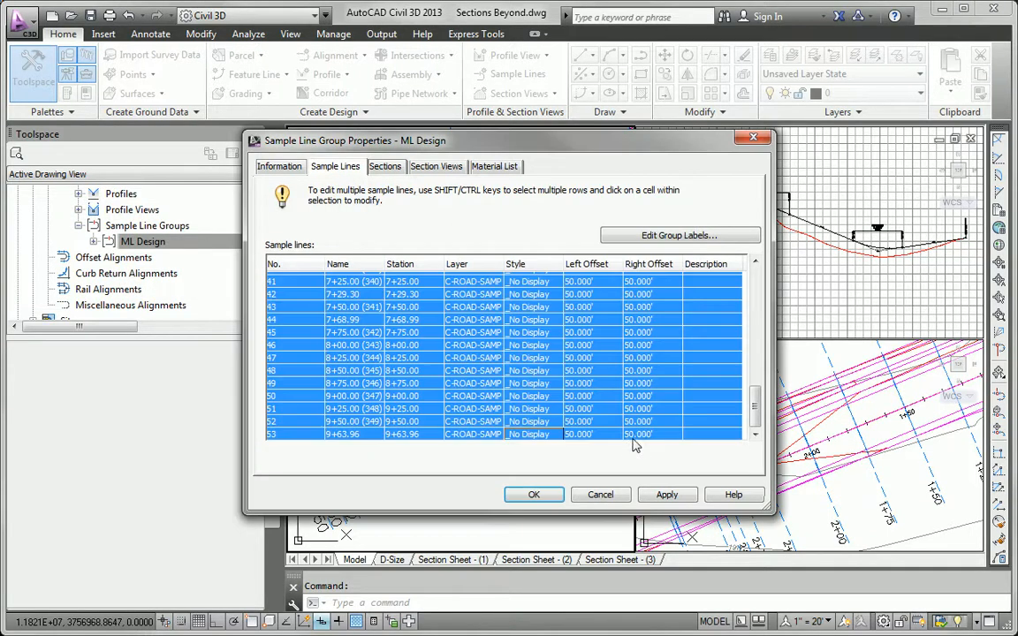
{"action": "left_click", "coordinate": [533, 495]}
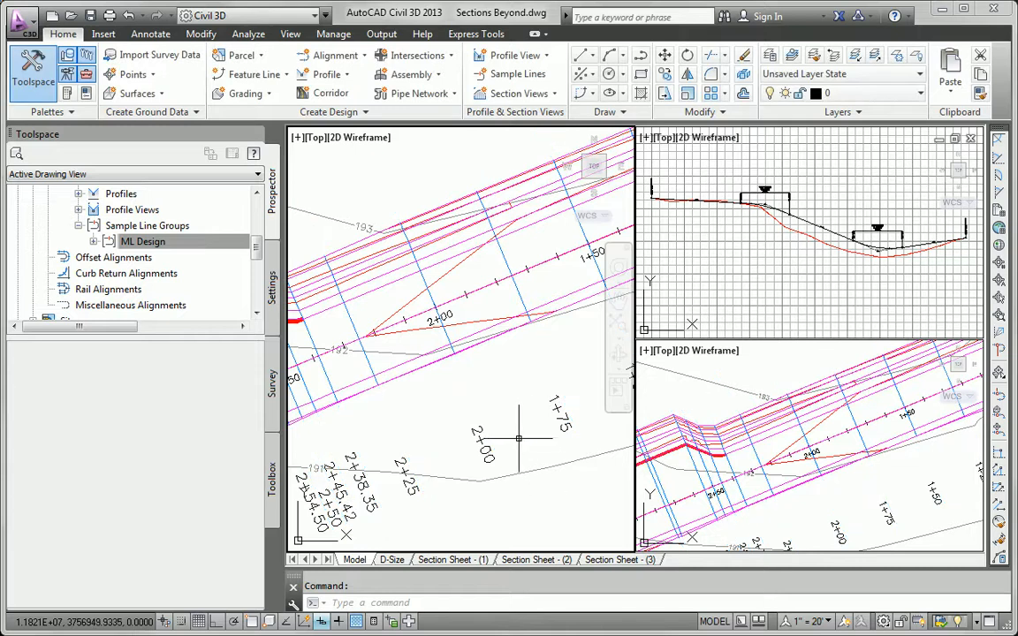
{"action": "left_click", "coordinate": [141, 240]}
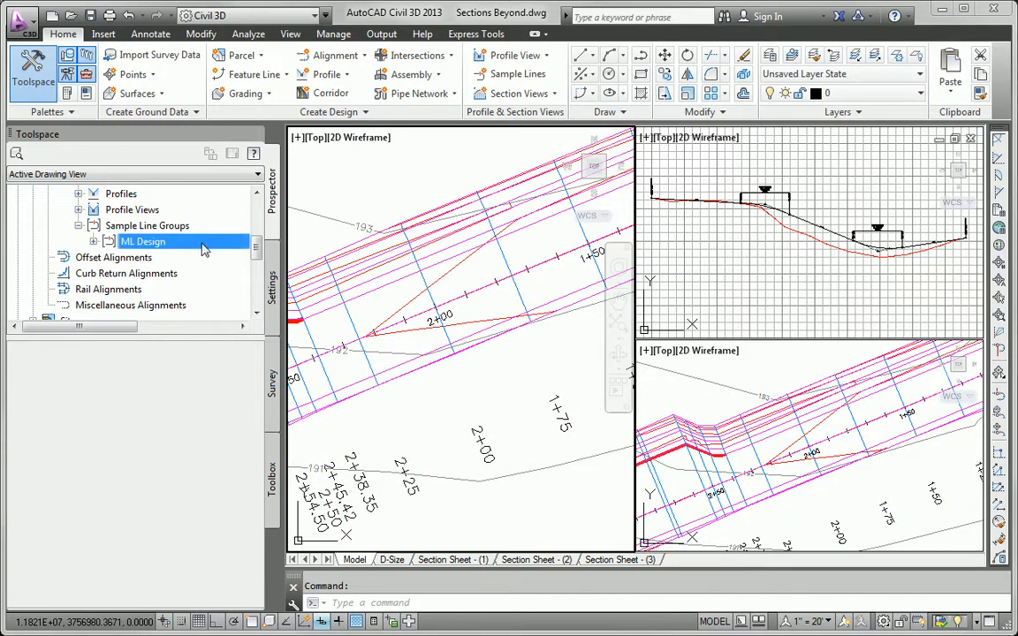
{"action": "double_click", "coordinate": [141, 240]}
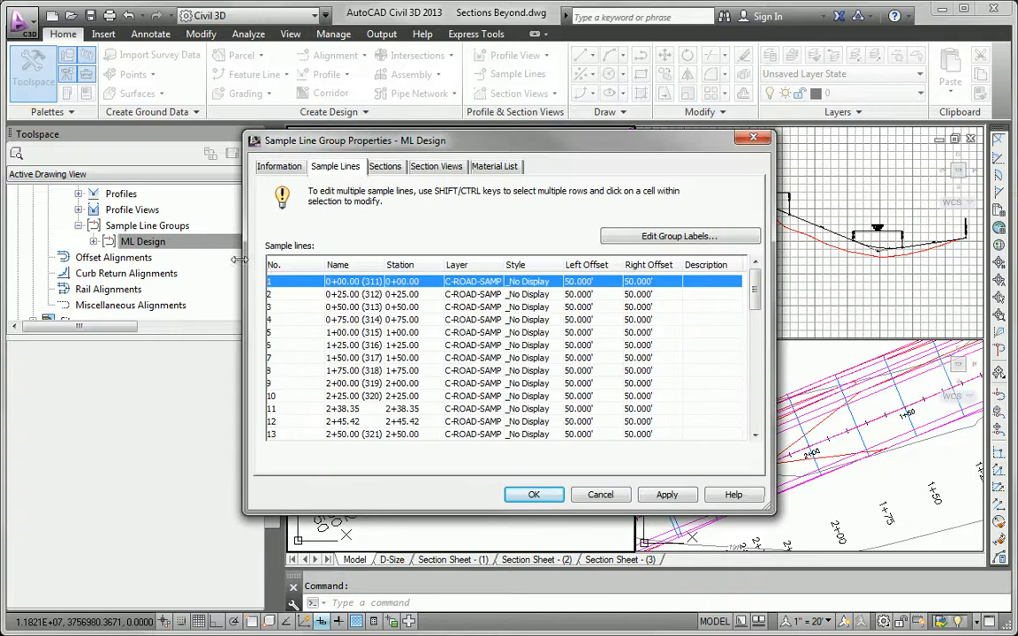
{"action": "left_click", "coordinate": [678, 237]}
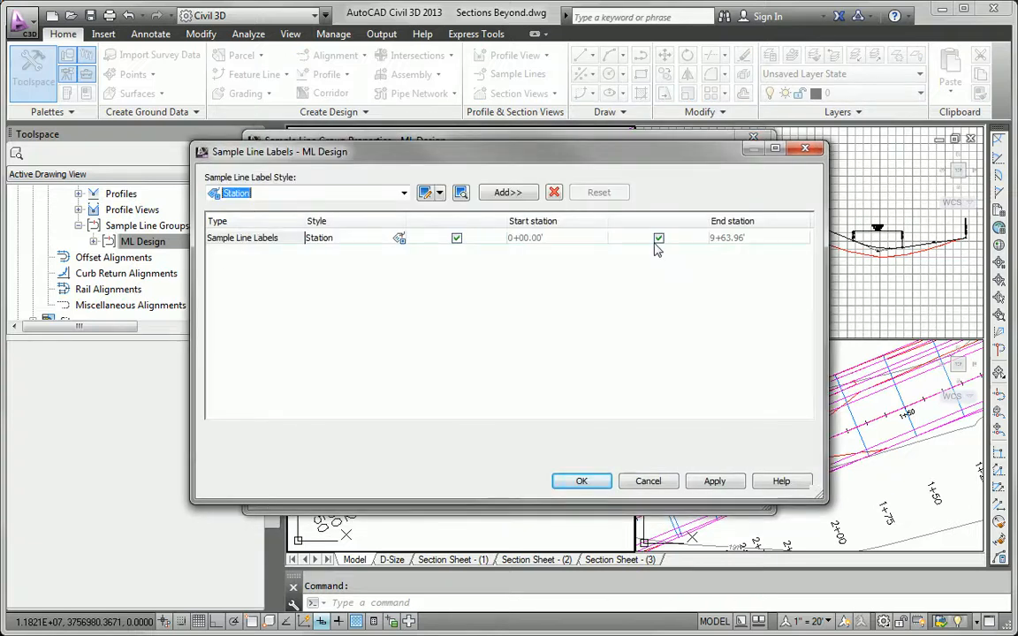
{"action": "left_click", "coordinate": [555, 193]}
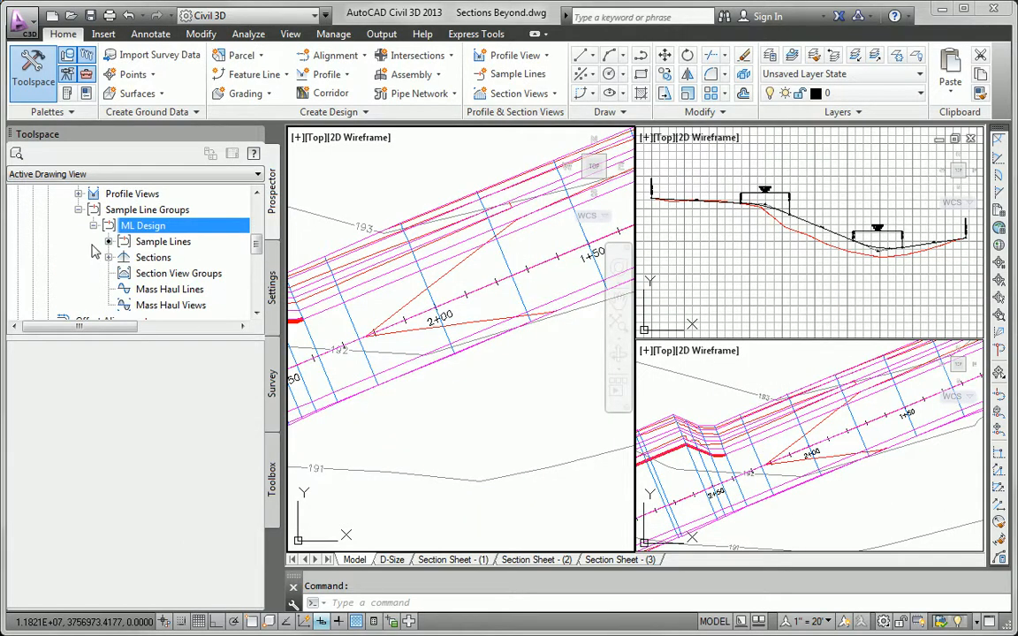
{"action": "left_click", "coordinate": [163, 240]}
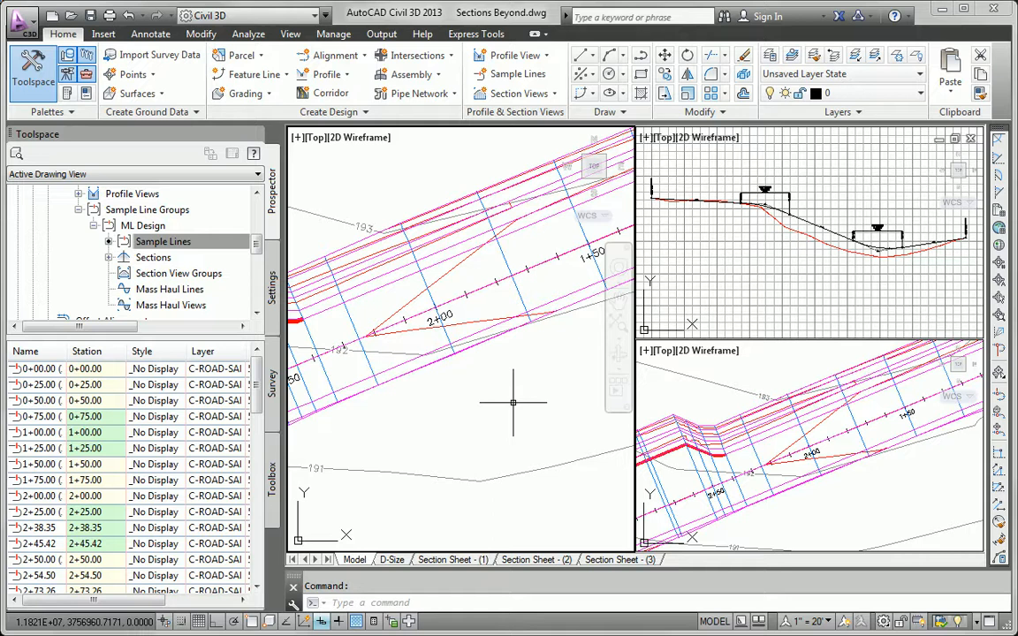
{"action": "mouse_move", "coordinate": [514, 406]}
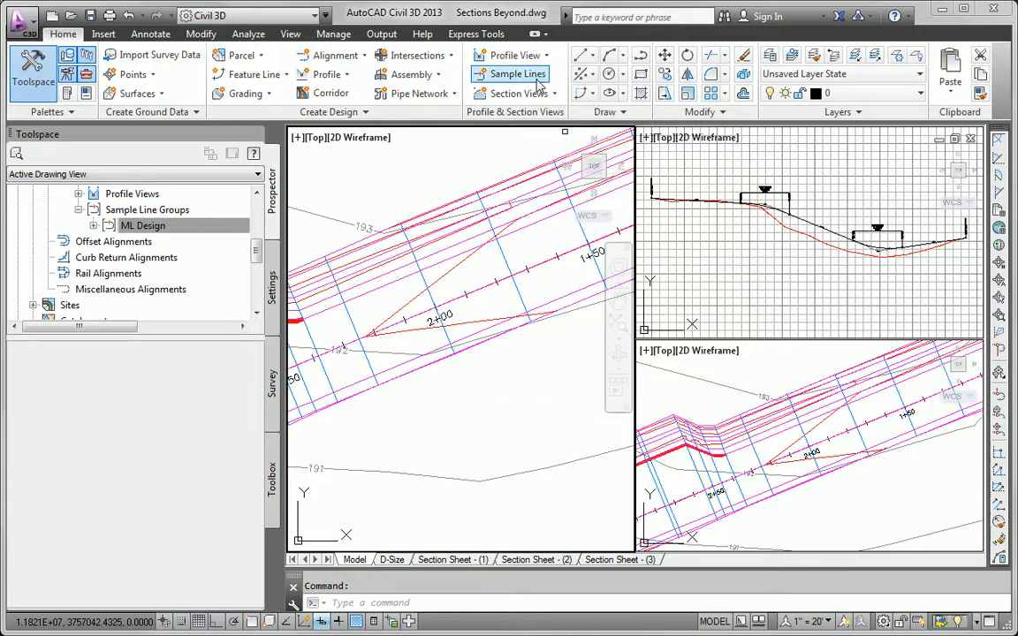
Start a new sample line group named ML Sheets, dropping the second Madison Lane source.
{"action": "left_click", "coordinate": [516, 74]}
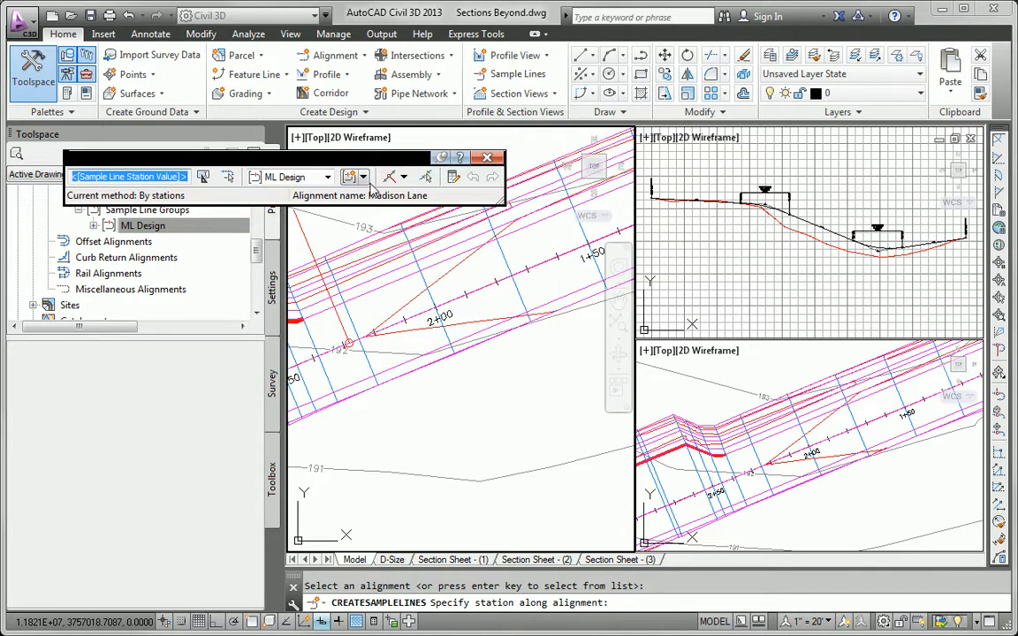
{"action": "left_click", "coordinate": [352, 177]}
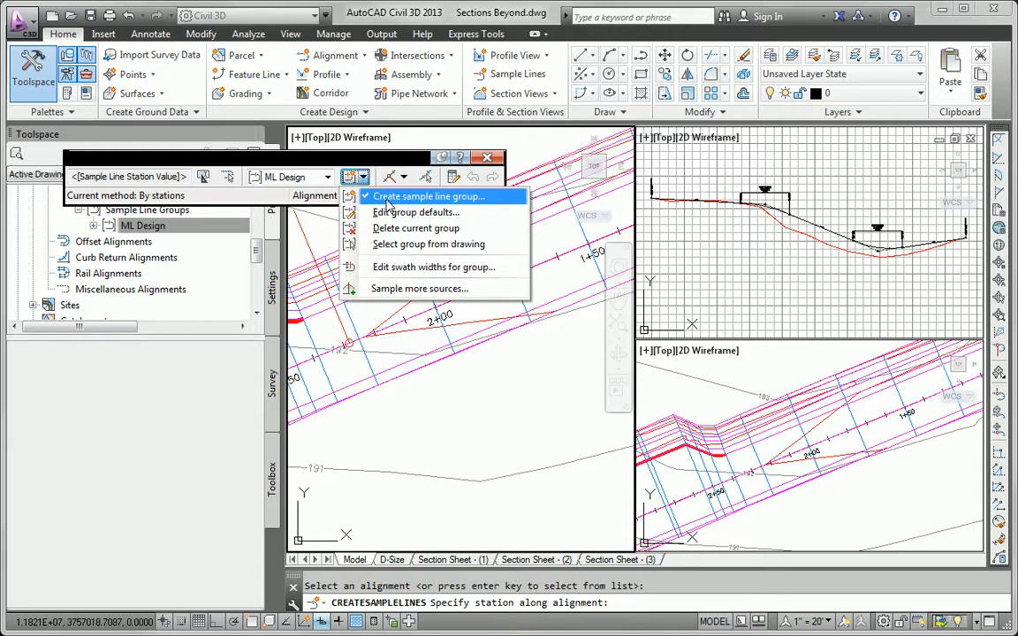
{"action": "left_click", "coordinate": [428, 196]}
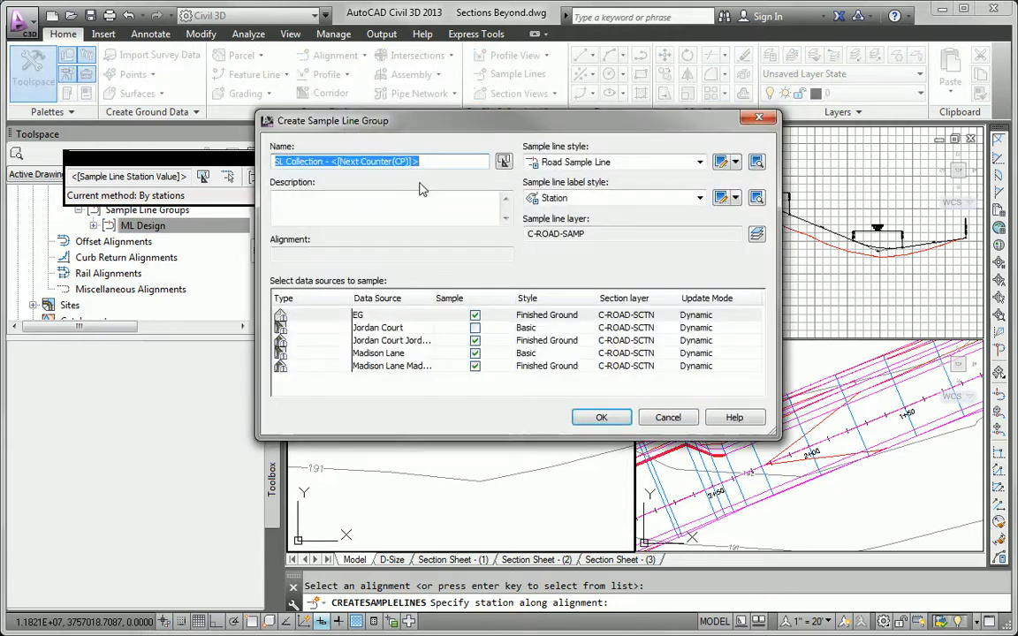
{"action": "type", "text": "ML Sheets"}
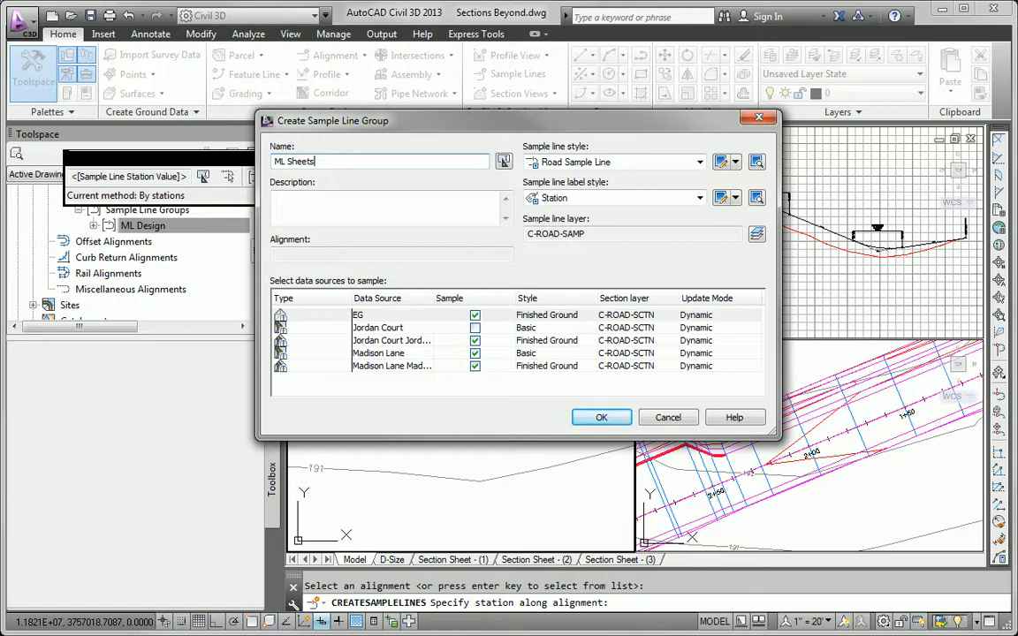
{"action": "left_click", "coordinate": [475, 354]}
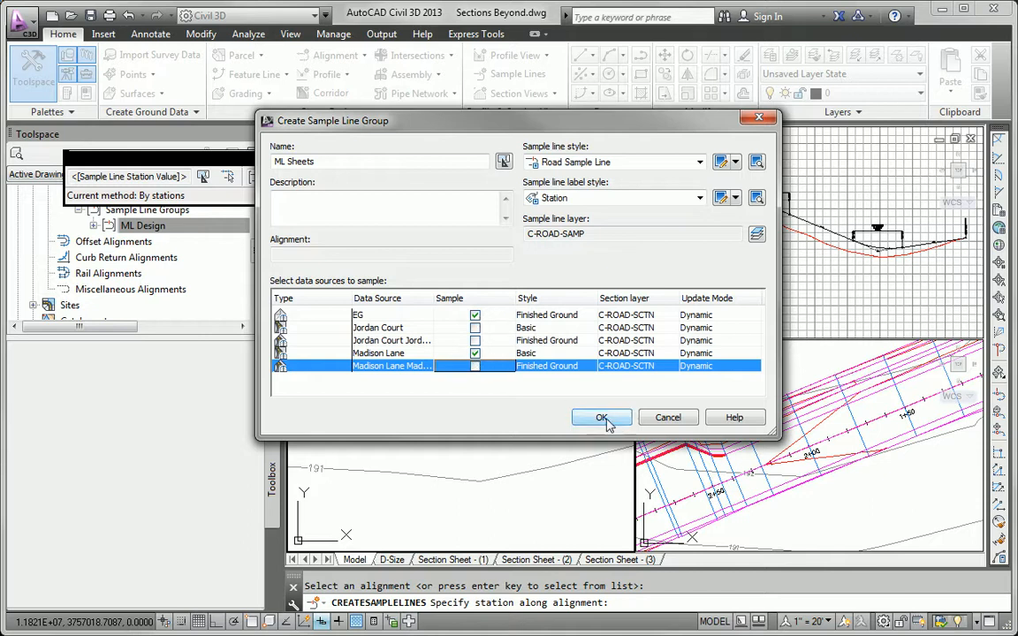
{"action": "mouse_move", "coordinate": [541, 357]}
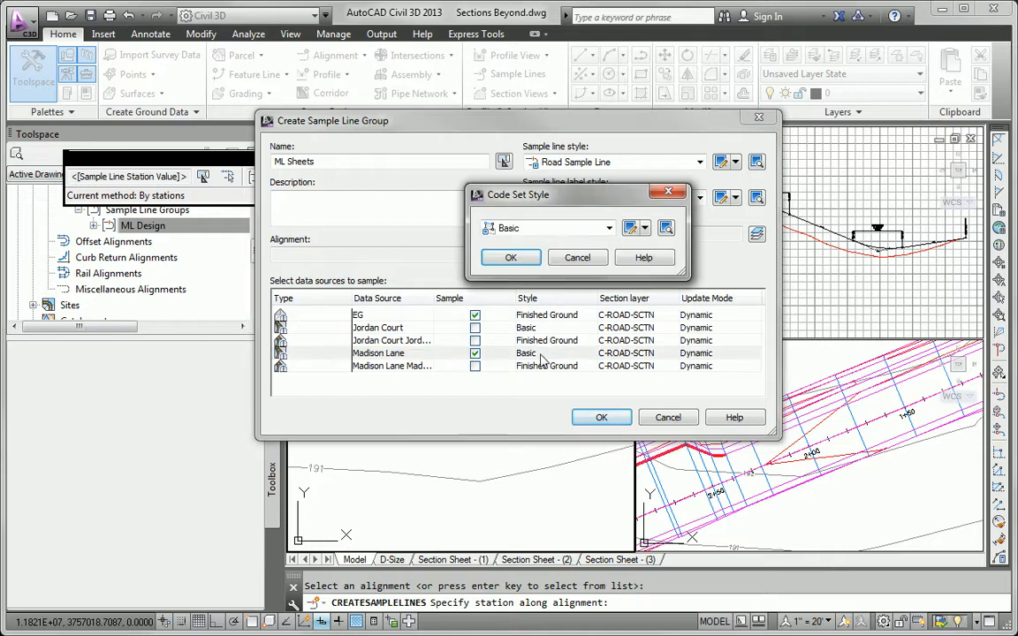
Style the corridor as Road Sections and EG as Existing Ground, then confirm ML Sheets.
{"action": "left_click", "coordinate": [608, 228]}
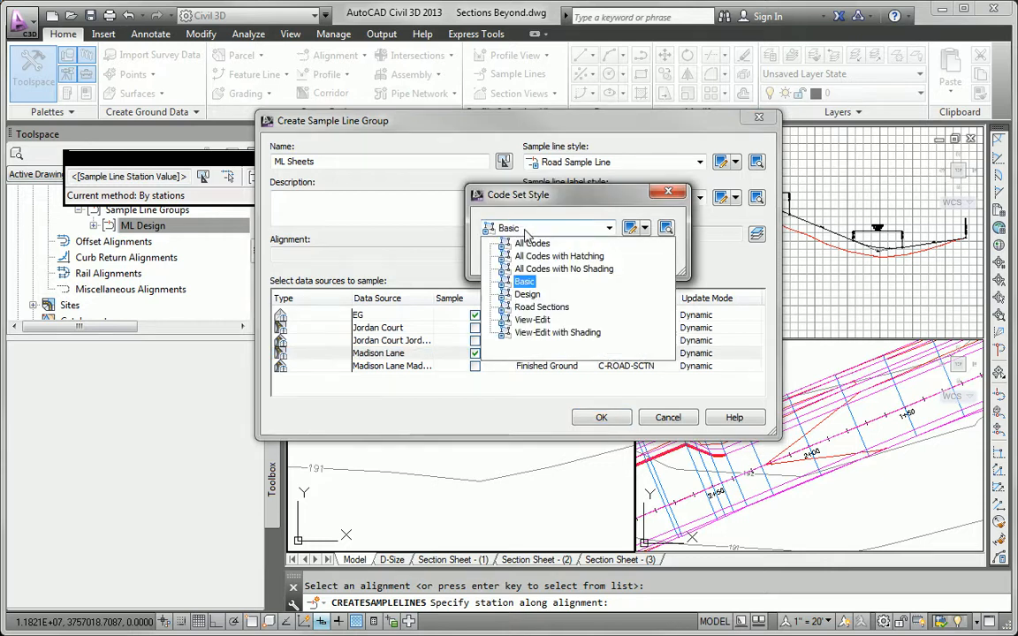
{"action": "left_click", "coordinate": [541, 307]}
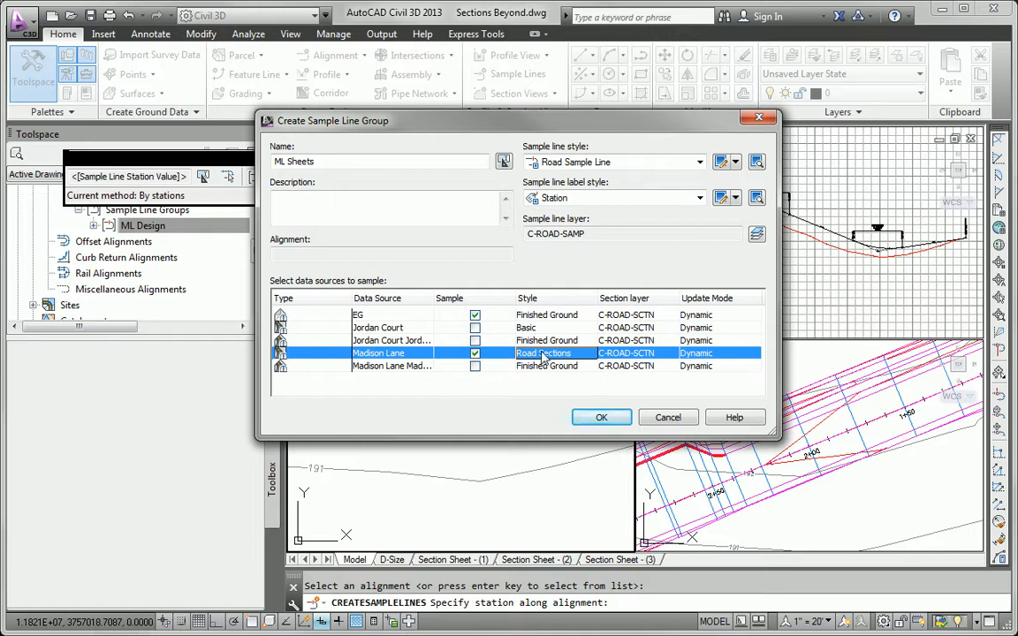
{"action": "left_click", "coordinate": [546, 353]}
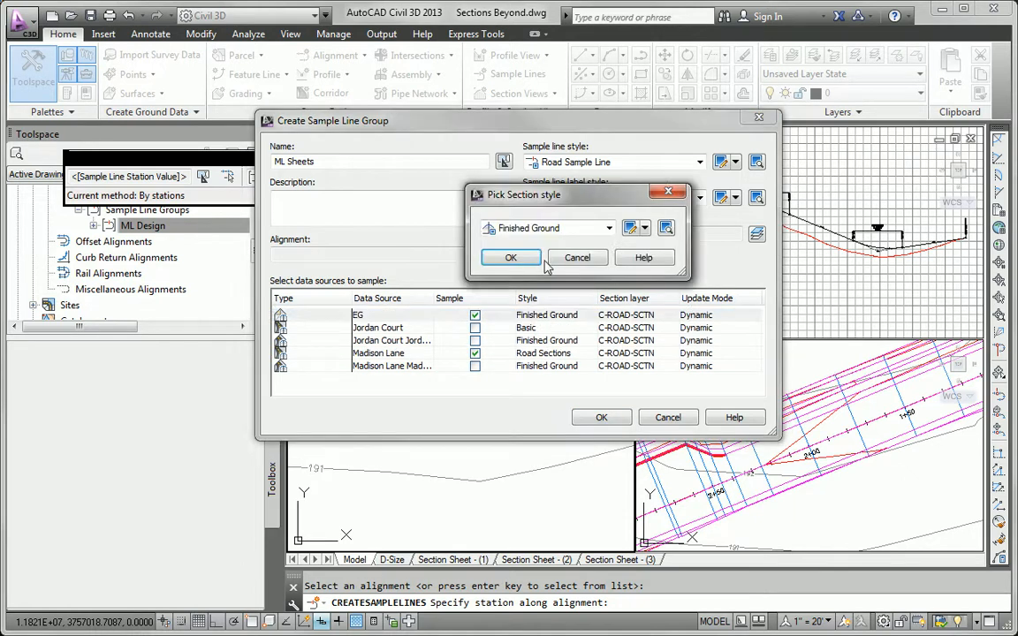
{"action": "left_click", "coordinate": [510, 258]}
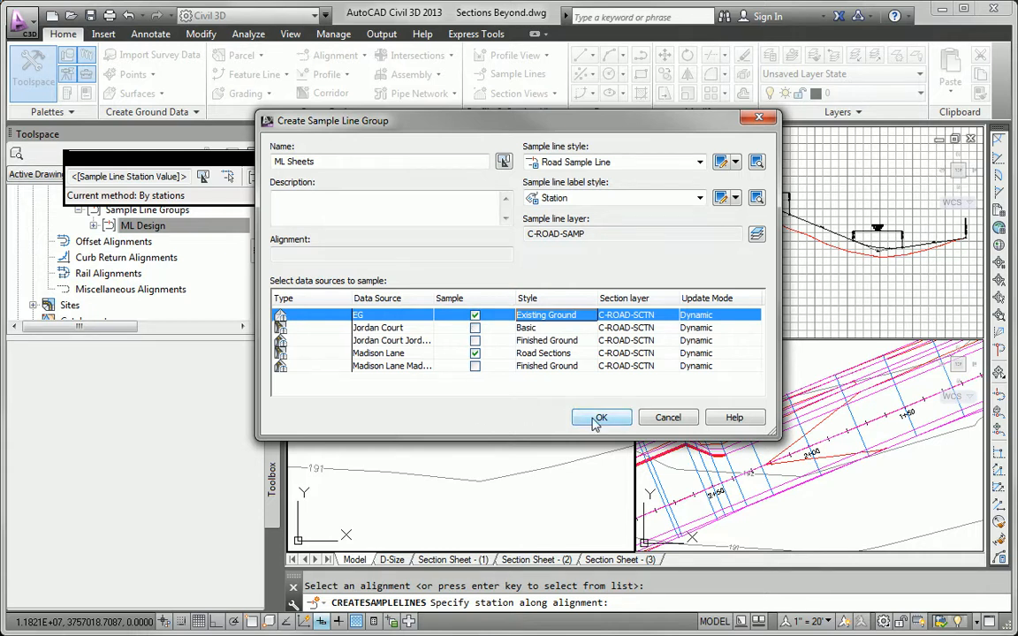
{"action": "left_click", "coordinate": [601, 417]}
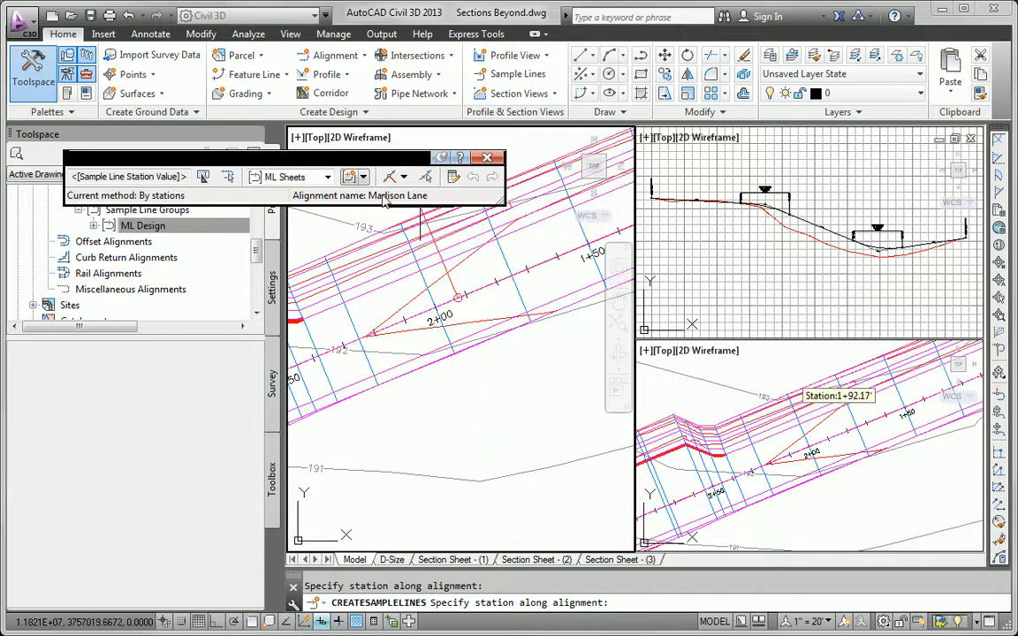
Create sample lines by station range with 50' increments and At Range Start/End set to True.
{"action": "left_click", "coordinate": [393, 177]}
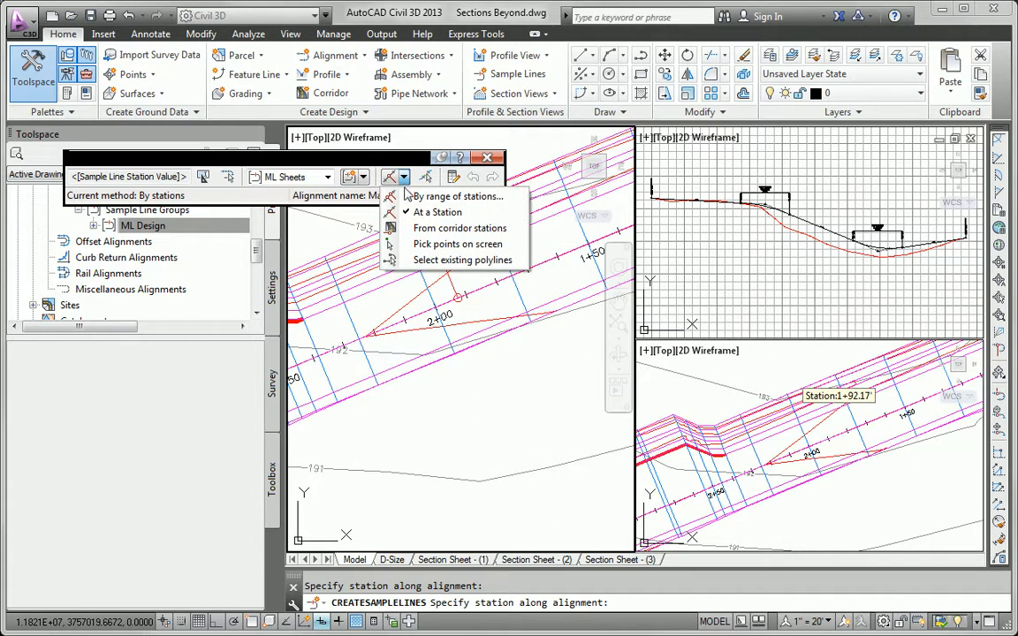
{"action": "mouse_move", "coordinate": [458, 244]}
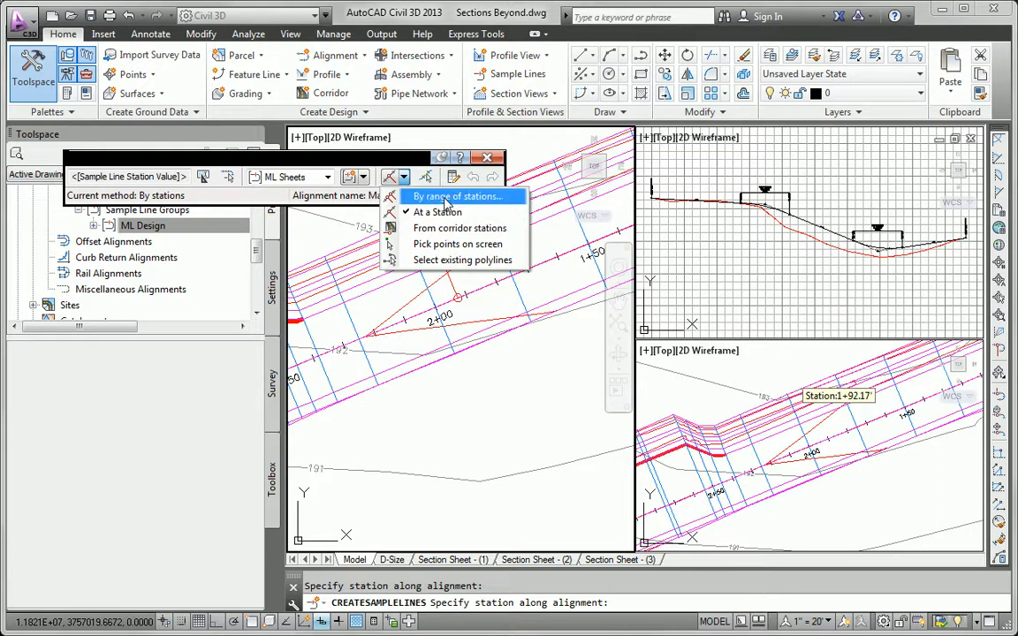
{"action": "left_click", "coordinate": [456, 196]}
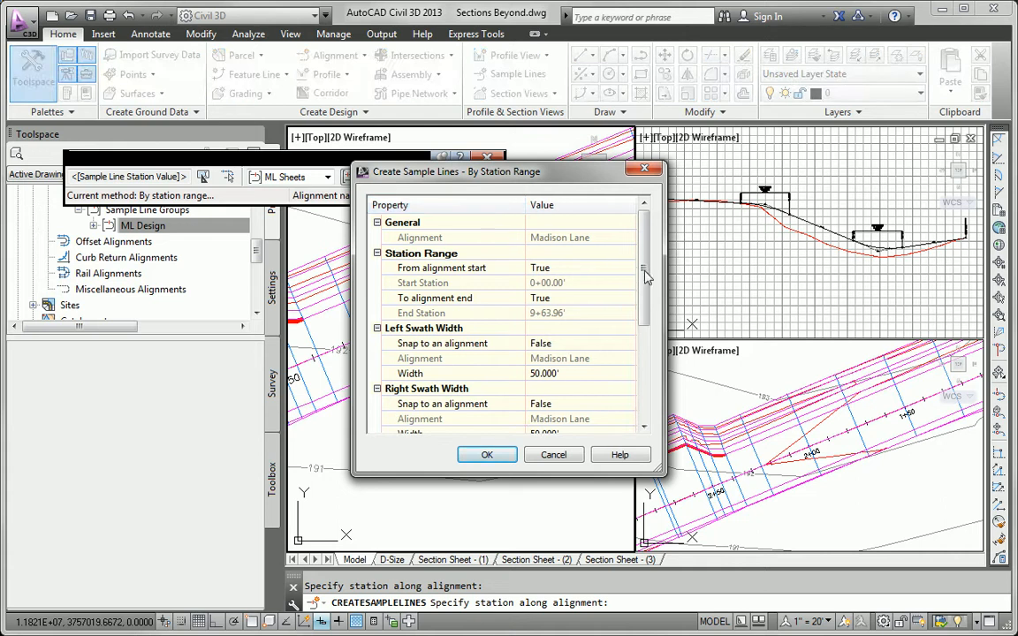
{"action": "scroll", "scroll_direction": "down", "scroll_amount": 3}
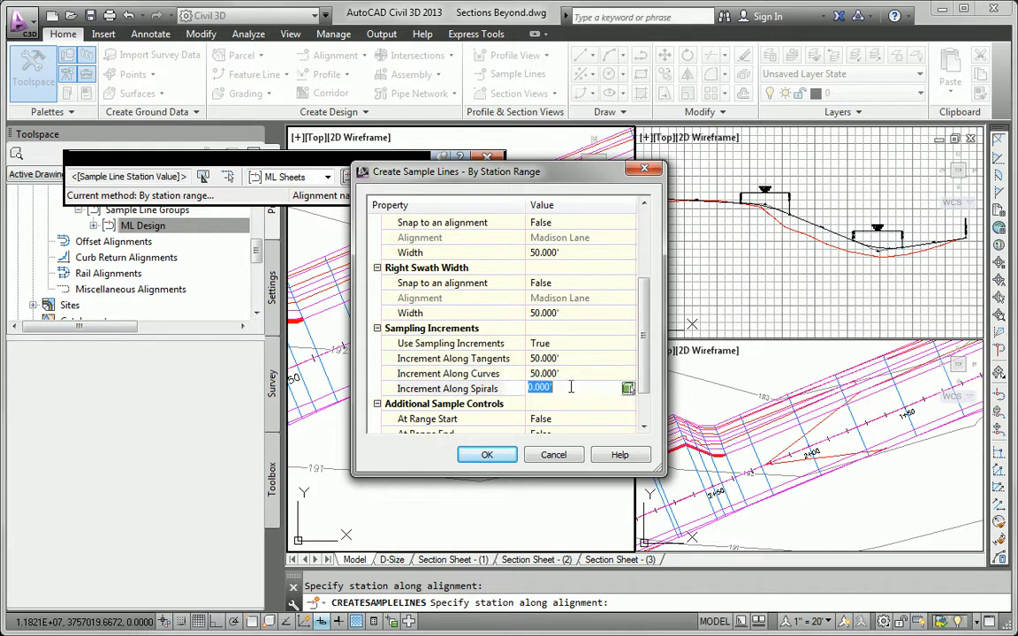
{"action": "left_click", "coordinate": [540, 373]}
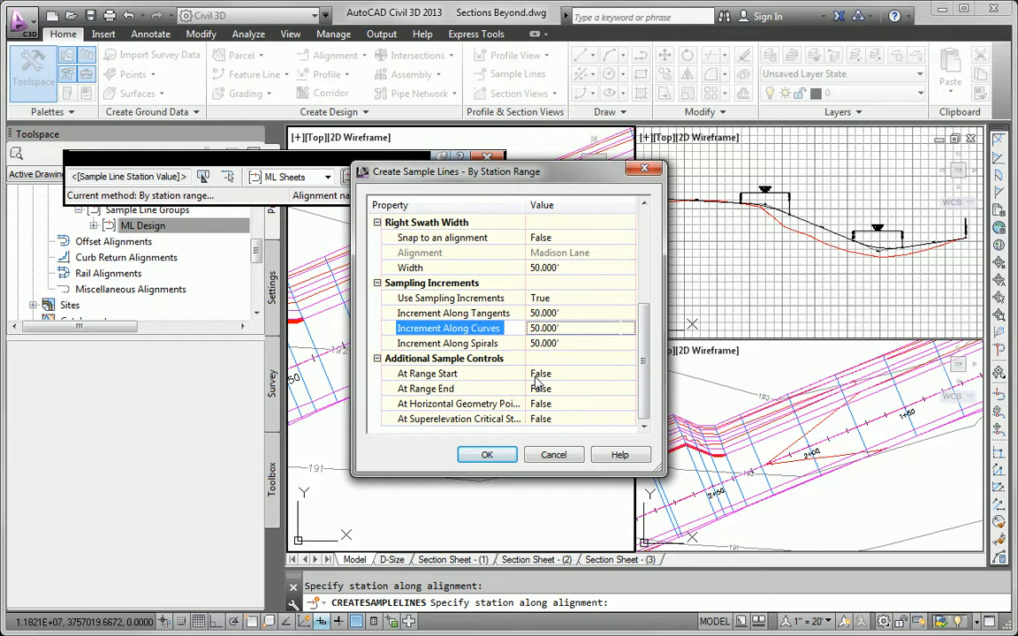
{"action": "left_click", "coordinate": [541, 373]}
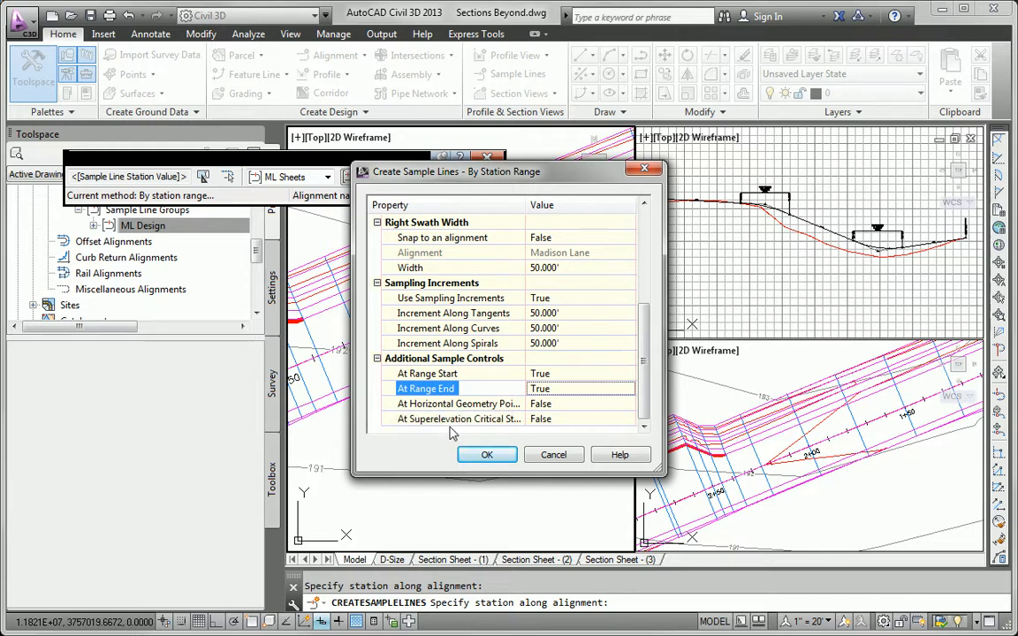
{"action": "left_click", "coordinate": [488, 454]}
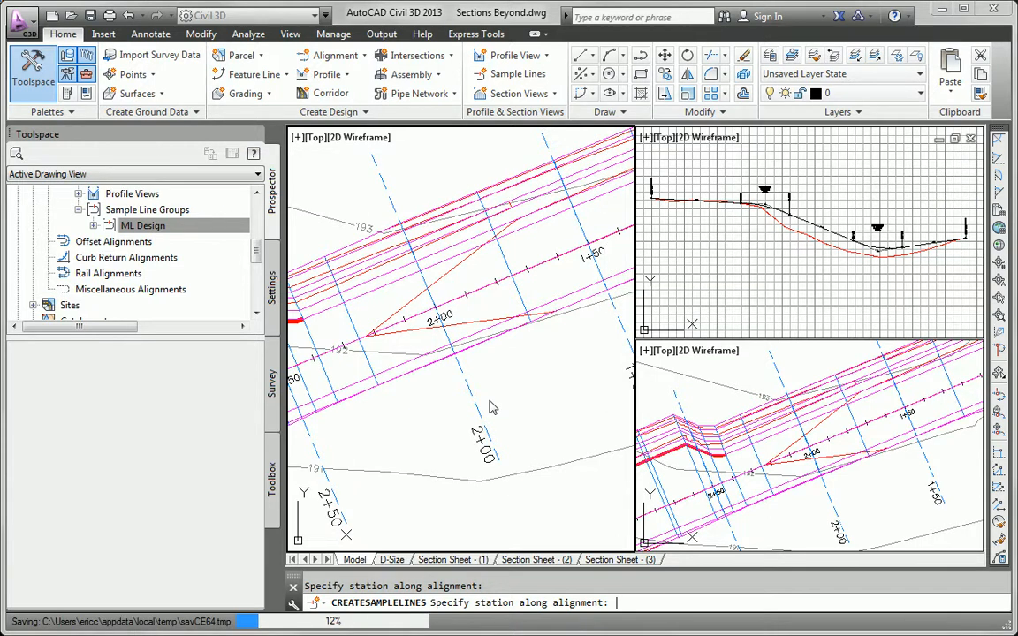
{"action": "mouse_move", "coordinate": [516, 392]}
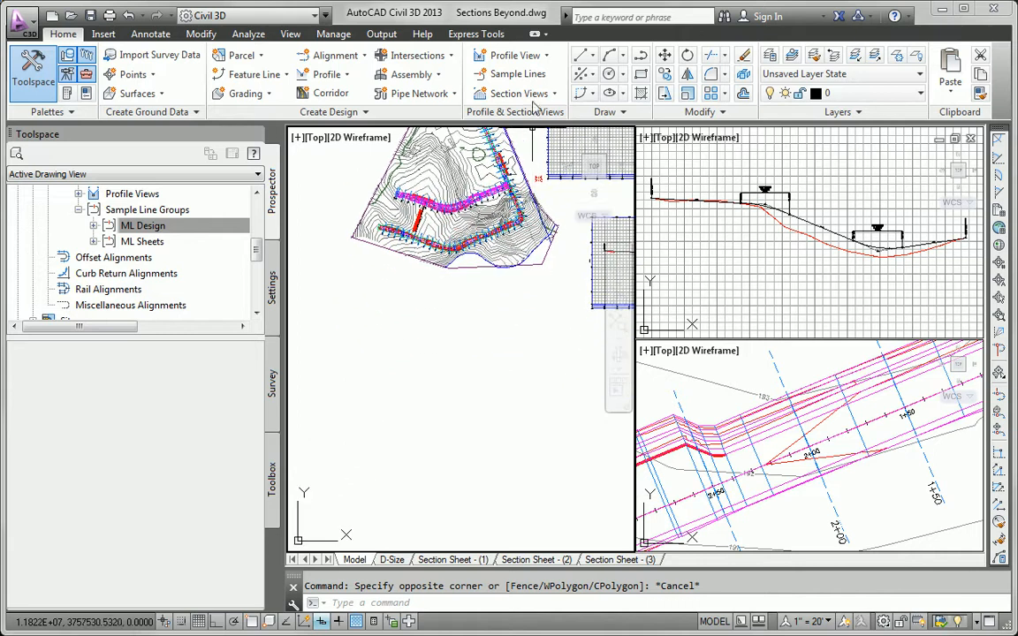
Start Create Multiple Views for the ML Sheets group with the Road Section view style.
{"action": "left_click", "coordinate": [516, 94]}
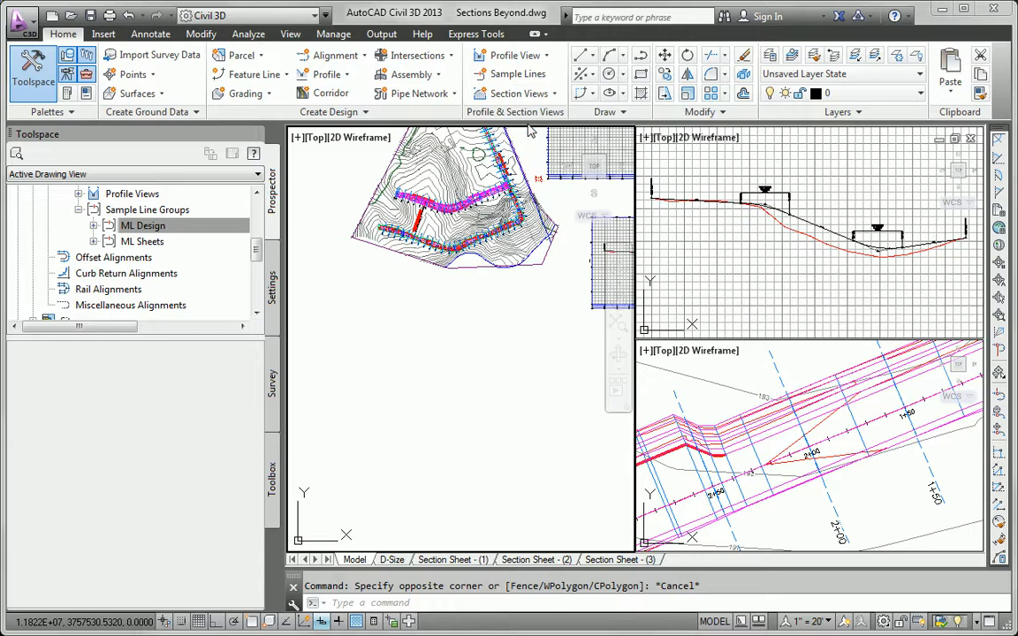
{"action": "left_click", "coordinate": [515, 92]}
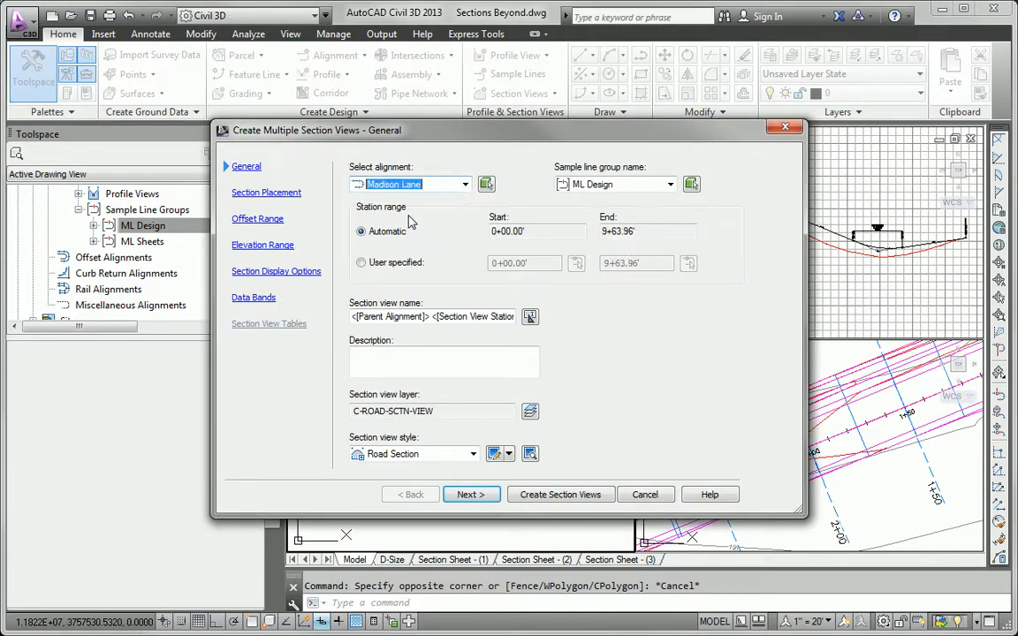
{"action": "left_click", "coordinate": [670, 184]}
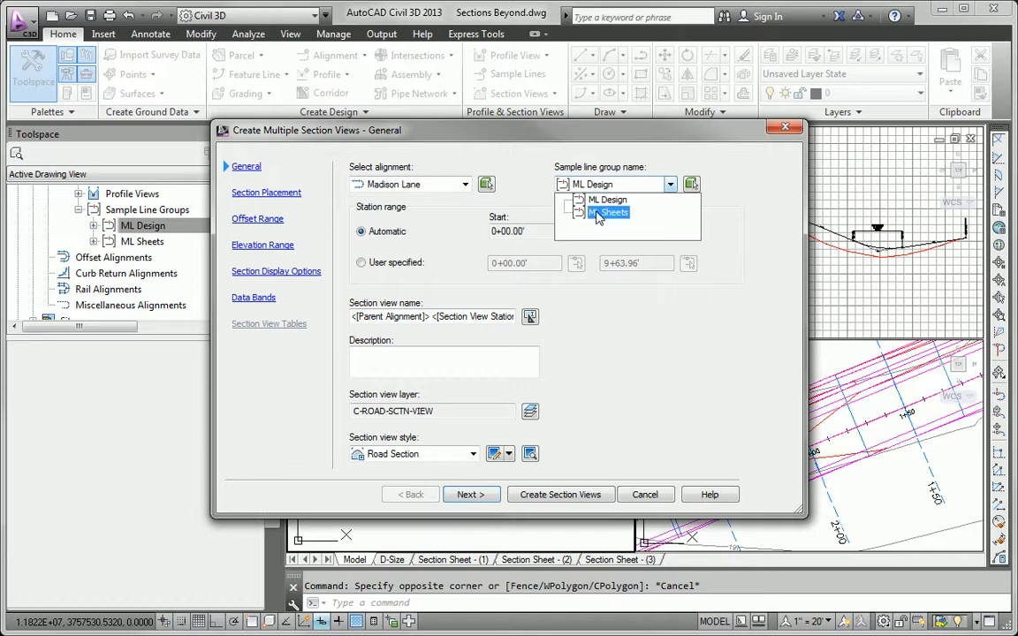
{"action": "left_click", "coordinate": [608, 212]}
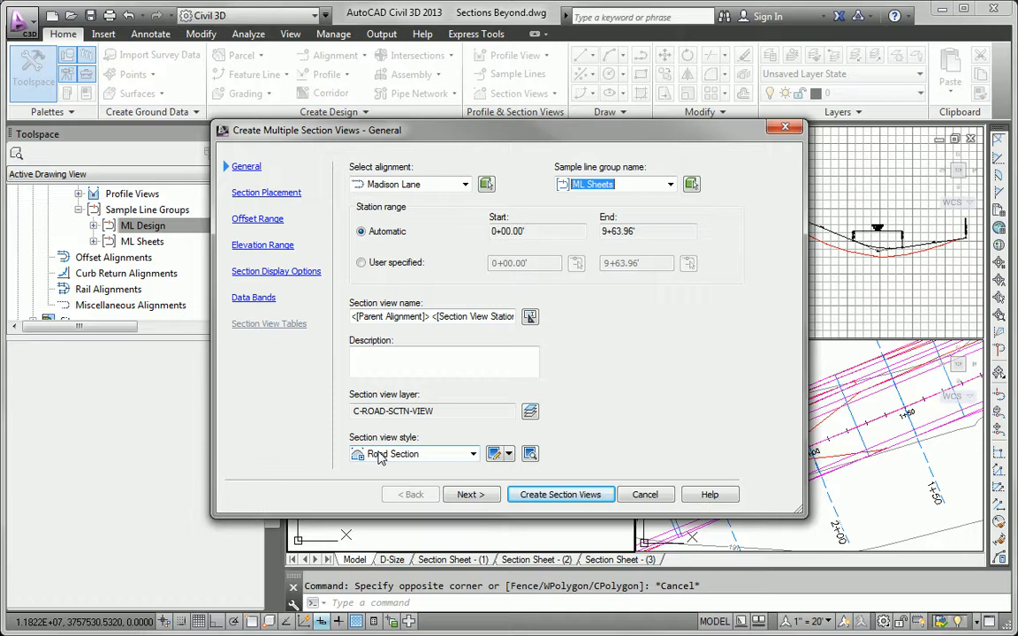
{"action": "left_click", "coordinate": [474, 452]}
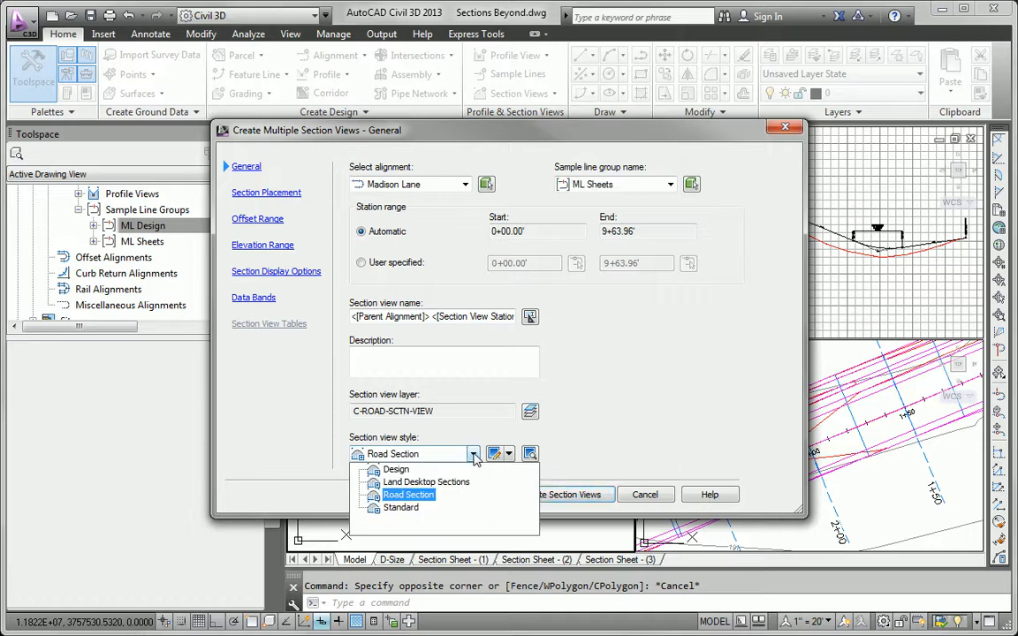
{"action": "left_click", "coordinate": [408, 494]}
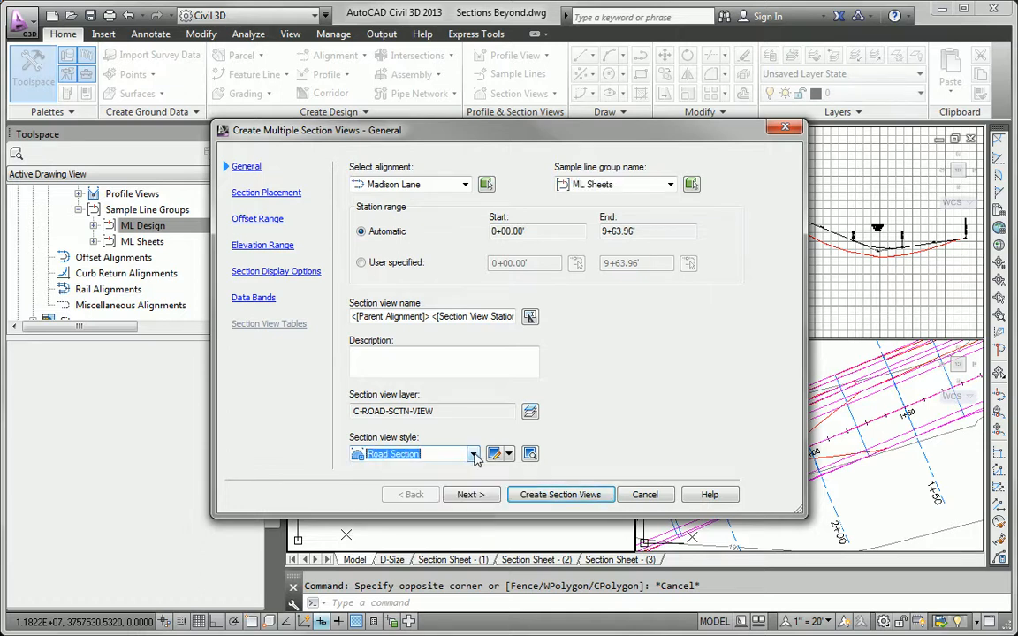
{"action": "left_click", "coordinate": [467, 495]}
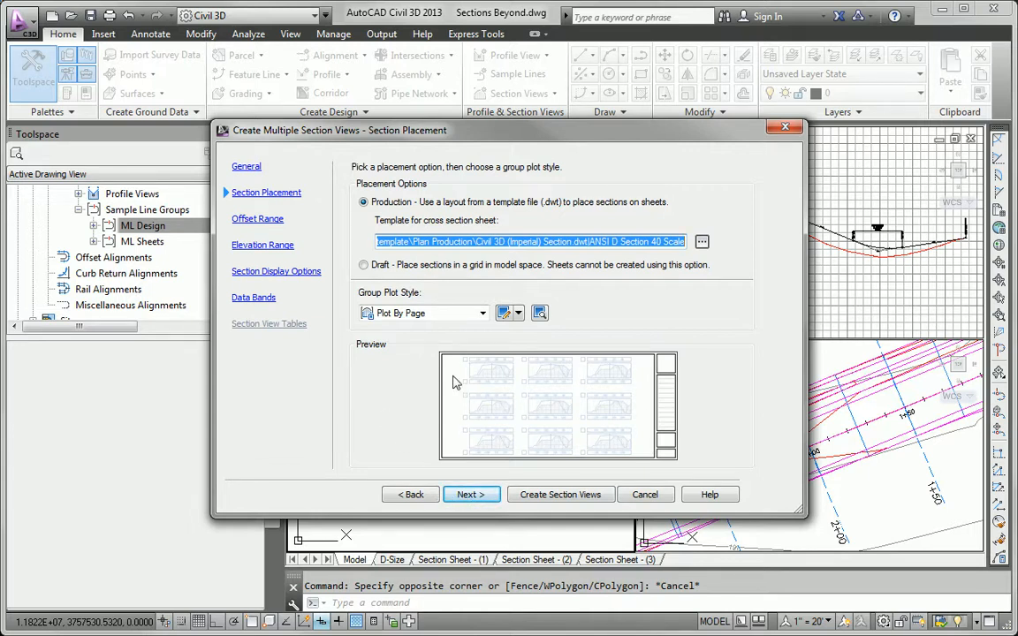
Choose the Chapter 10 Sections.dwt template with the ANSI D Section 40 Scale layout.
{"action": "left_click", "coordinate": [702, 240]}
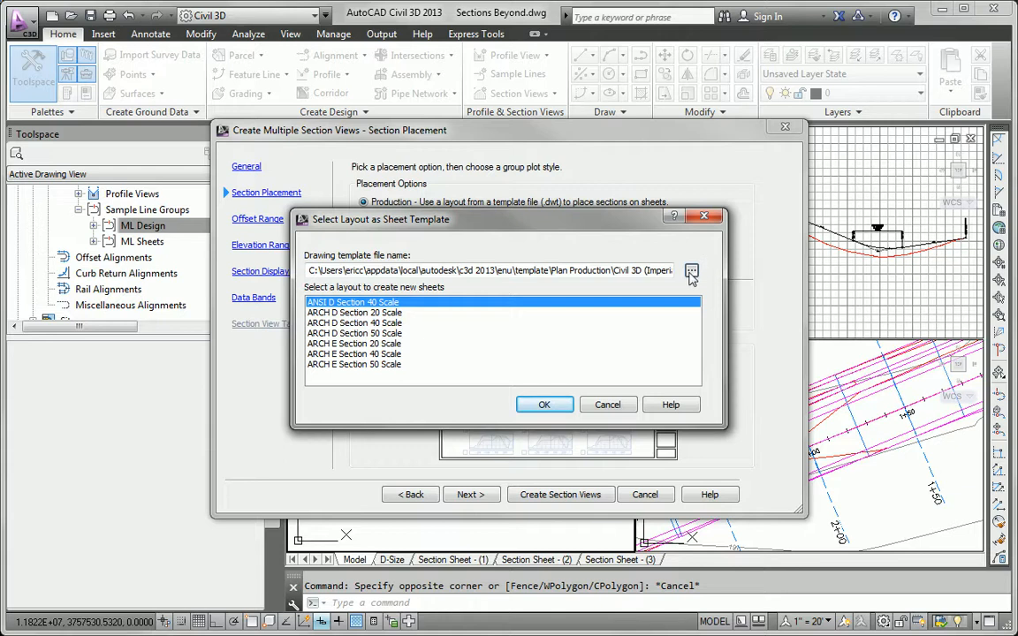
{"action": "left_click", "coordinate": [693, 271]}
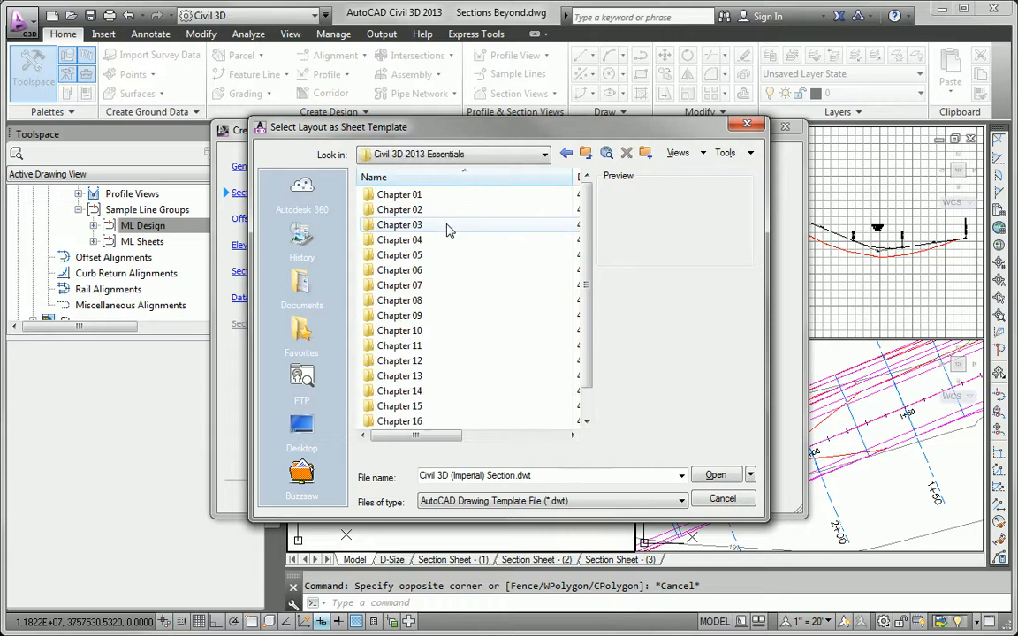
{"action": "double_click", "coordinate": [399, 330]}
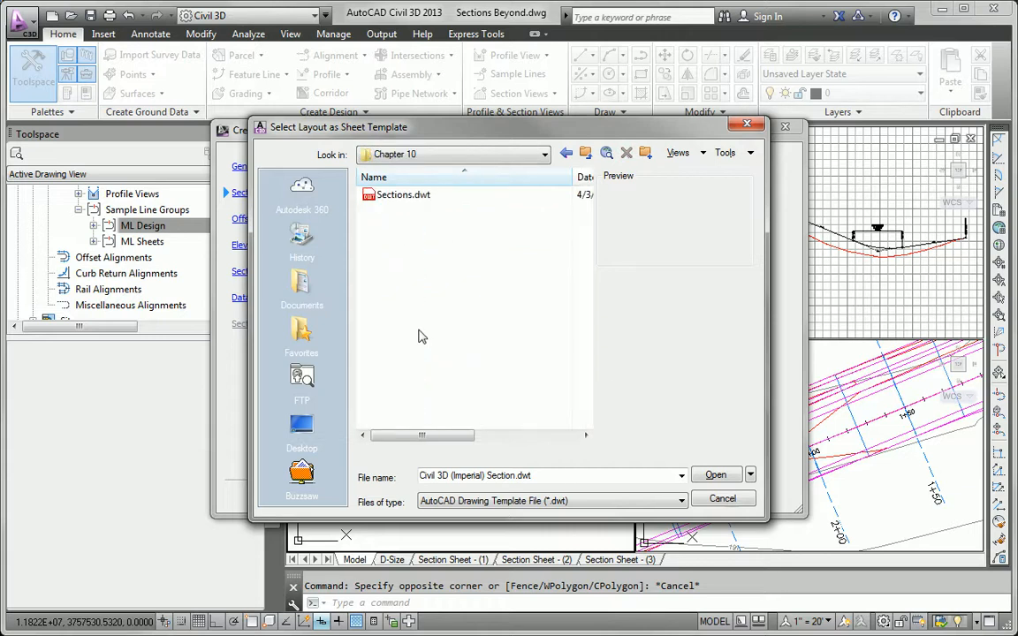
{"action": "left_click", "coordinate": [403, 194]}
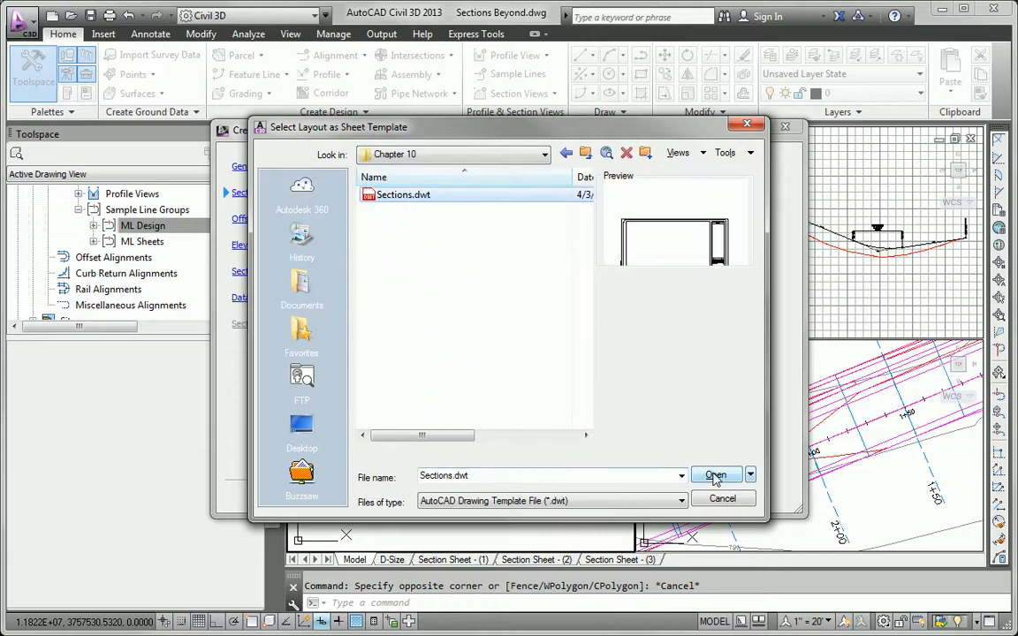
{"action": "left_click", "coordinate": [716, 475]}
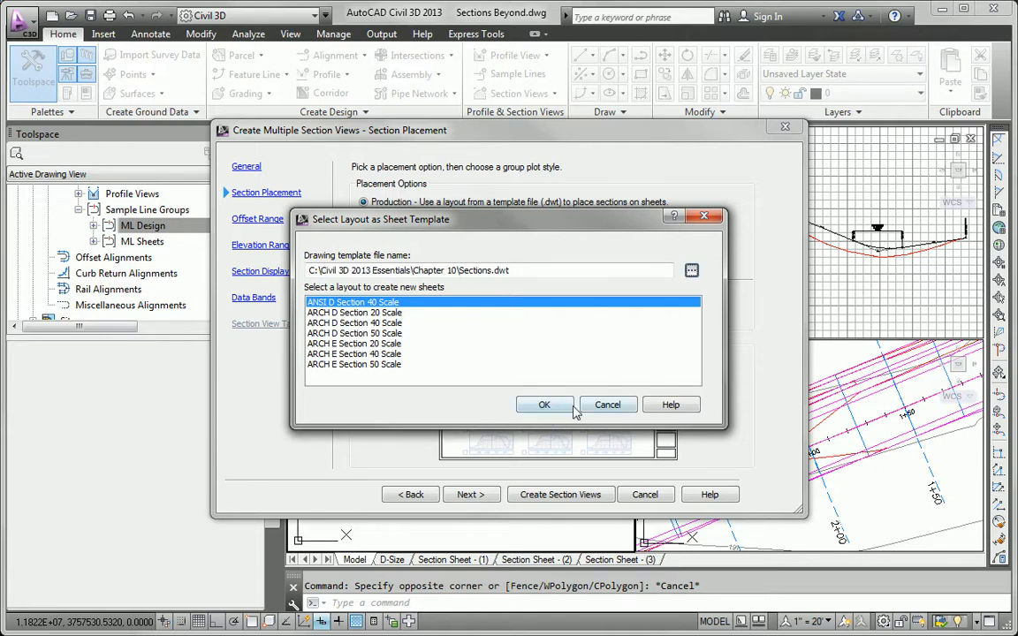
{"action": "left_click", "coordinate": [544, 404]}
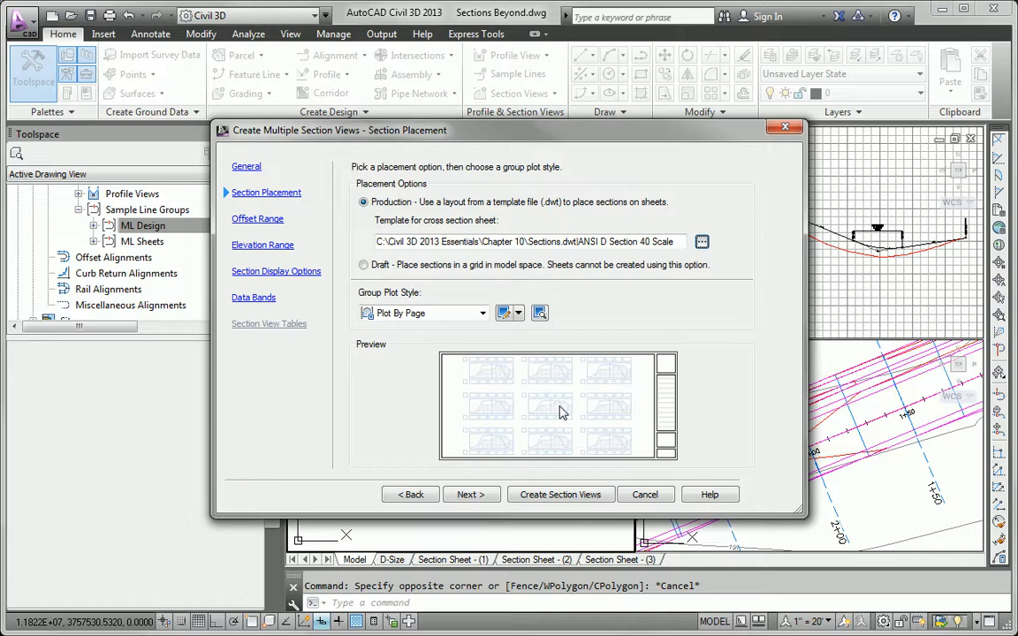
Accept the default offset, elevation and display pages and finish the wizard.
{"action": "left_click", "coordinate": [470, 495]}
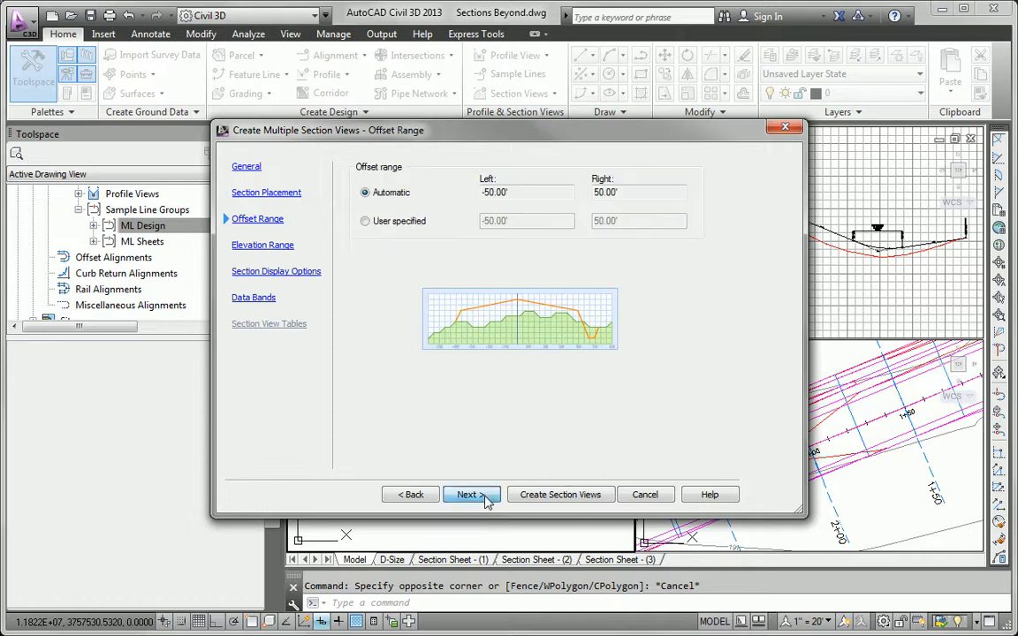
{"action": "left_click", "coordinate": [467, 495]}
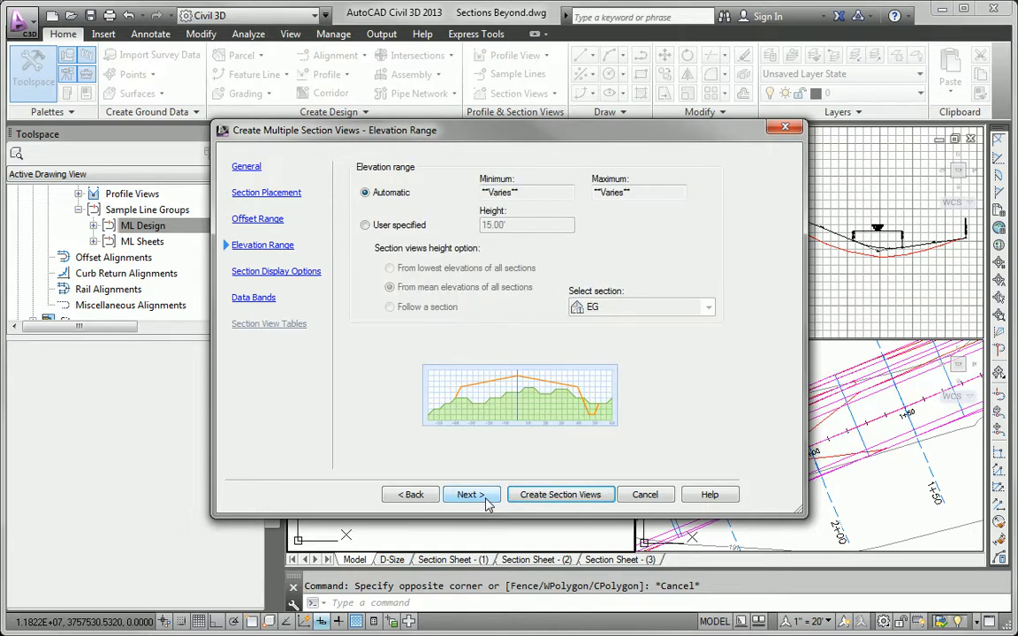
{"action": "left_click", "coordinate": [470, 494]}
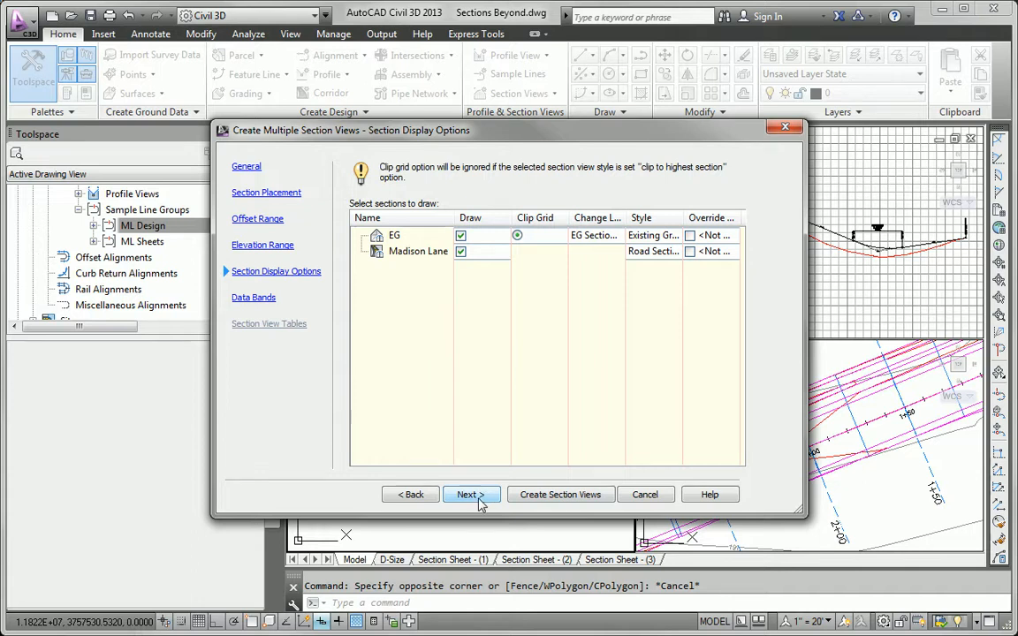
{"action": "left_click", "coordinate": [560, 495]}
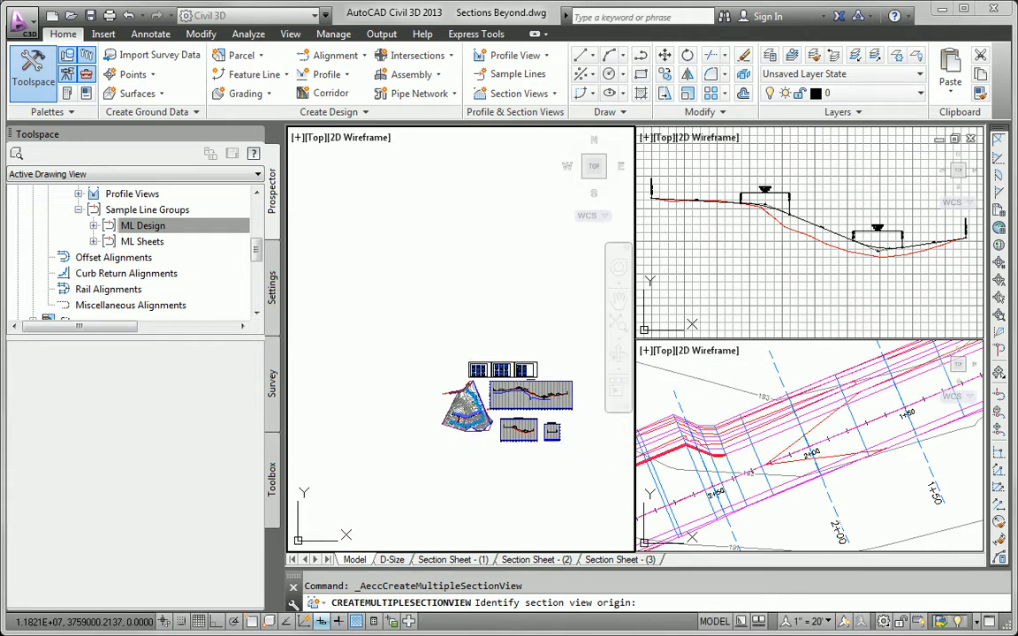
Pick the section view origin and review the group's Sections tab in View Group Properties.
{"action": "left_click", "coordinate": [485, 345]}
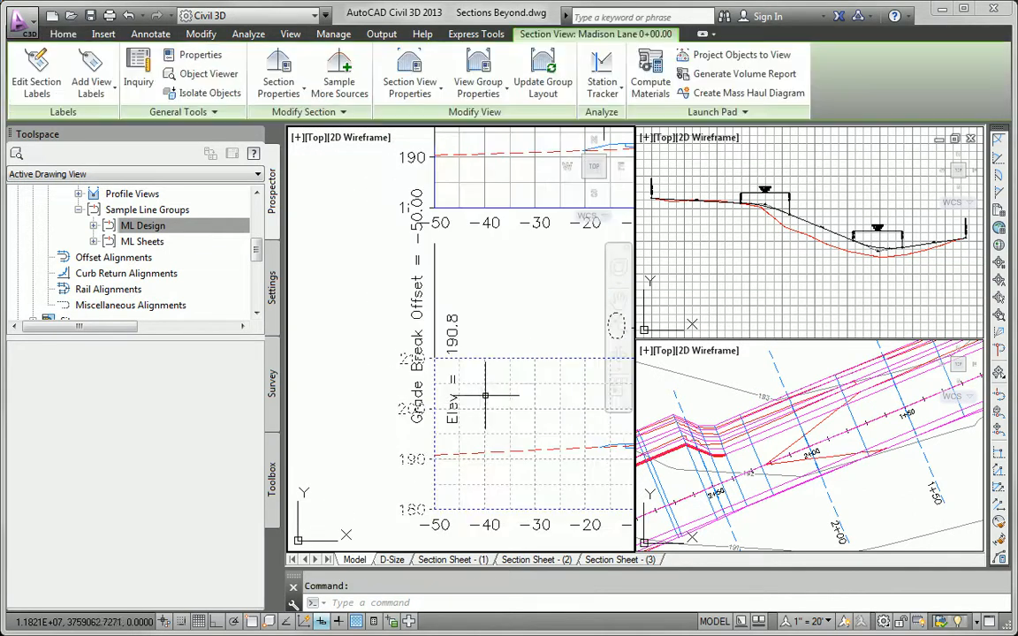
{"action": "mouse_move", "coordinate": [488, 526]}
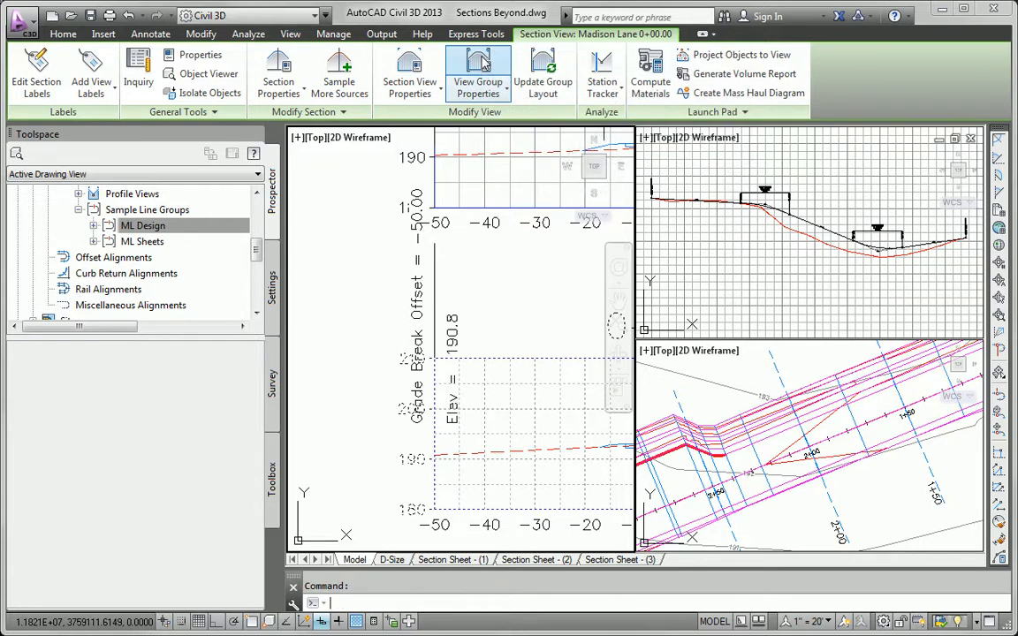
{"action": "left_click", "coordinate": [477, 74]}
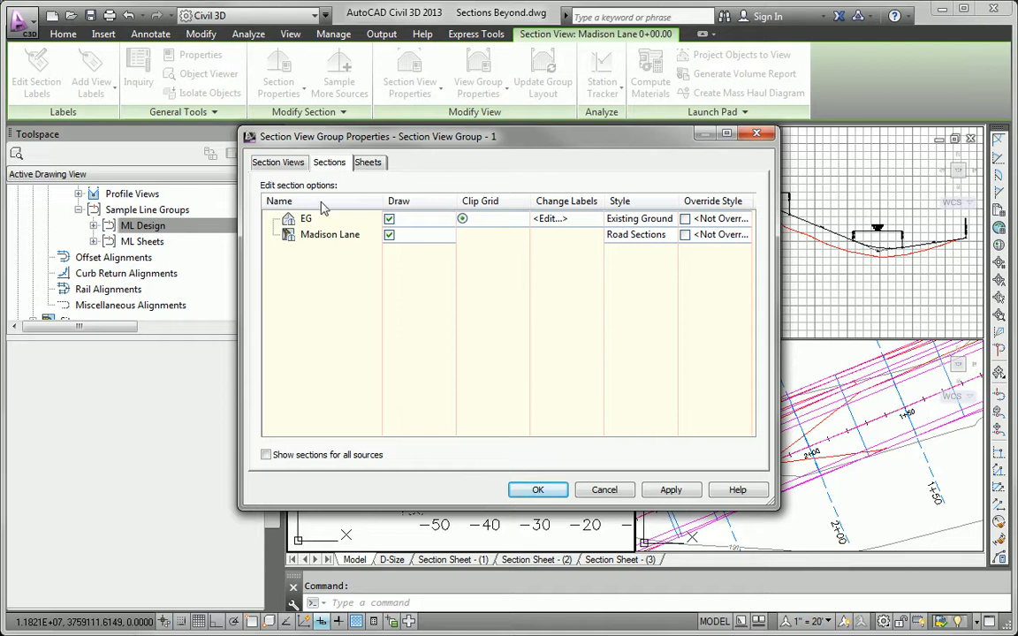
{"action": "left_click", "coordinate": [549, 219]}
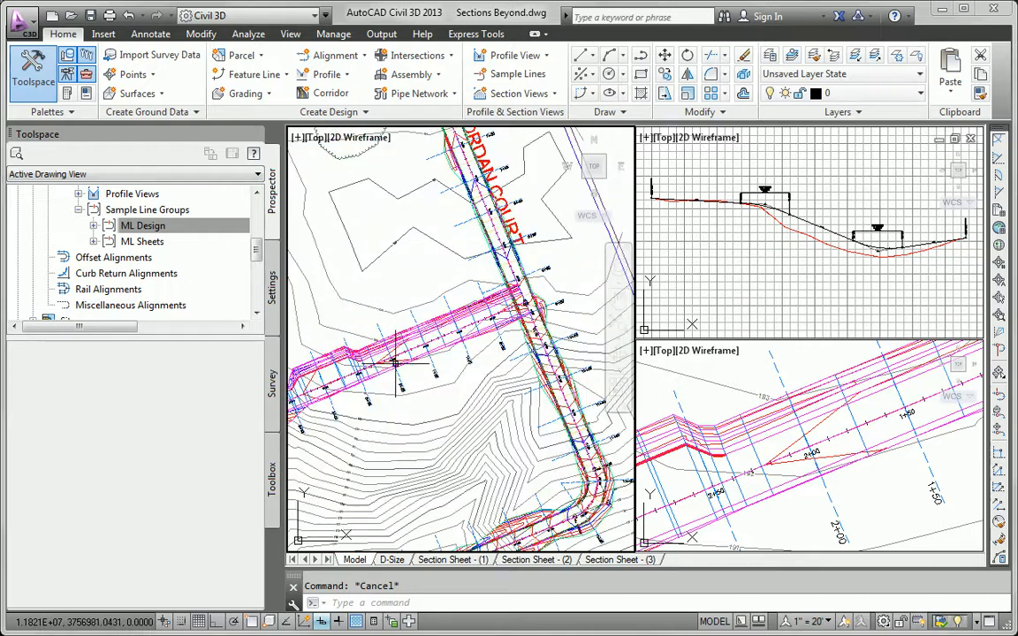
{"action": "mouse_move", "coordinate": [503, 403]}
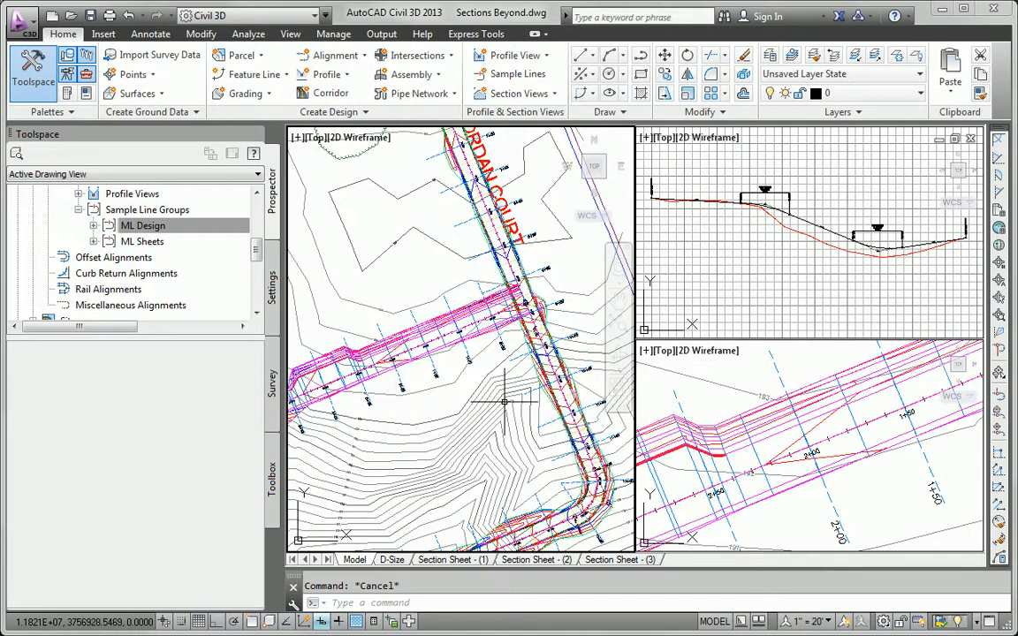
{"action": "mouse_move", "coordinate": [491, 366]}
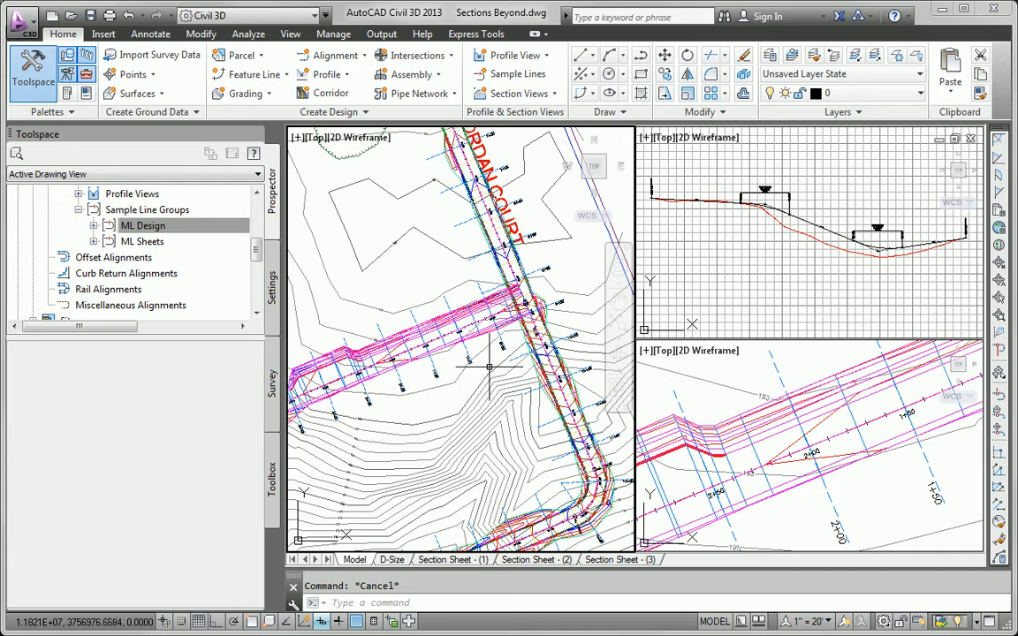
Expand ML Design > Sample Lines in Prospector and select the 0+00.00 sample line.
{"action": "left_click", "coordinate": [93, 226]}
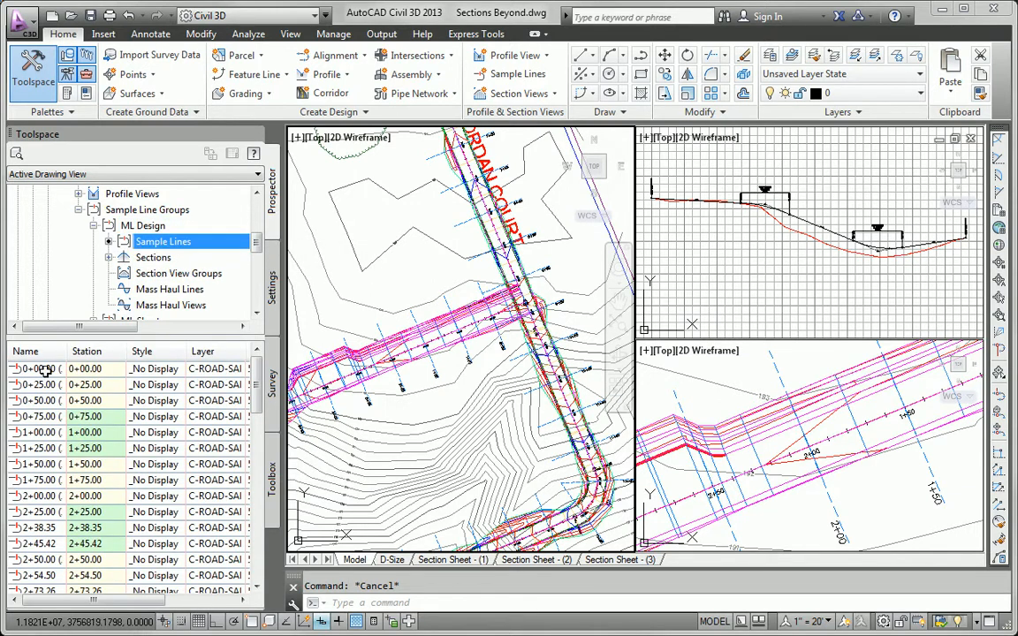
{"action": "right_click", "coordinate": [39, 369]}
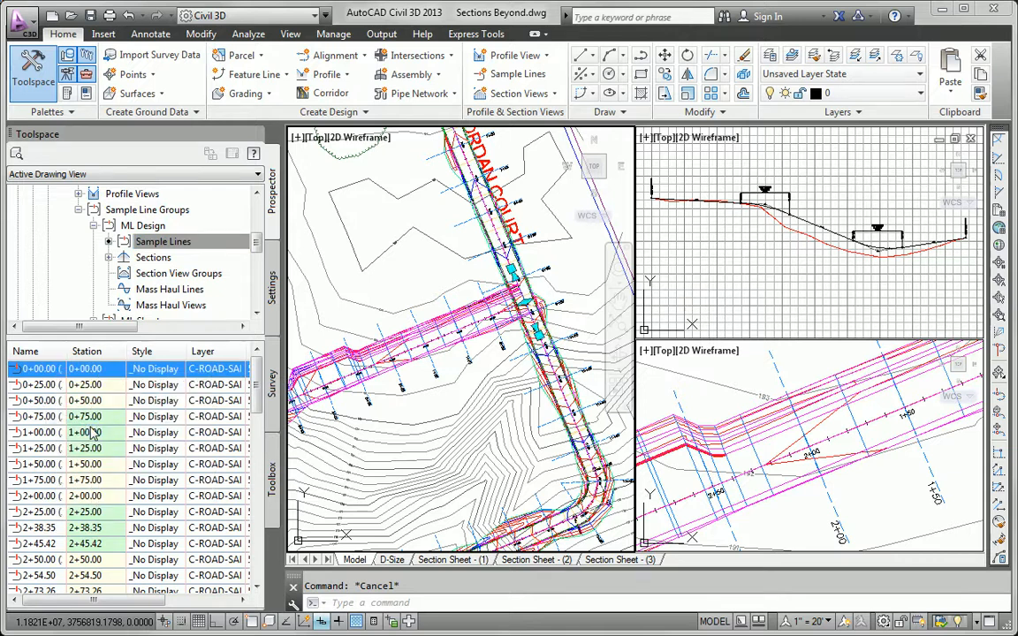
{"action": "left_click", "coordinate": [37, 369]}
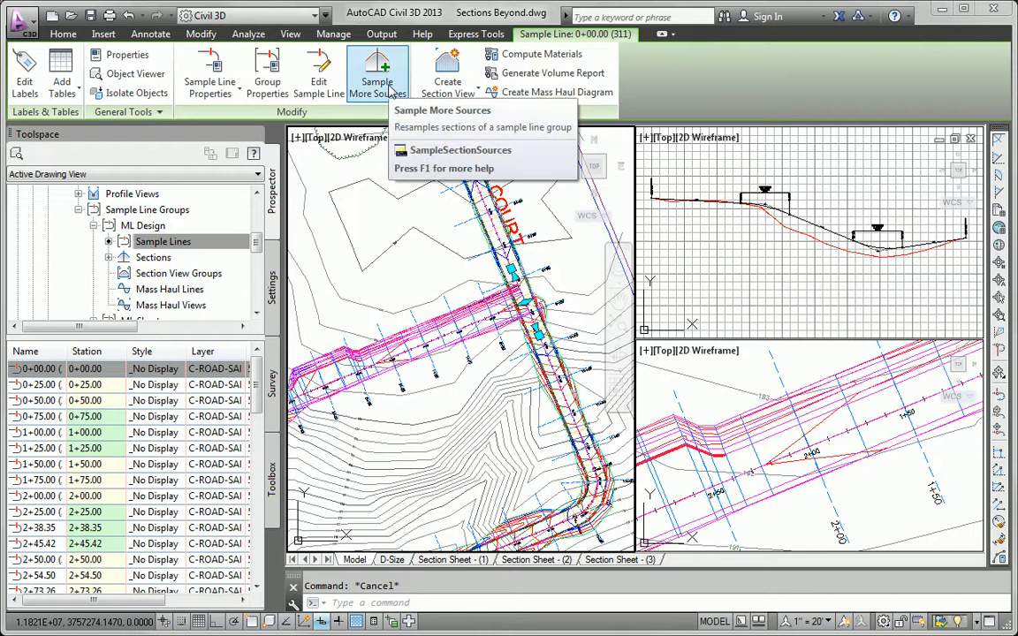
Add Jordan Court Jordan Court FG as a sampled source in Sample More Sources.
{"action": "left_click", "coordinate": [459, 148]}
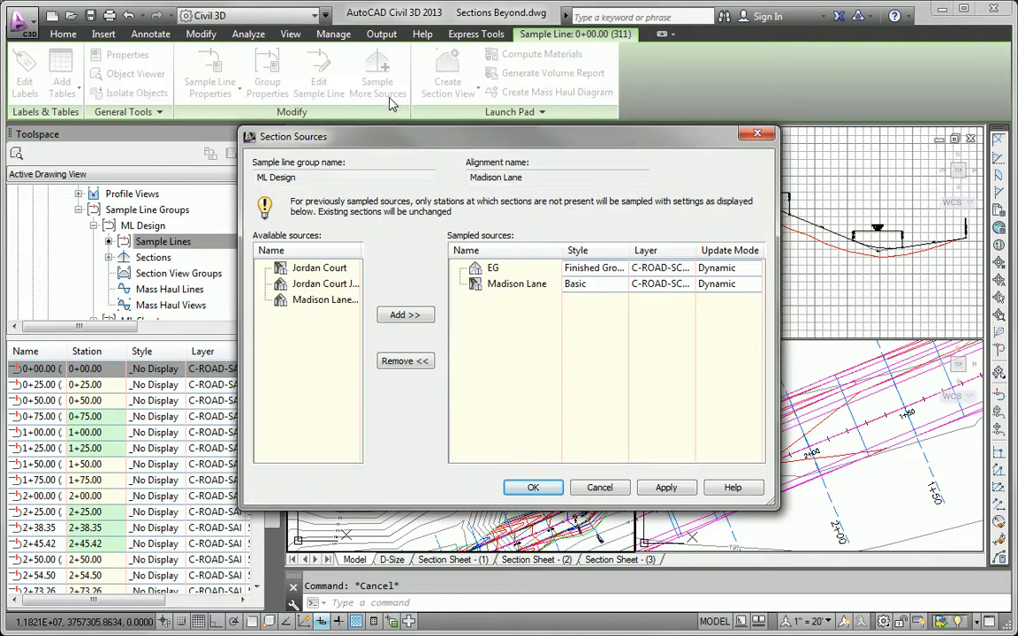
{"action": "mouse_move", "coordinate": [786, 450]}
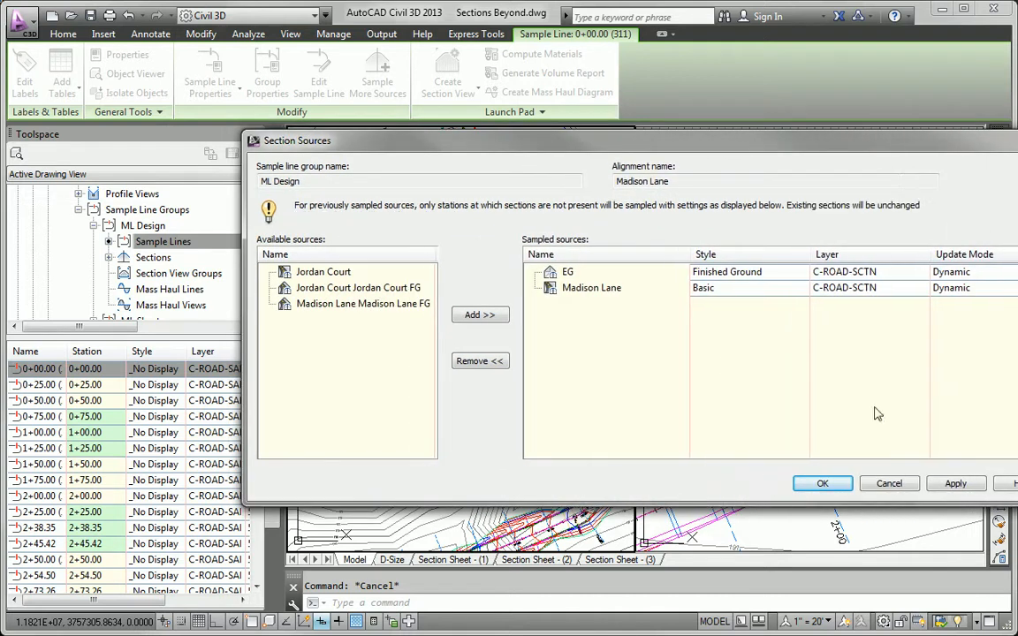
{"action": "left_click", "coordinate": [357, 286]}
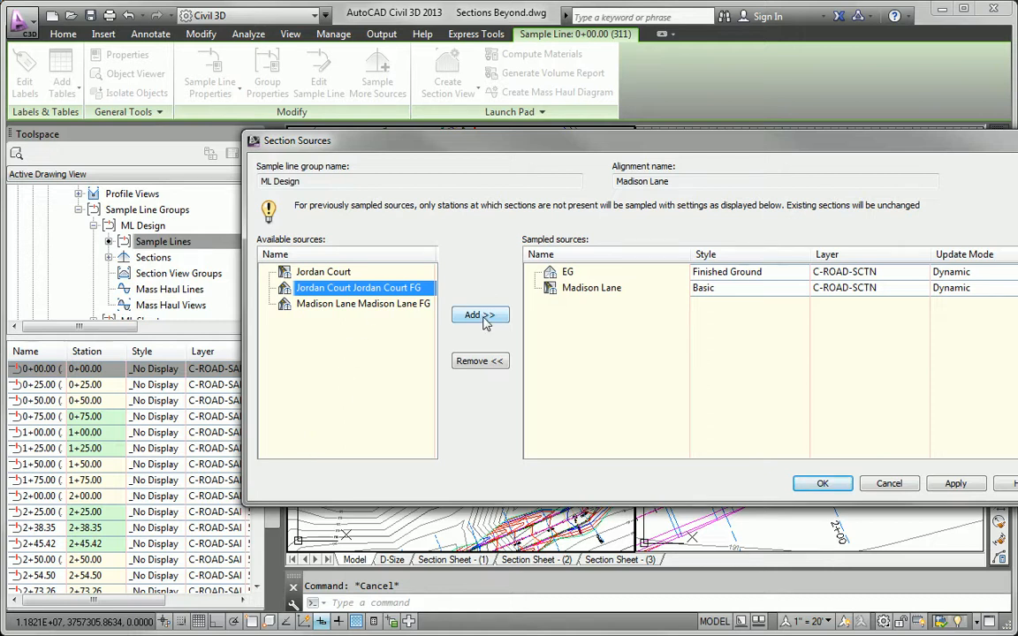
{"action": "left_click", "coordinate": [481, 314]}
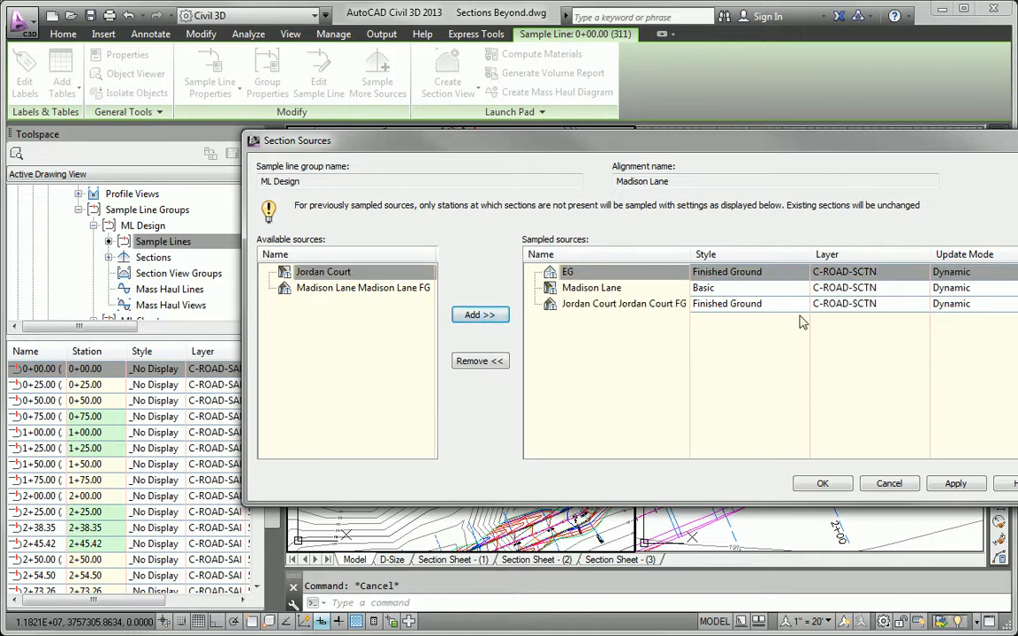
{"action": "mouse_move", "coordinate": [822, 484]}
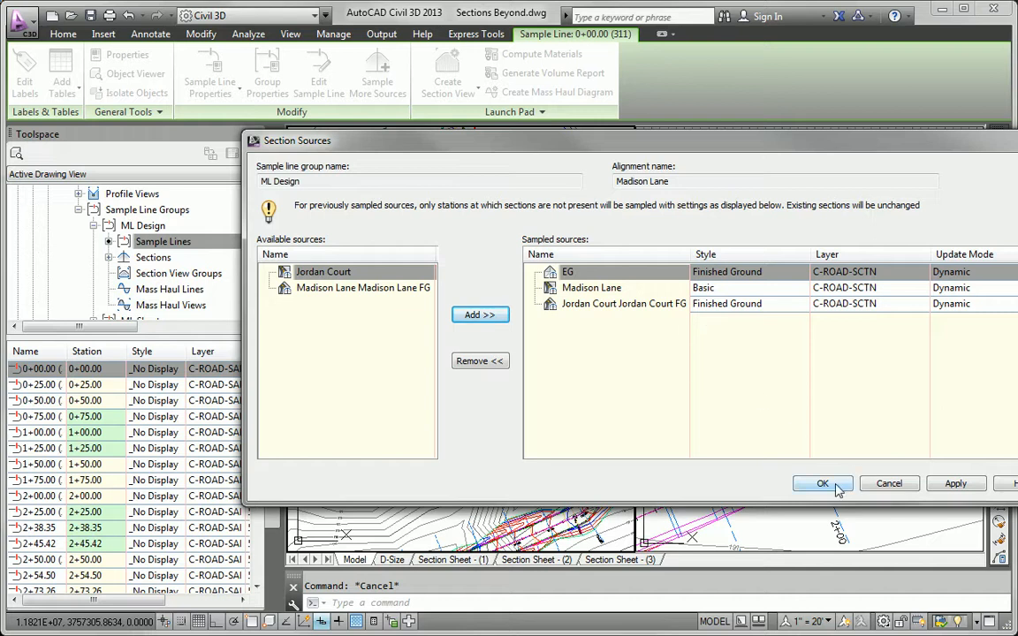
{"action": "left_click", "coordinate": [822, 484]}
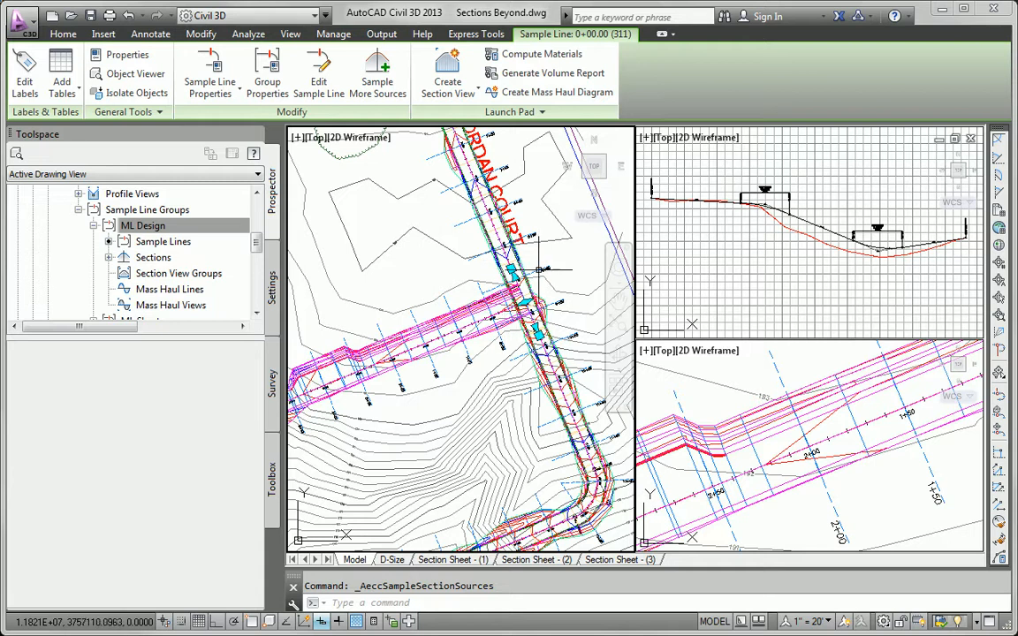
{"action": "mouse_move", "coordinate": [463, 291]}
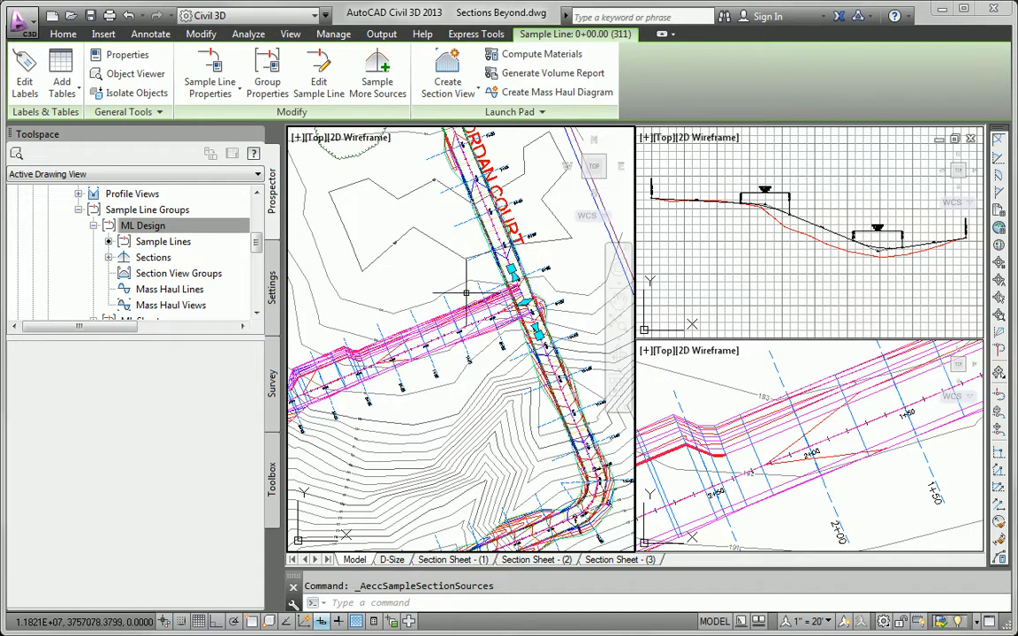
{"action": "mouse_move", "coordinate": [452, 371]}
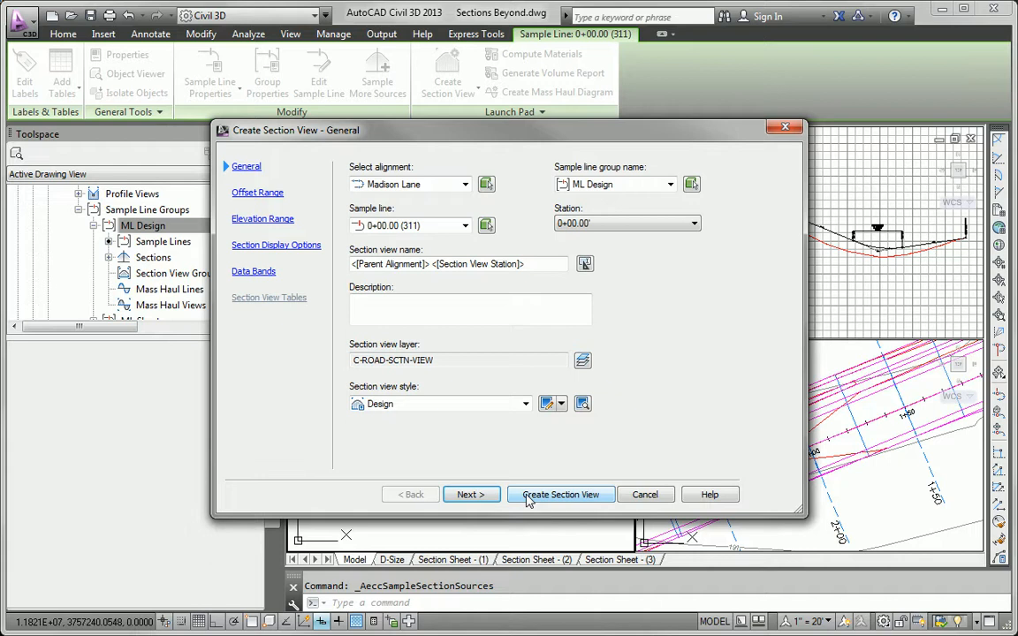
Create the ML Design section view at station 0+00.00 and accept the Jordan Court FG label settings.
{"action": "left_click", "coordinate": [560, 494]}
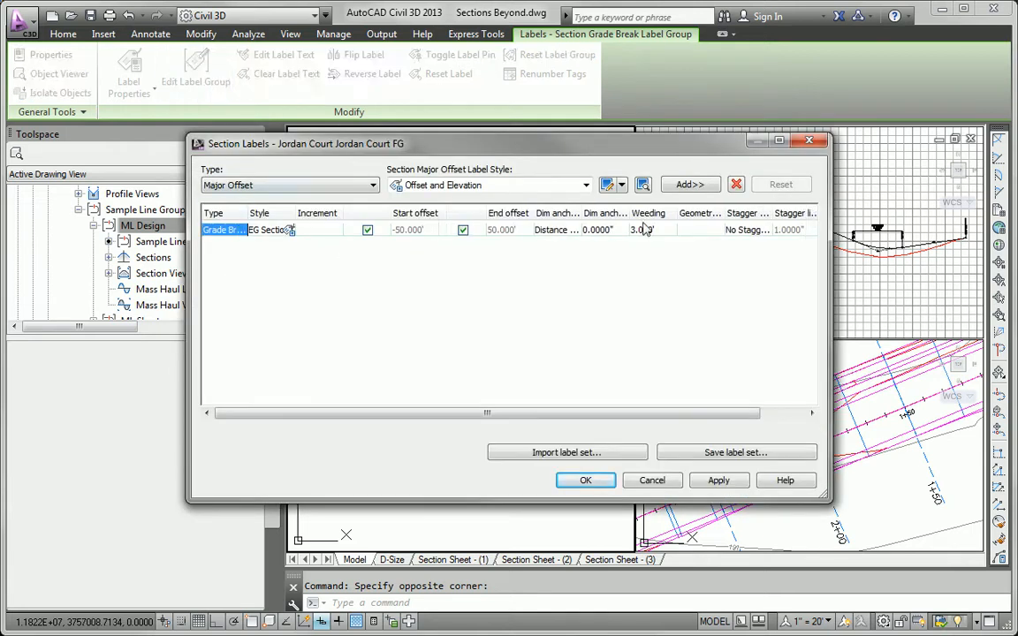
{"action": "left_click", "coordinate": [585, 481]}
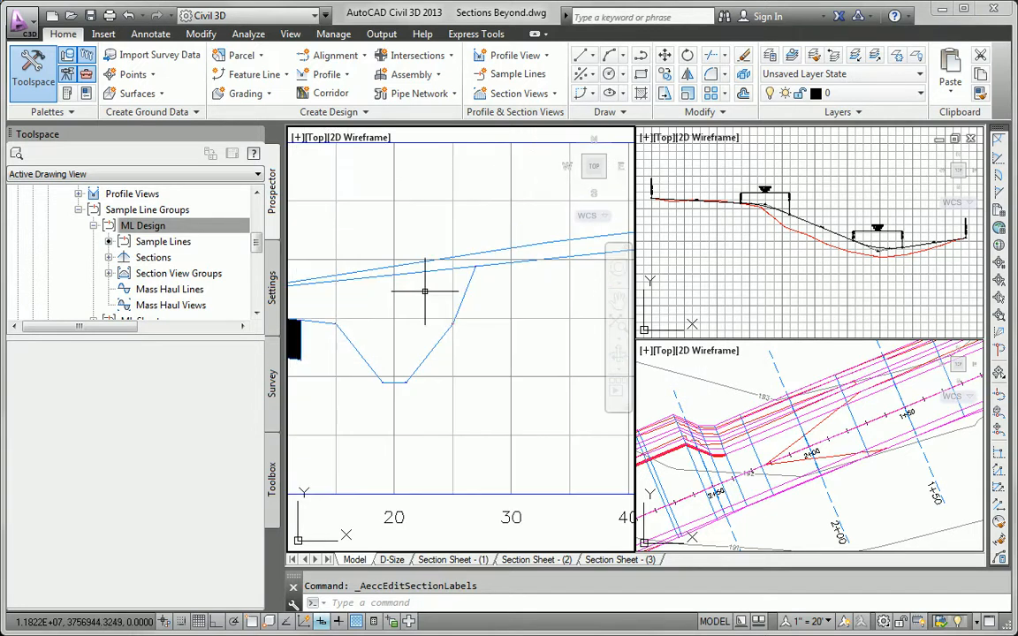
{"action": "mouse_move", "coordinate": [492, 281]}
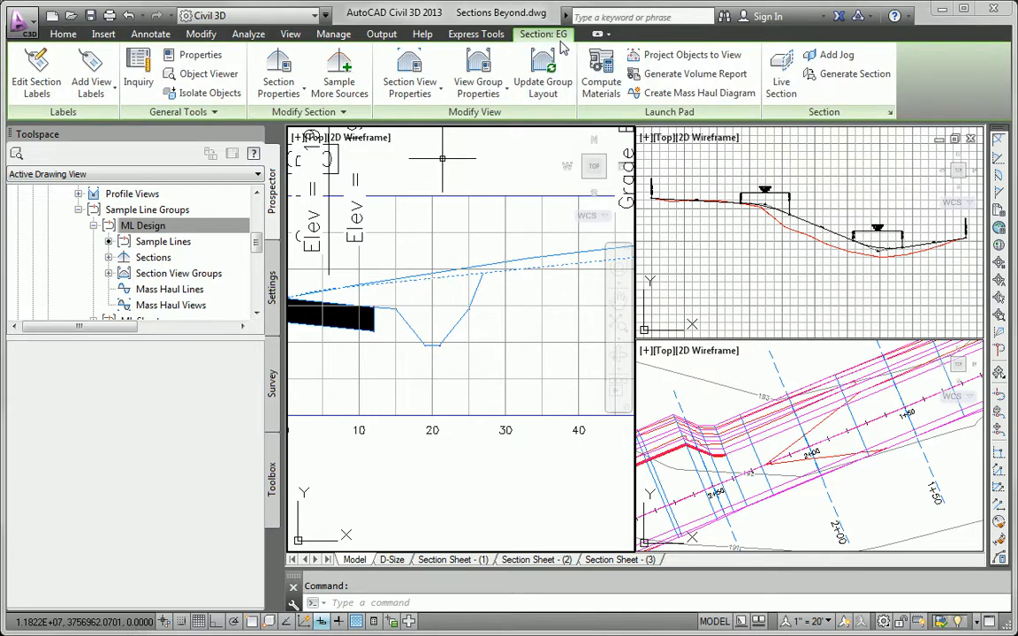
Set the EG section's object style to Existing Ground in Section Properties.
{"action": "left_click", "coordinate": [279, 74]}
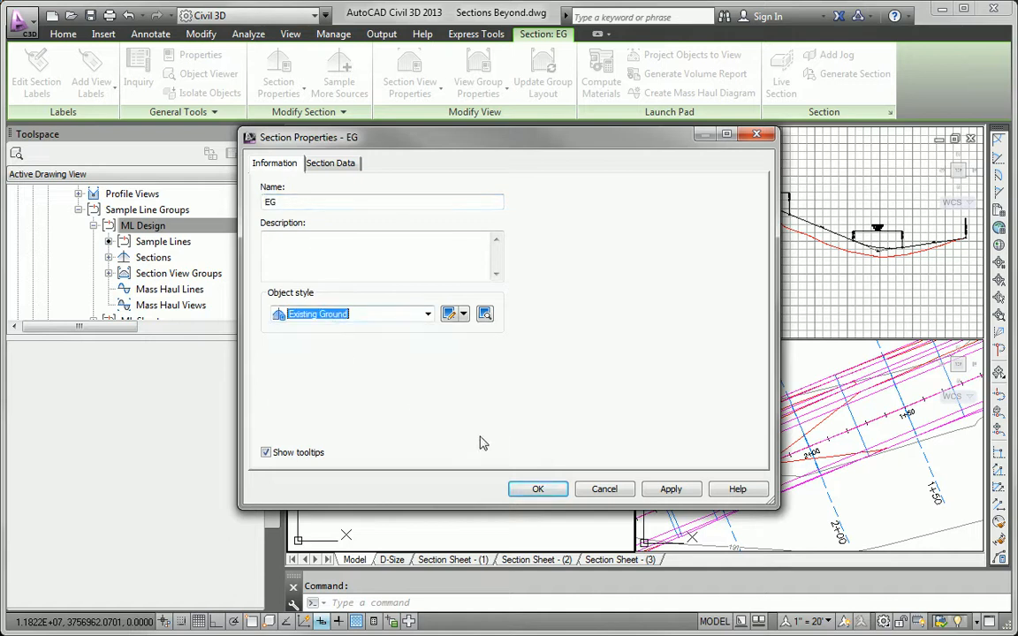
{"action": "left_click", "coordinate": [538, 488]}
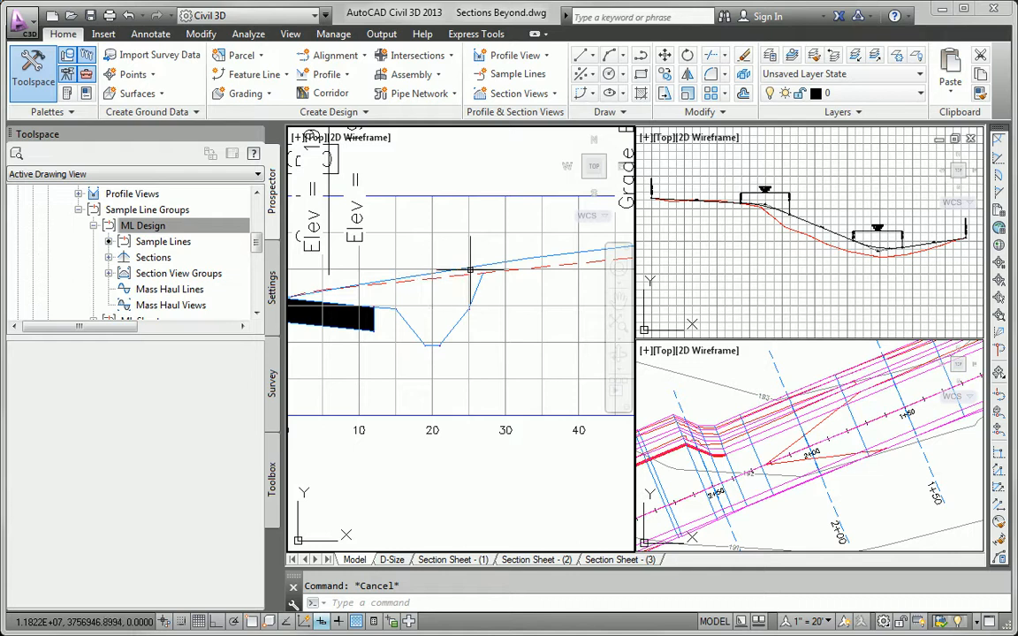
{"action": "mouse_move", "coordinate": [527, 262]}
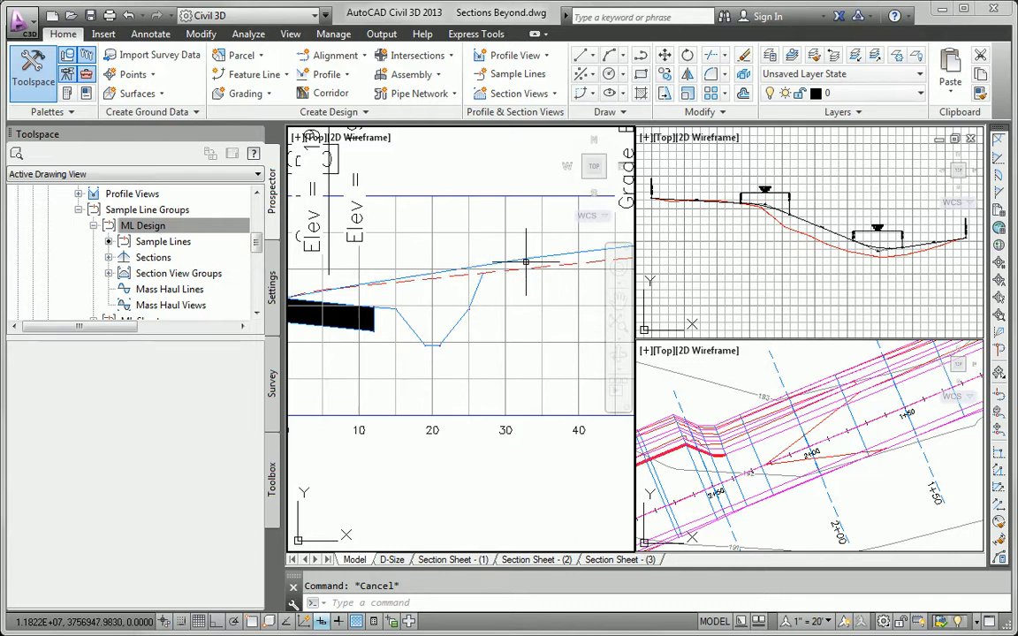
{"action": "mouse_move", "coordinate": [541, 258]}
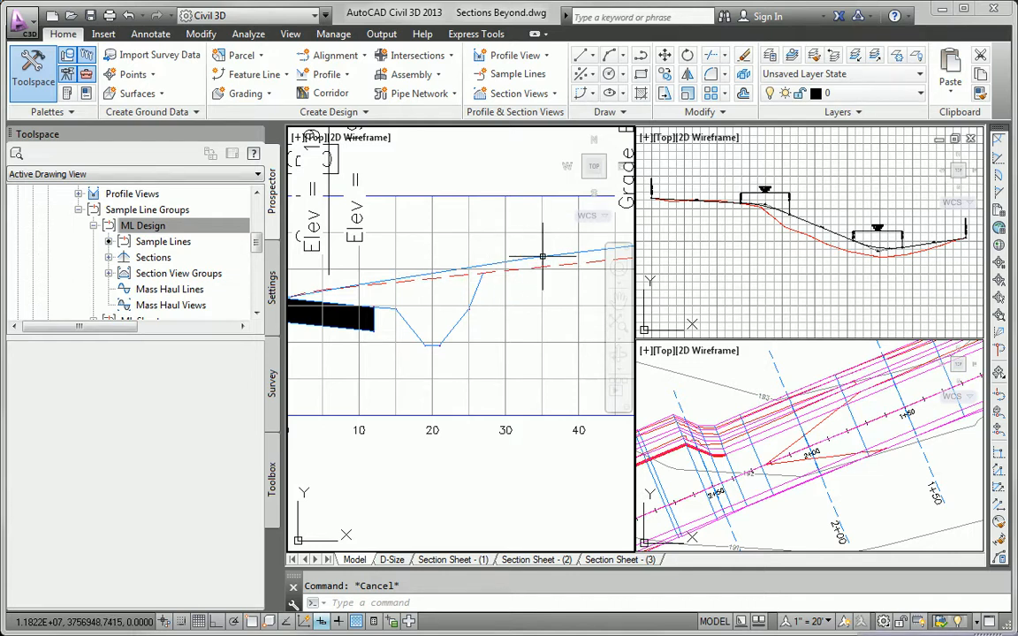
{"action": "mouse_move", "coordinate": [527, 268]}
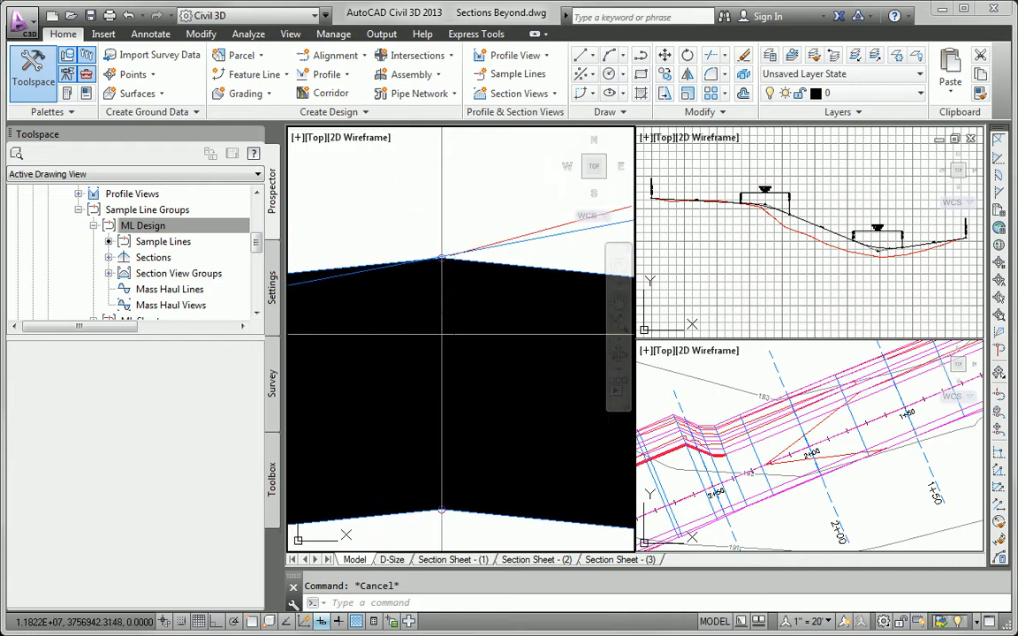
{"action": "mouse_move", "coordinate": [441, 255]}
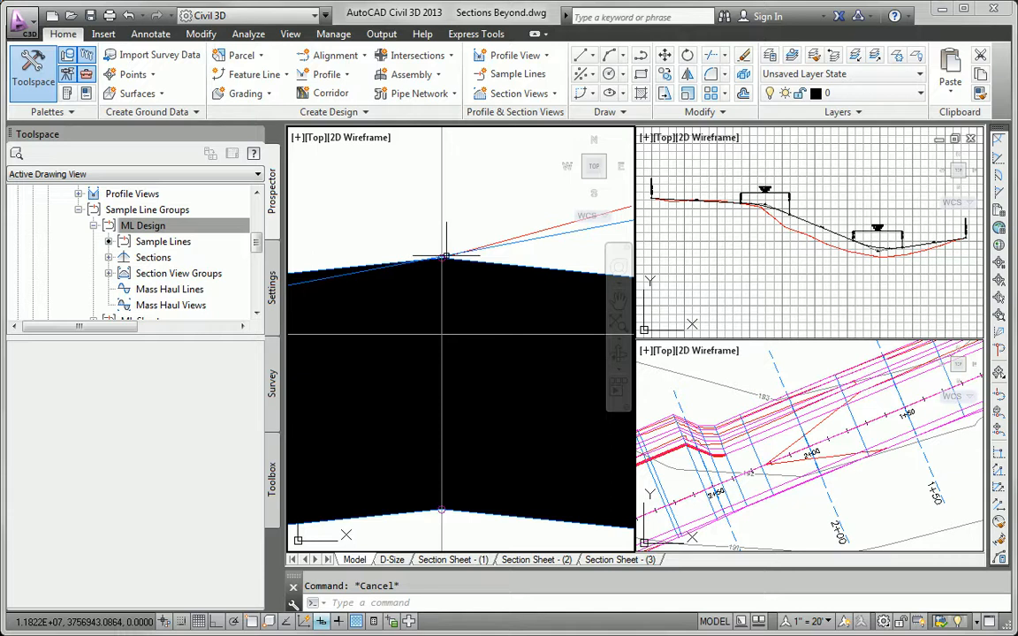
{"action": "mouse_move", "coordinate": [510, 244]}
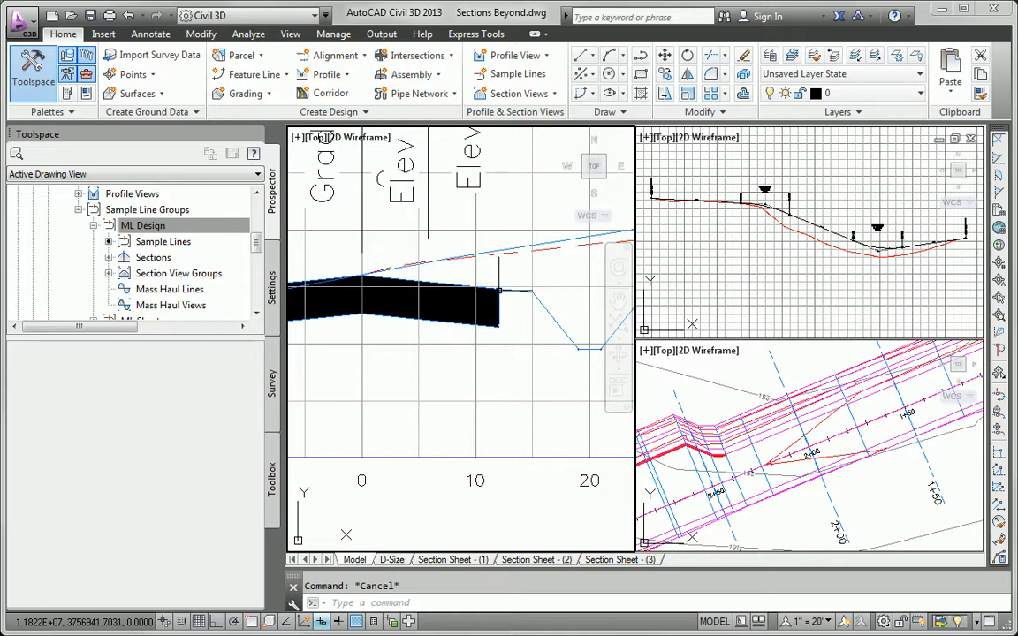
{"action": "mouse_move", "coordinate": [503, 292]}
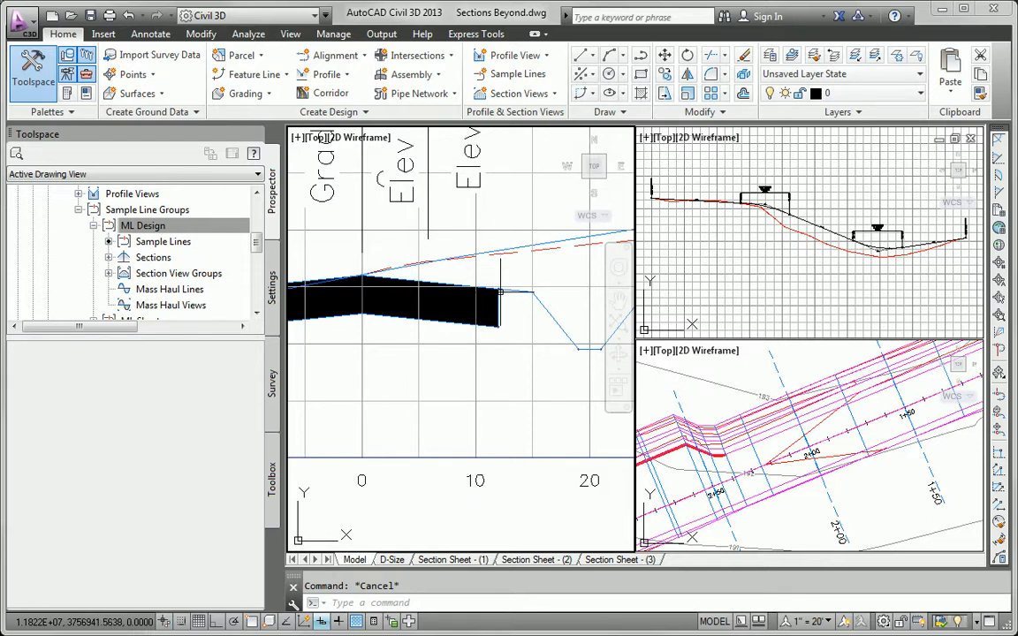
{"action": "mouse_move", "coordinate": [505, 255]}
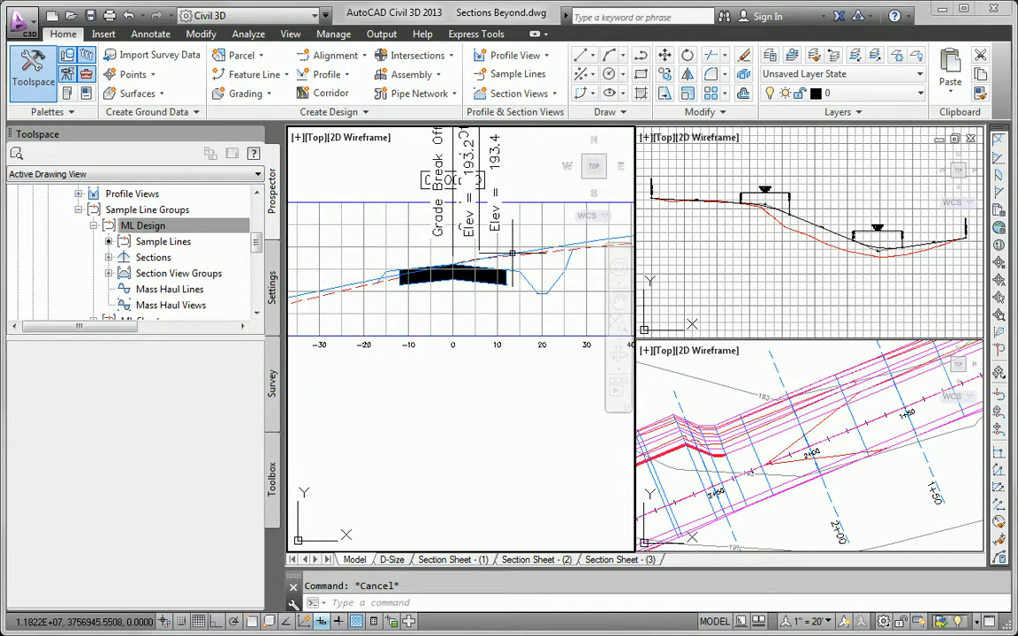
{"action": "mouse_move", "coordinate": [511, 254]}
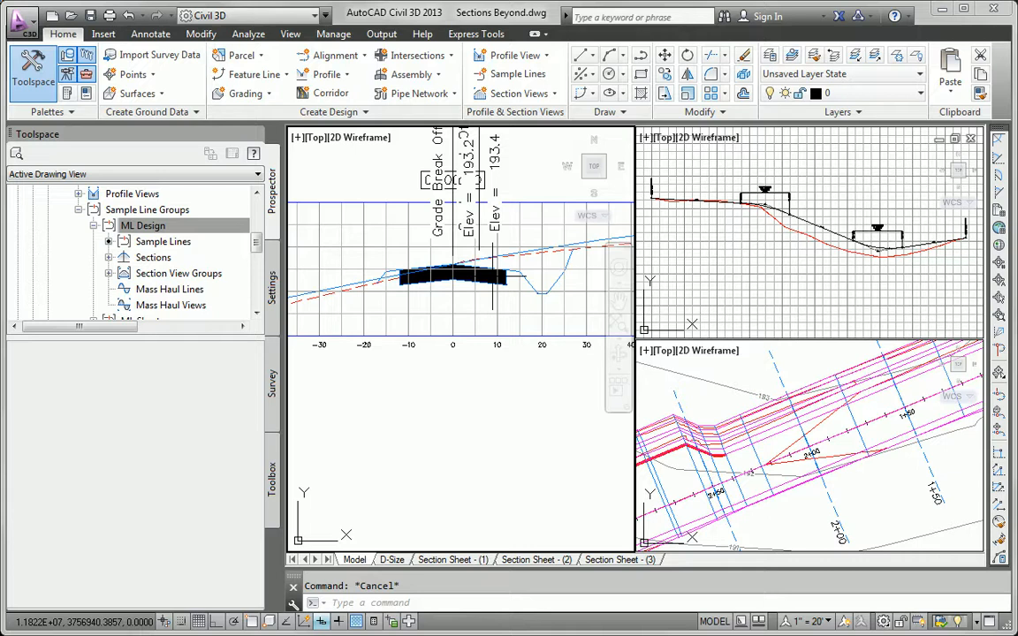
{"action": "mouse_move", "coordinate": [502, 264]}
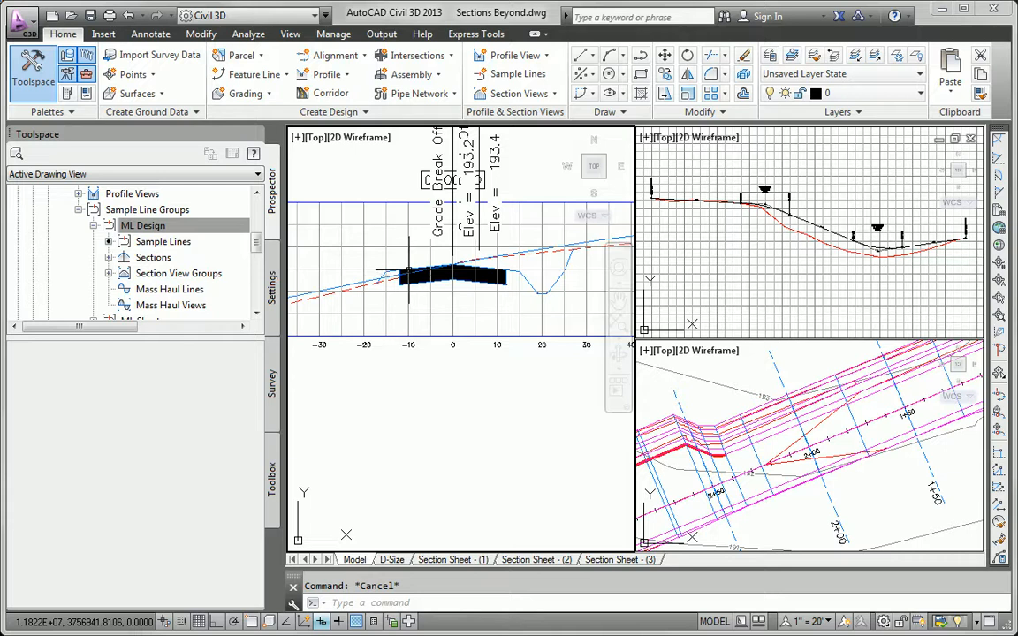
{"action": "mouse_move", "coordinate": [358, 282]}
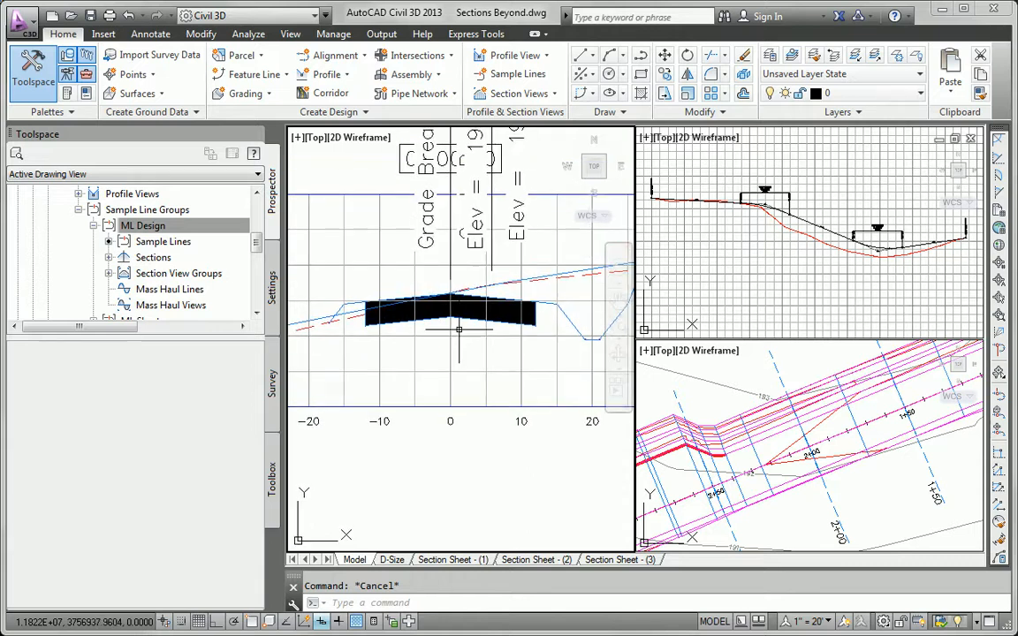
{"action": "mouse_move", "coordinate": [364, 371]}
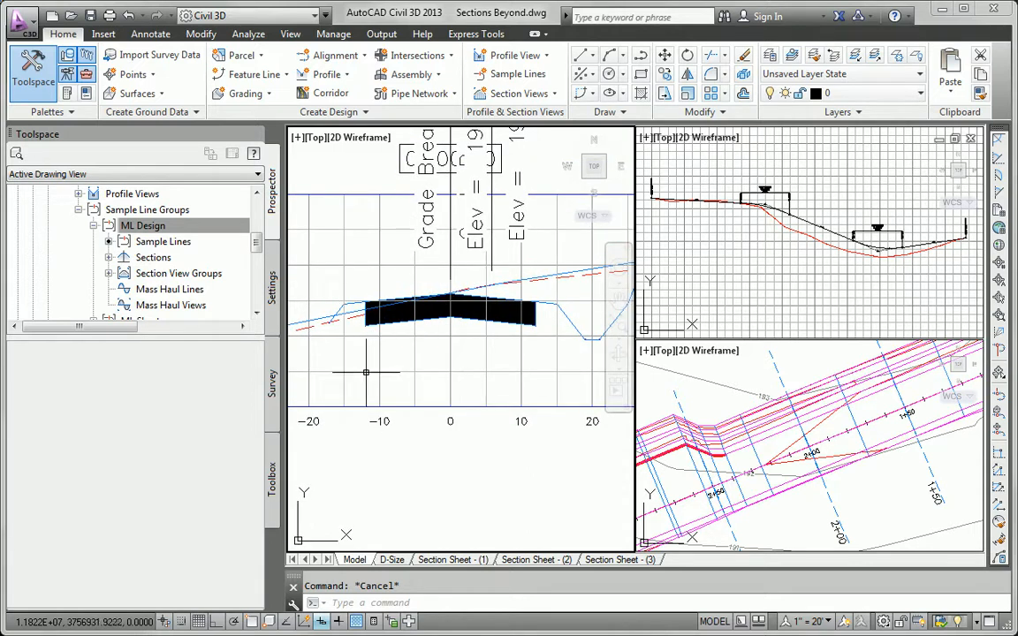
{"action": "mouse_move", "coordinate": [521, 391]}
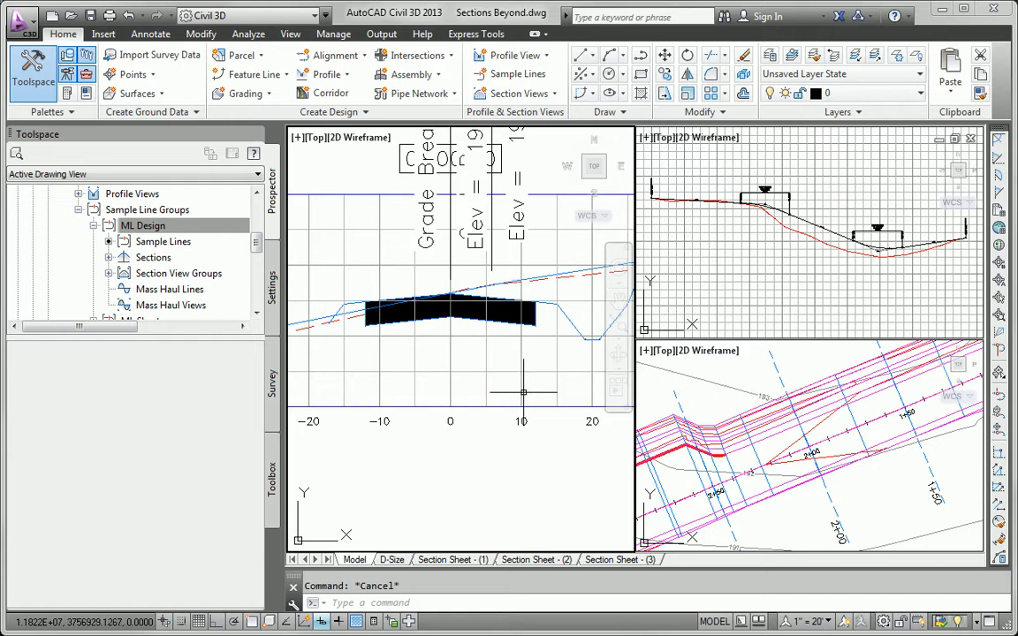